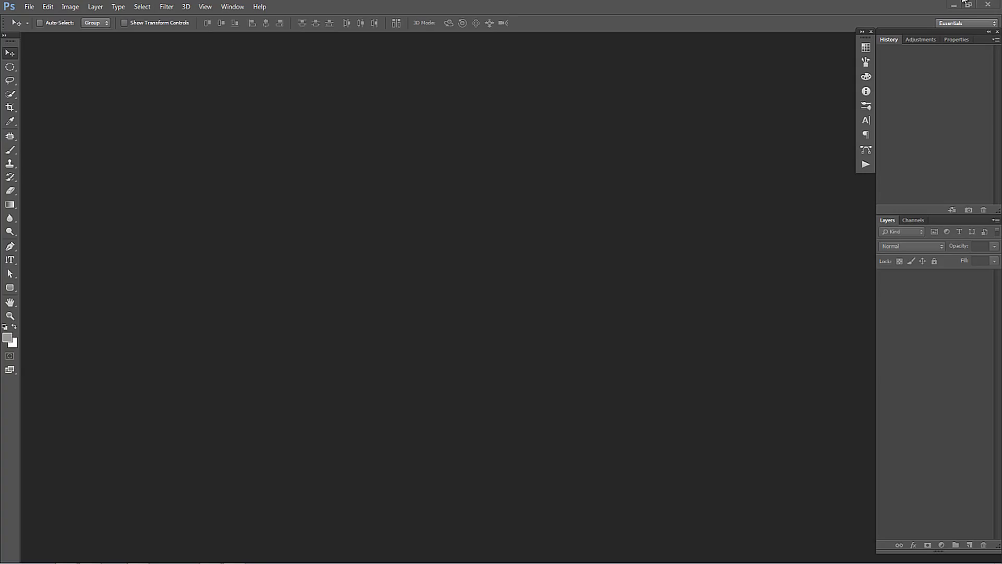
{"action": "mouse_move", "coordinate": [798, 137]}
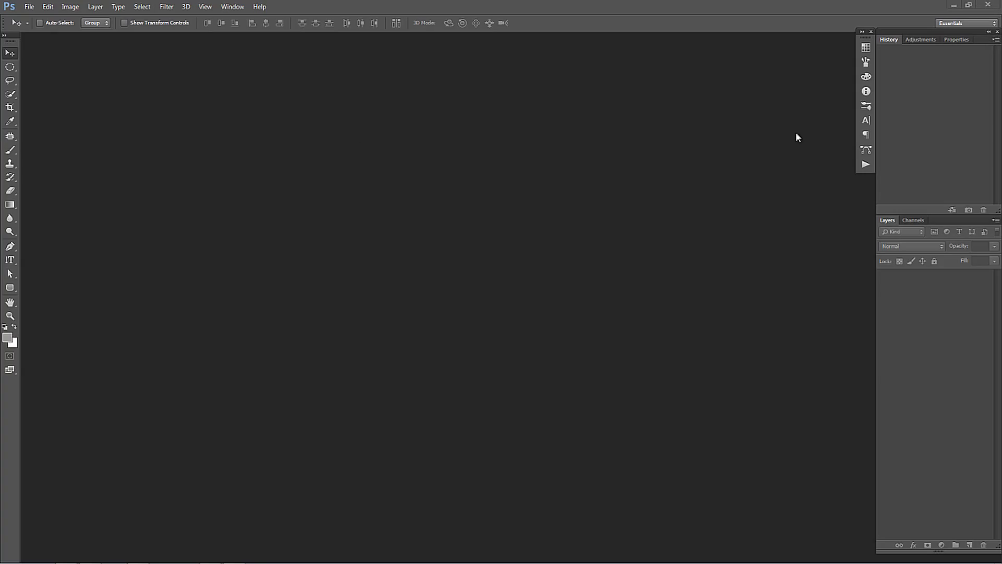
{"action": "mouse_move", "coordinate": [359, 179]}
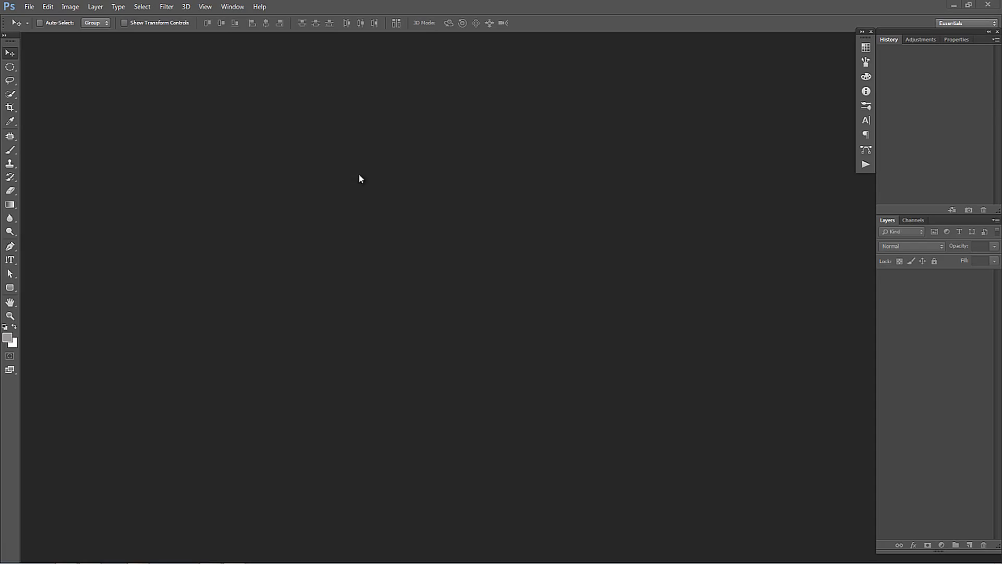
- Open the Experiment 1 video via the File menu so its clip appears on the timeline
{"action": "left_click", "coordinate": [29, 7]}
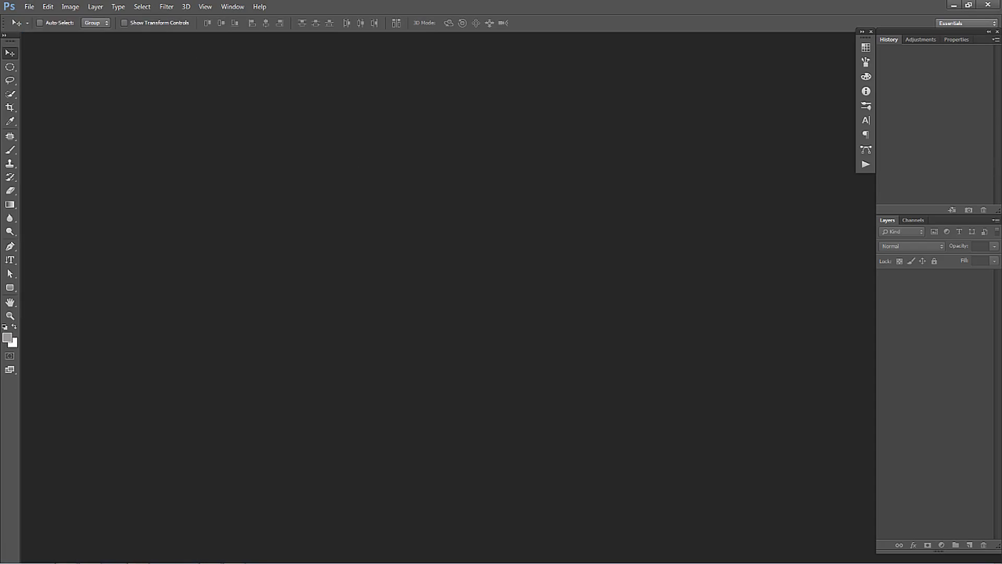
{"action": "mouse_move", "coordinate": [431, 179]}
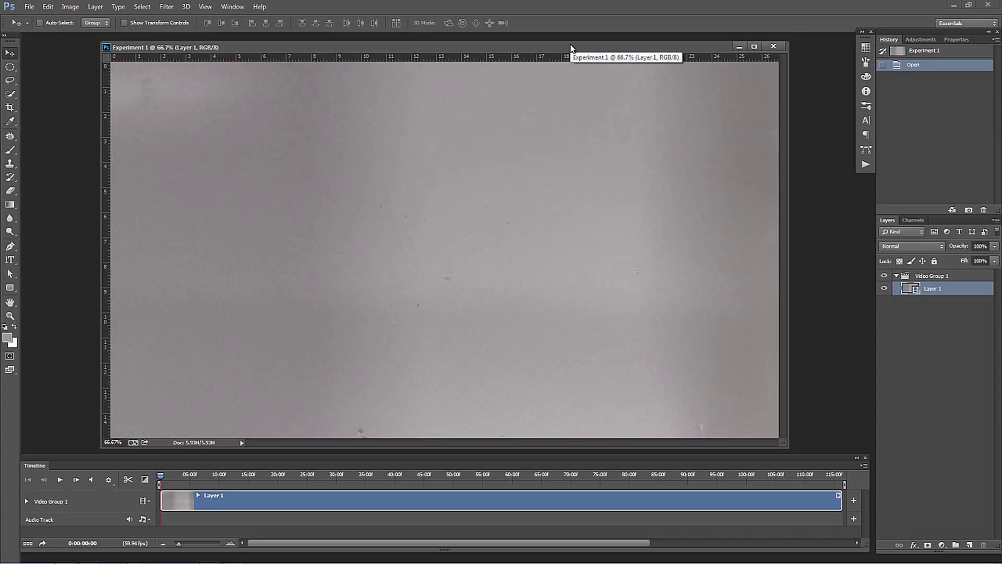
{"action": "mouse_move", "coordinate": [304, 395]}
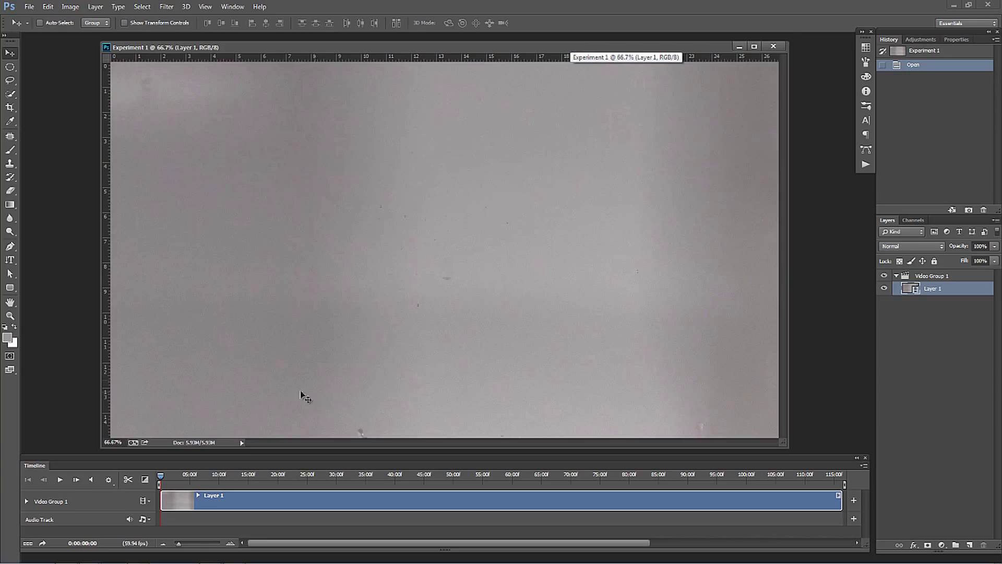
{"action": "mouse_move", "coordinate": [548, 442]}
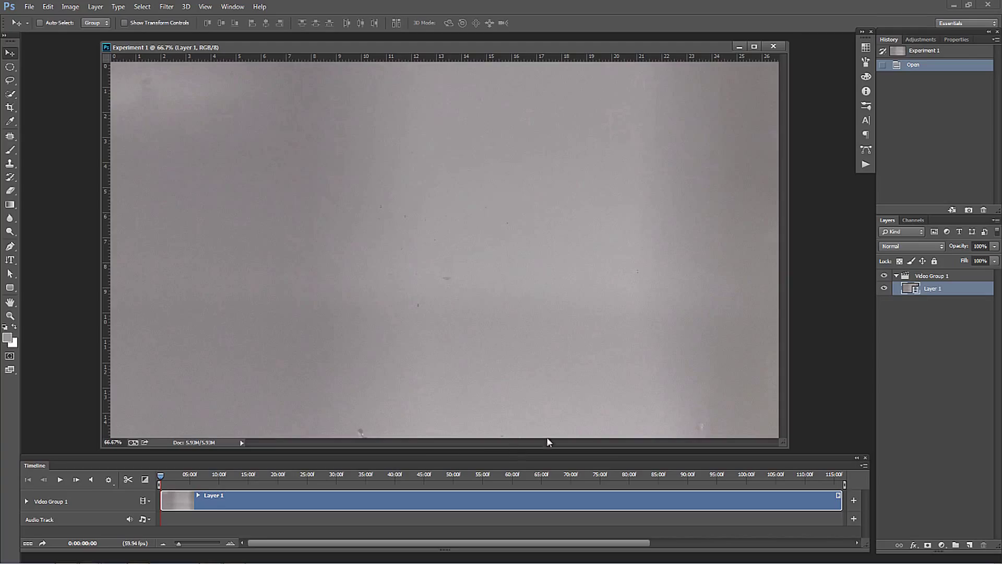
{"action": "mouse_move", "coordinate": [616, 462]}
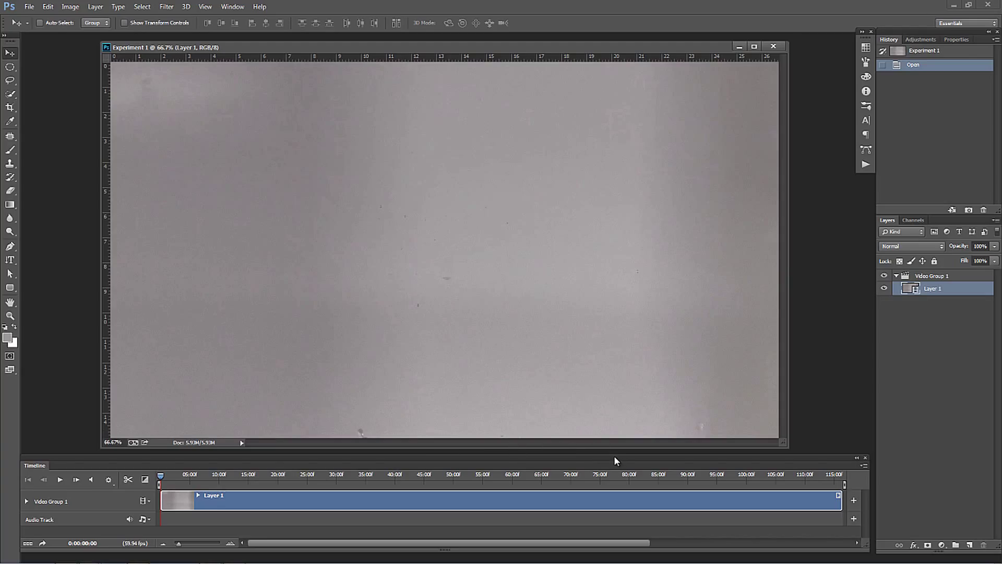
{"action": "mouse_move", "coordinate": [620, 460]}
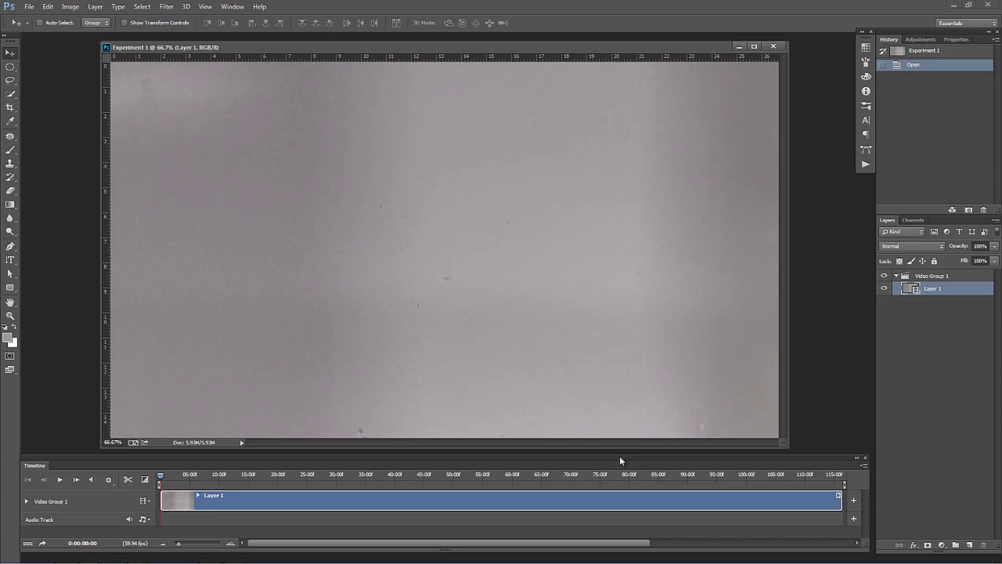
{"action": "mouse_move", "coordinate": [693, 465]}
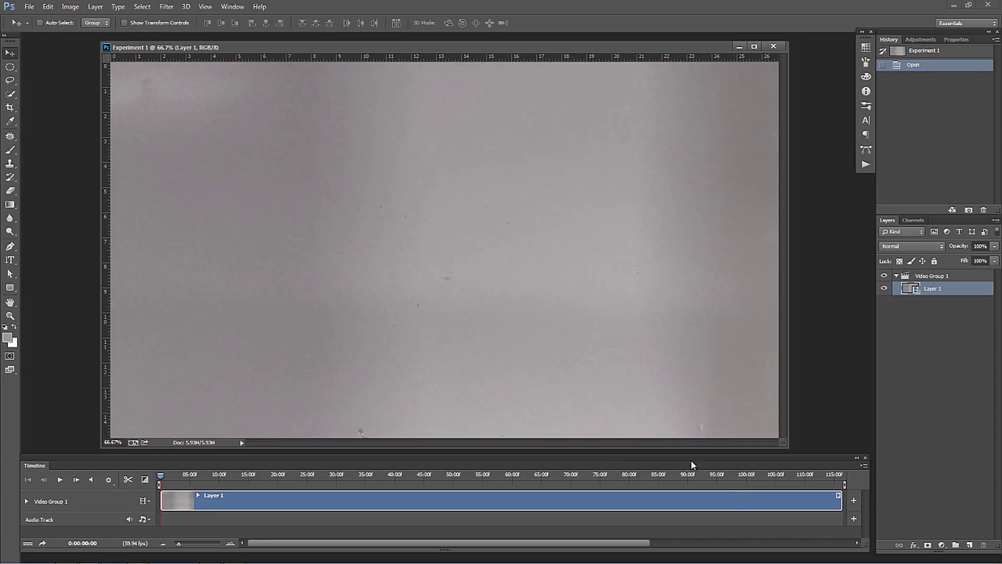
{"action": "mouse_move", "coordinate": [693, 467]}
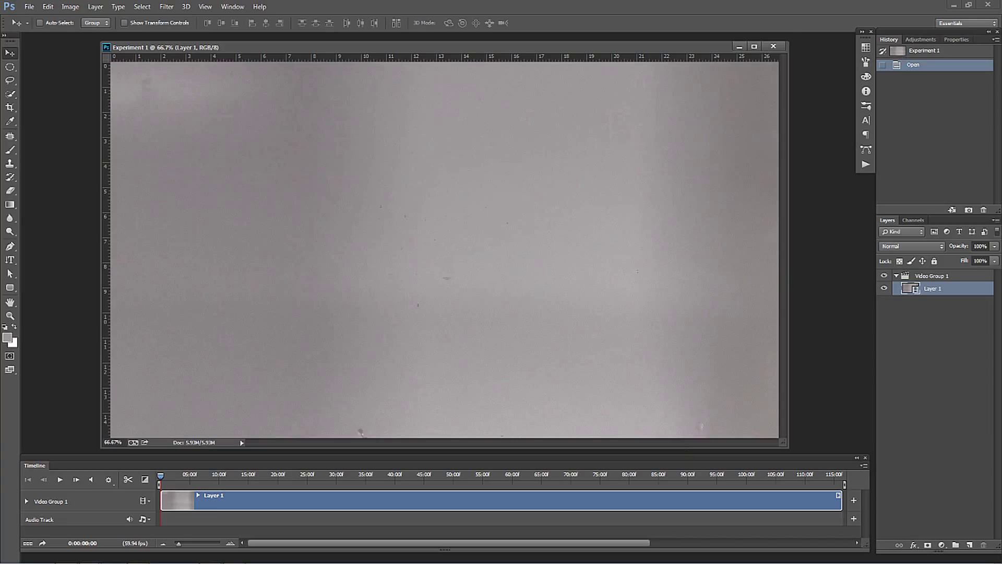
- Choose the Motion layout from the workspace switcher at the top right
{"action": "left_click", "coordinate": [964, 23]}
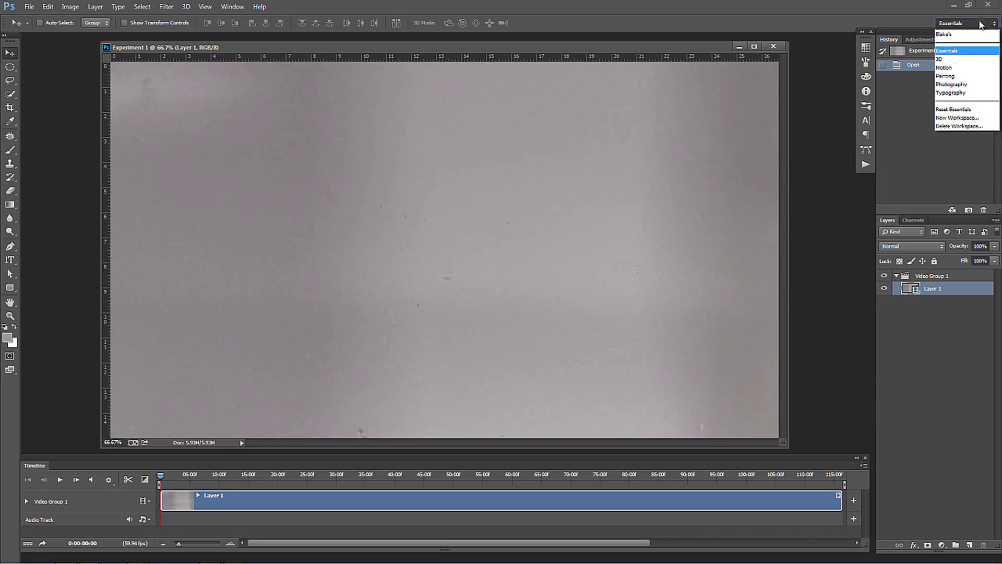
{"action": "mouse_move", "coordinate": [945, 33]}
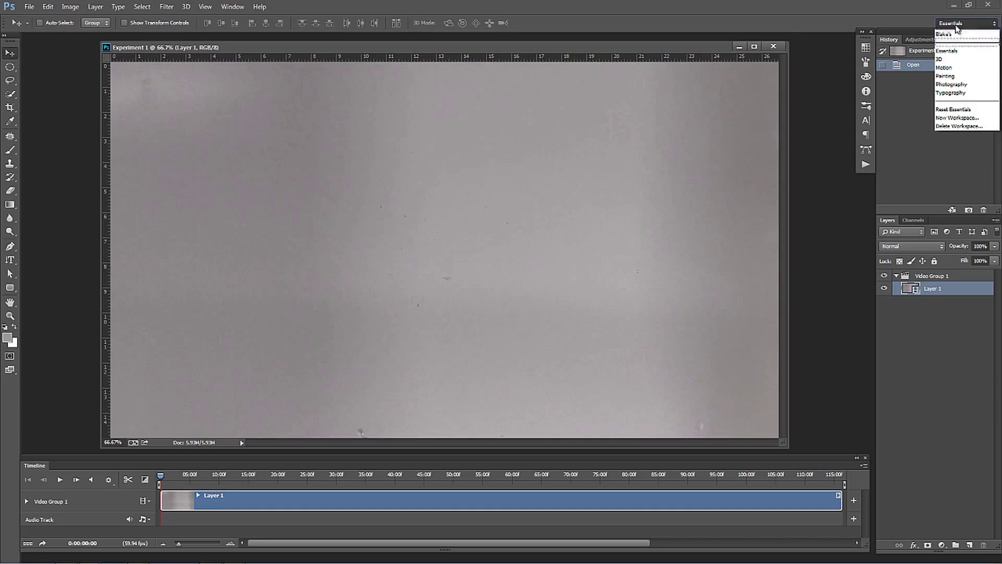
{"action": "left_click", "coordinate": [945, 67]}
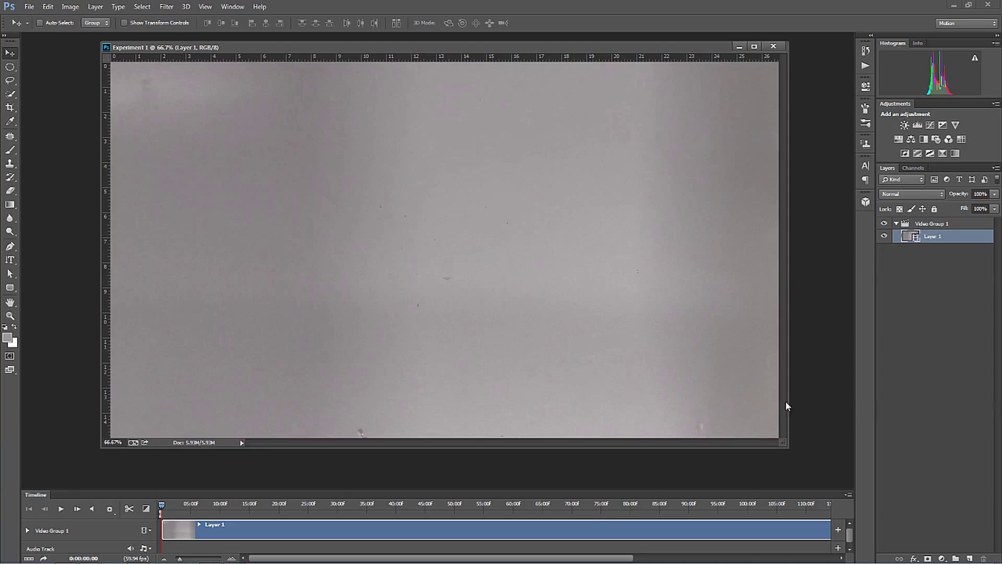
{"action": "mouse_move", "coordinate": [606, 514]}
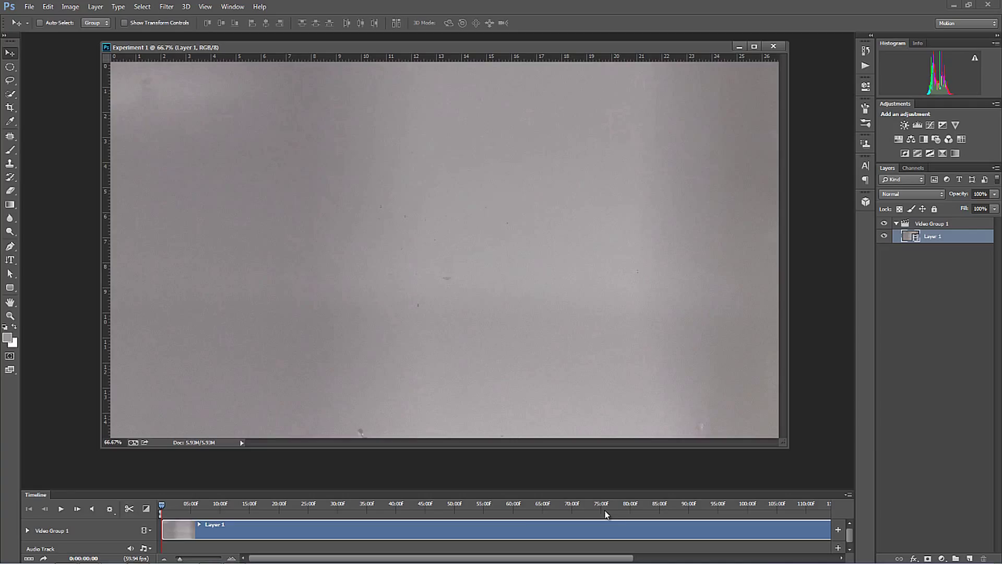
{"action": "mouse_move", "coordinate": [611, 515]}
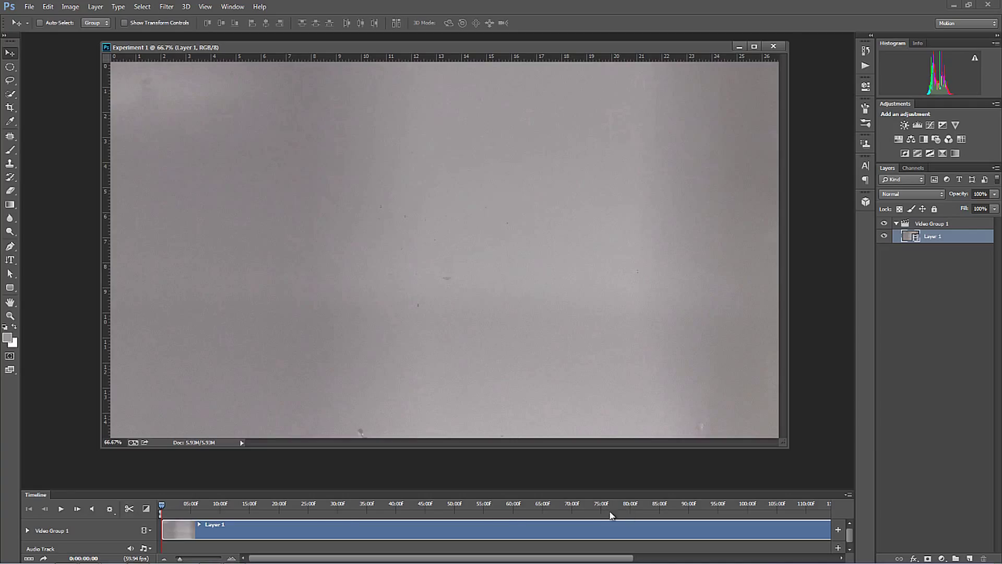
{"action": "mouse_move", "coordinate": [502, 508]}
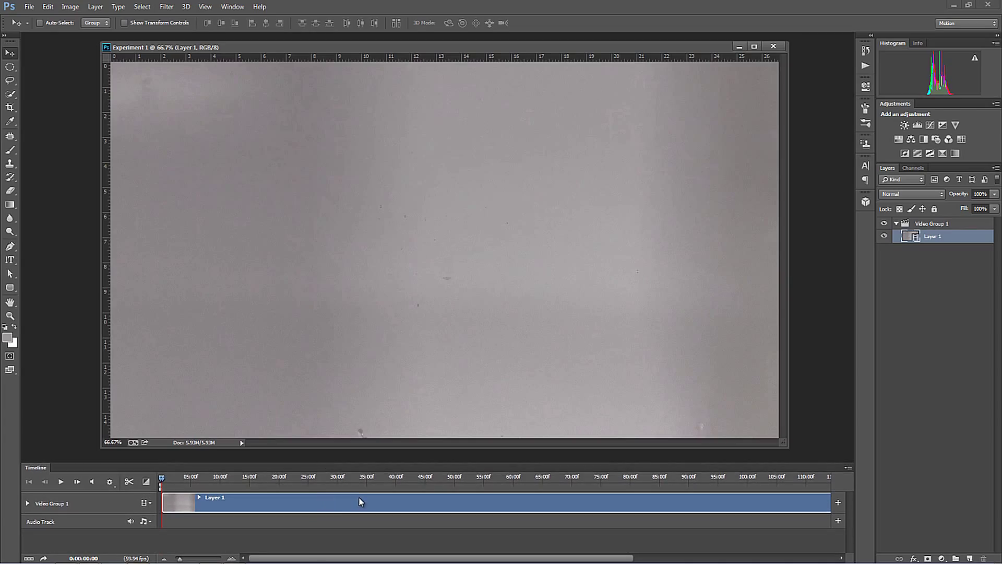
{"action": "mouse_move", "coordinate": [255, 500]}
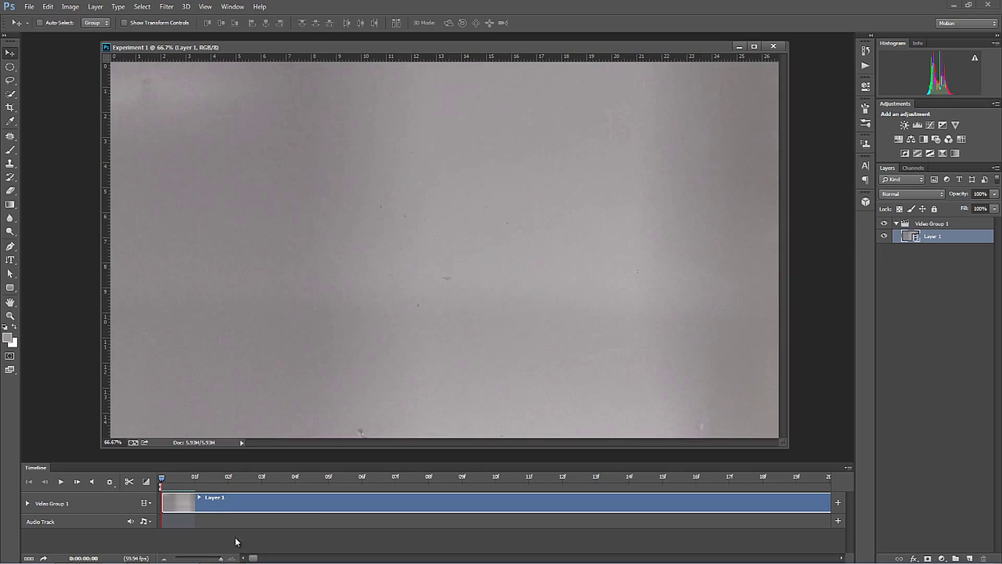
{"action": "mouse_move", "coordinate": [226, 514]}
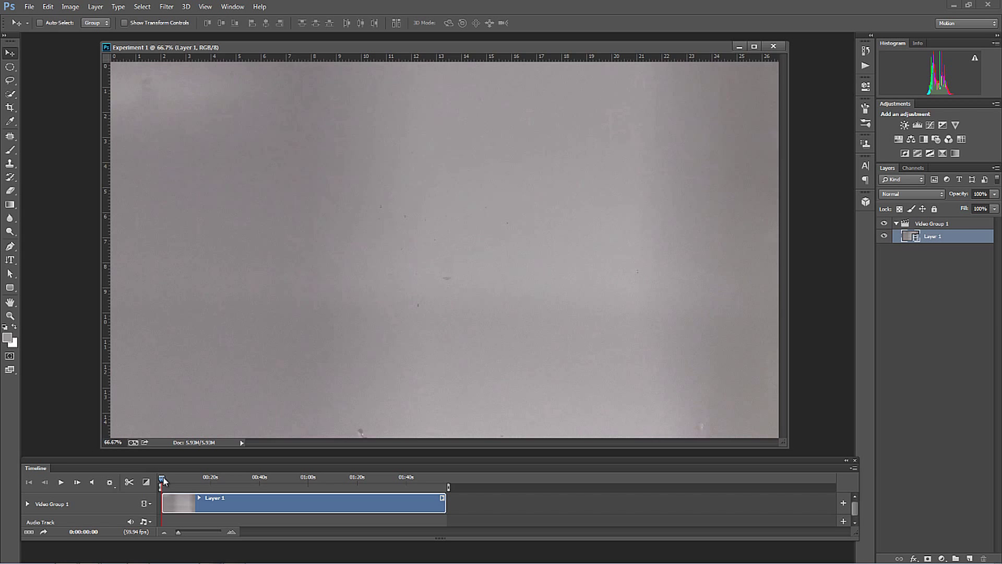
- Scrub the playhead to about one minute and play the ink clip through in short bursts
{"action": "left_click", "coordinate": [257, 477]}
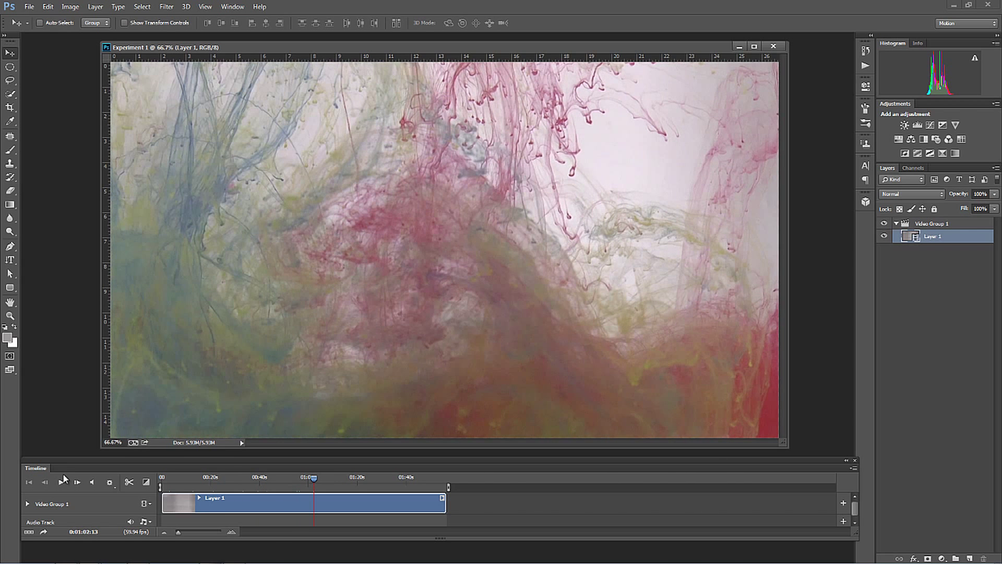
{"action": "left_click", "coordinate": [62, 483]}
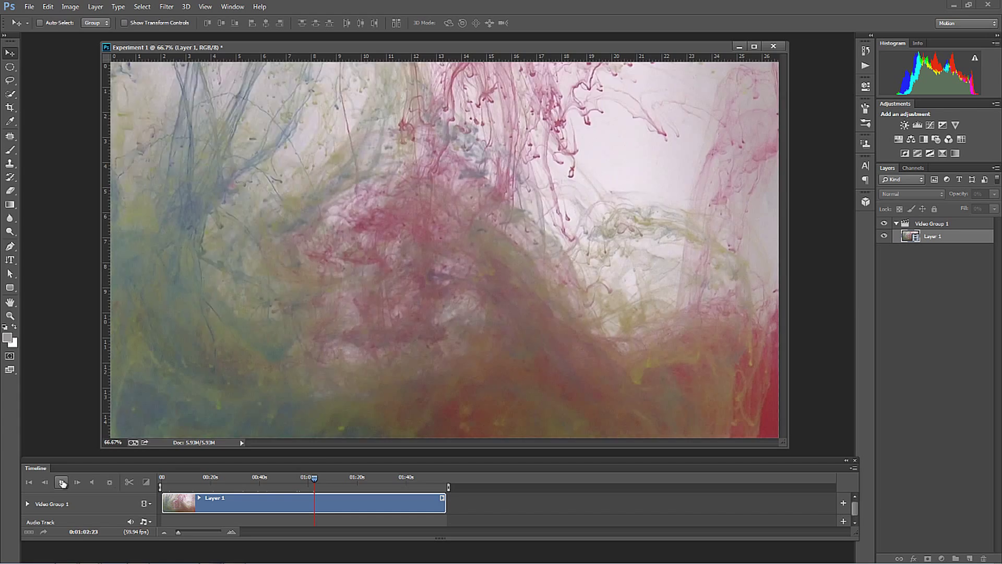
{"action": "left_click", "coordinate": [62, 482]}
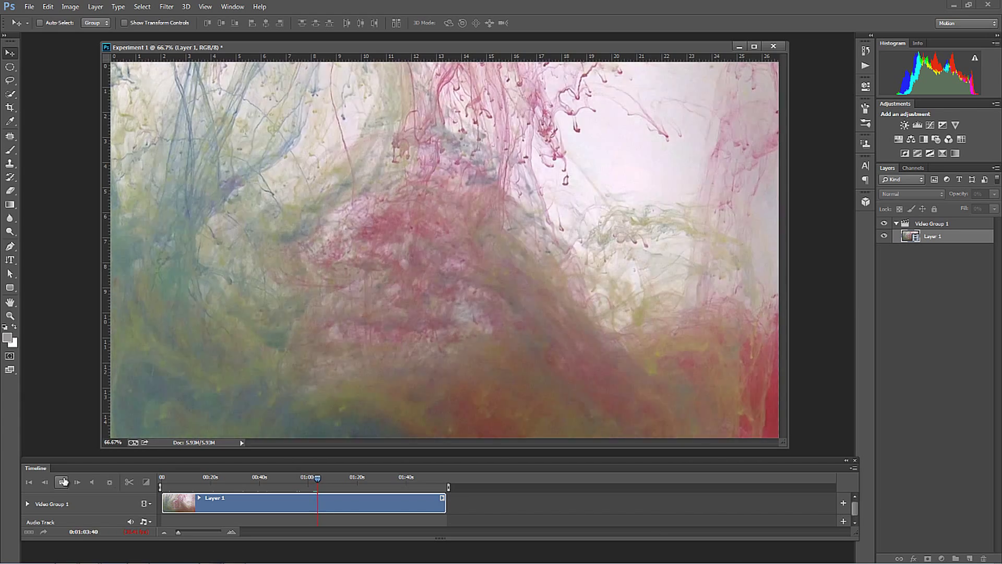
{"action": "left_click", "coordinate": [62, 482]}
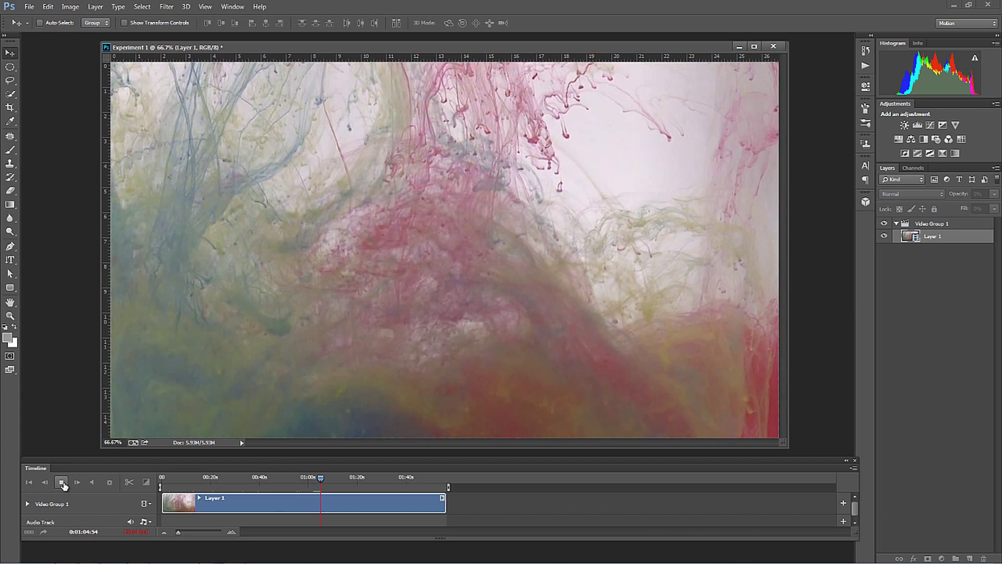
{"action": "left_click", "coordinate": [61, 482]}
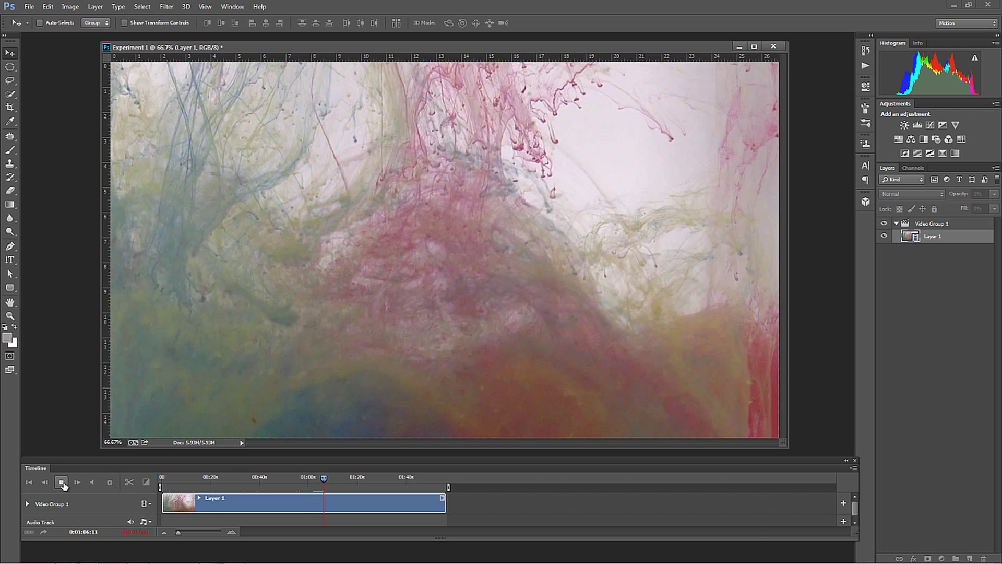
{"action": "left_click", "coordinate": [62, 482]}
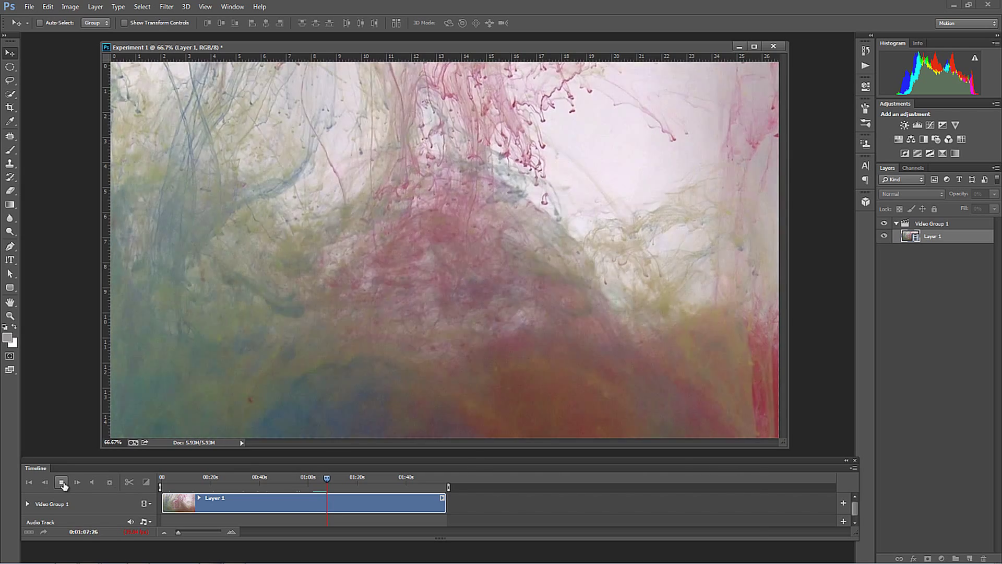
{"action": "left_click", "coordinate": [62, 483]}
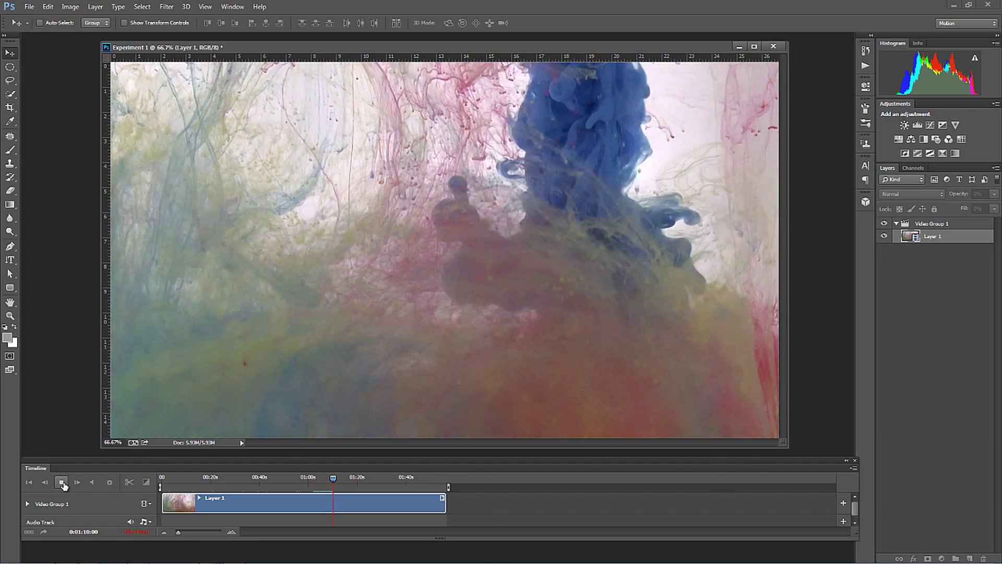
{"action": "left_click", "coordinate": [61, 483]}
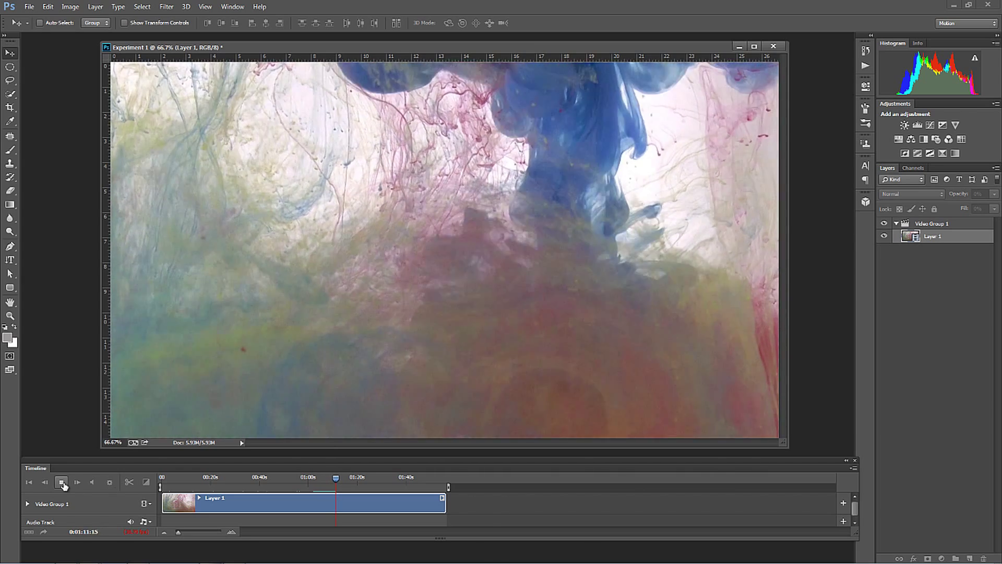
{"action": "left_click", "coordinate": [62, 483]}
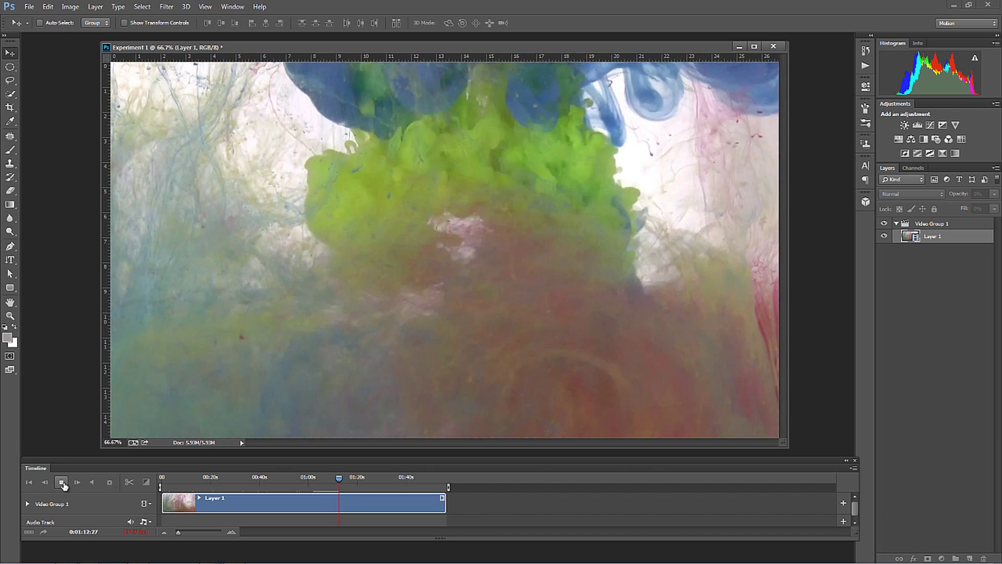
{"action": "left_click", "coordinate": [62, 482]}
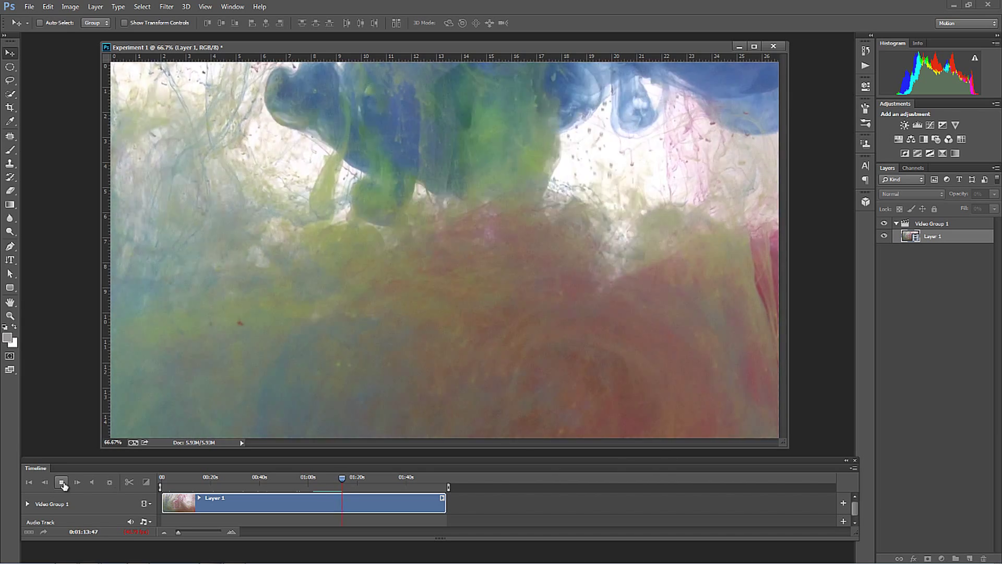
{"action": "left_click", "coordinate": [62, 482]}
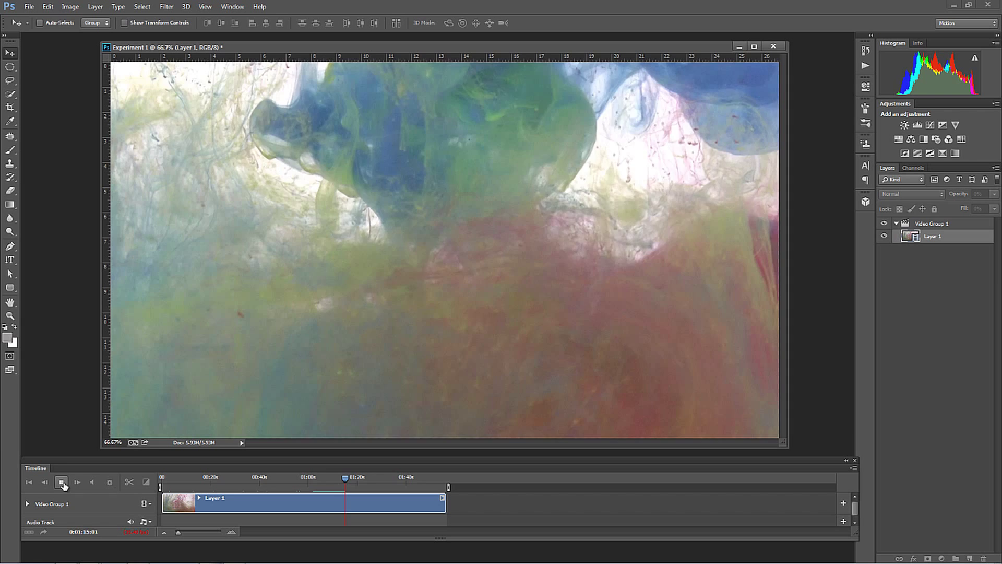
{"action": "left_click", "coordinate": [62, 482]}
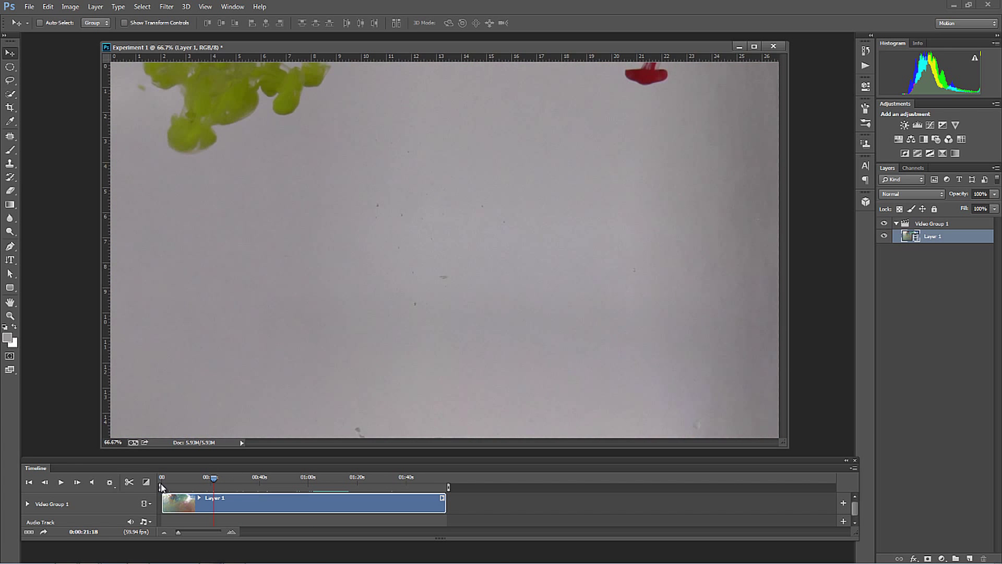
- Lower the timeline playback resolution to 25% in the playback settings
{"action": "left_click", "coordinate": [109, 482]}
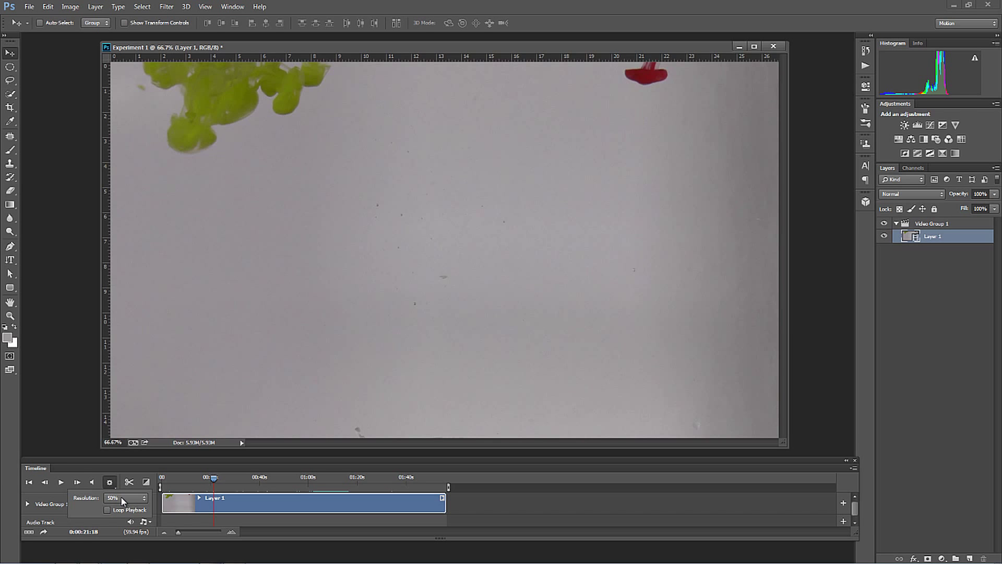
{"action": "left_click", "coordinate": [124, 498]}
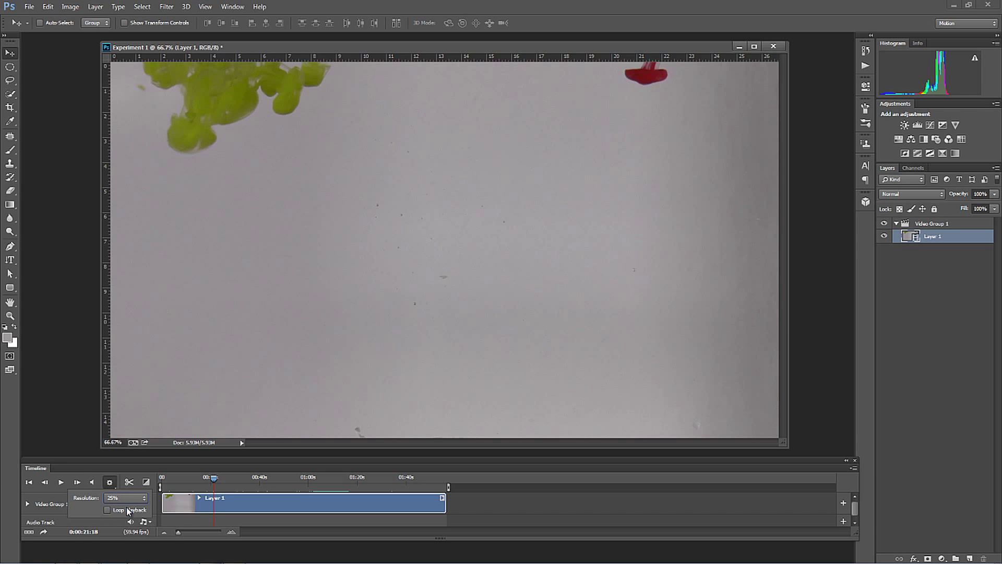
{"action": "left_click", "coordinate": [61, 482]}
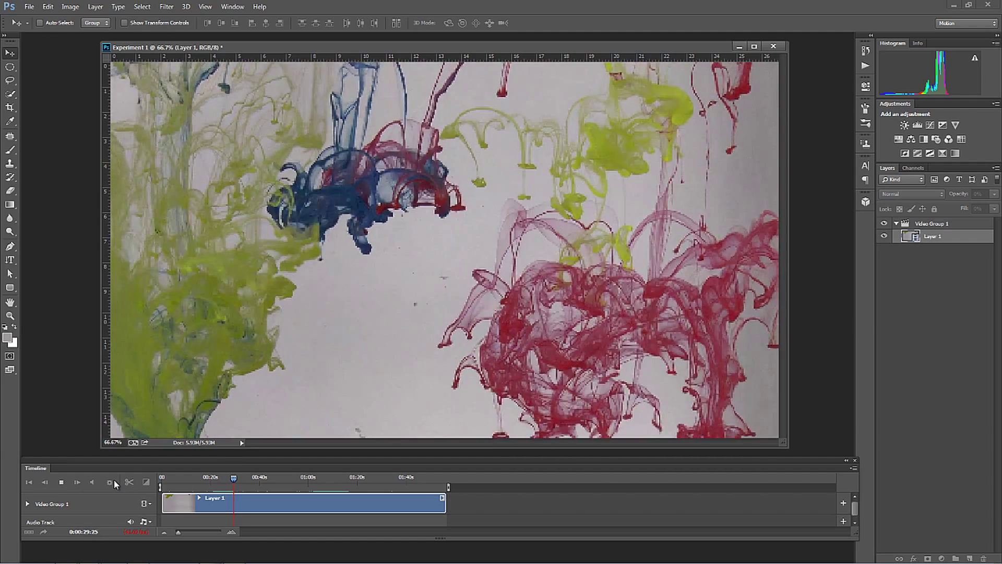
- Preview the clip at reduced resolution to about forty seconds, then stop playback
{"action": "left_click", "coordinate": [76, 482]}
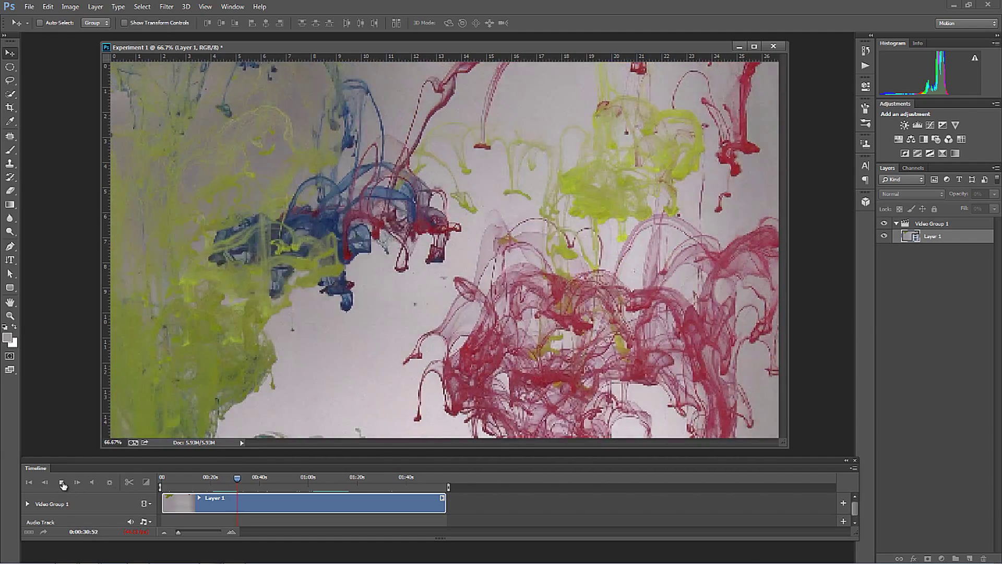
{"action": "left_click", "coordinate": [76, 482]}
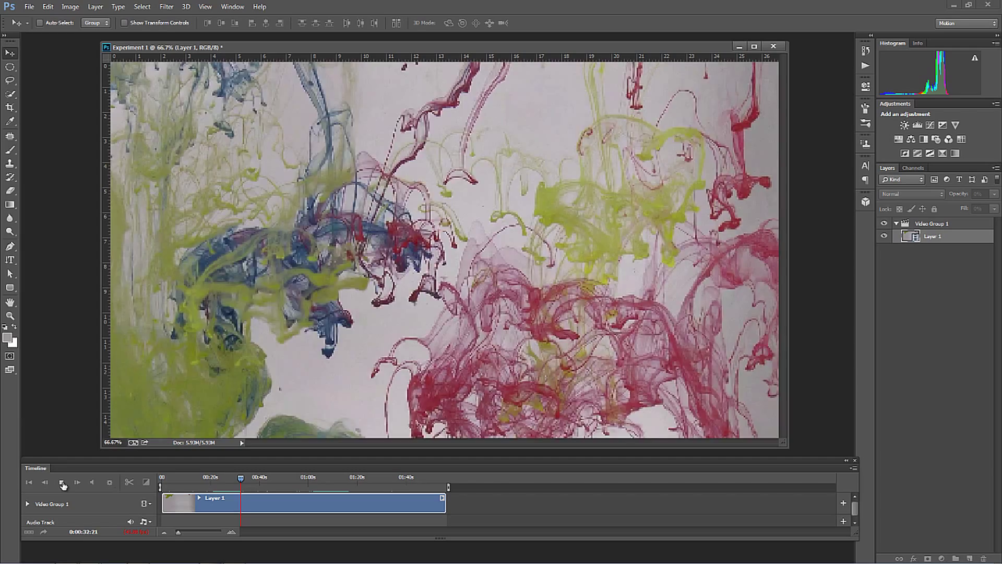
{"action": "left_click", "coordinate": [63, 482]}
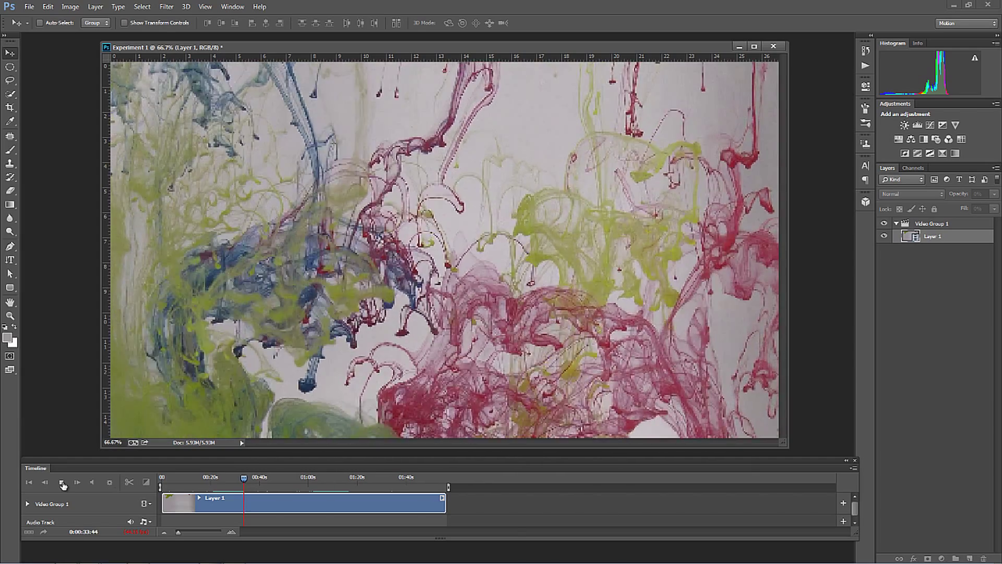
{"action": "left_click", "coordinate": [62, 482]}
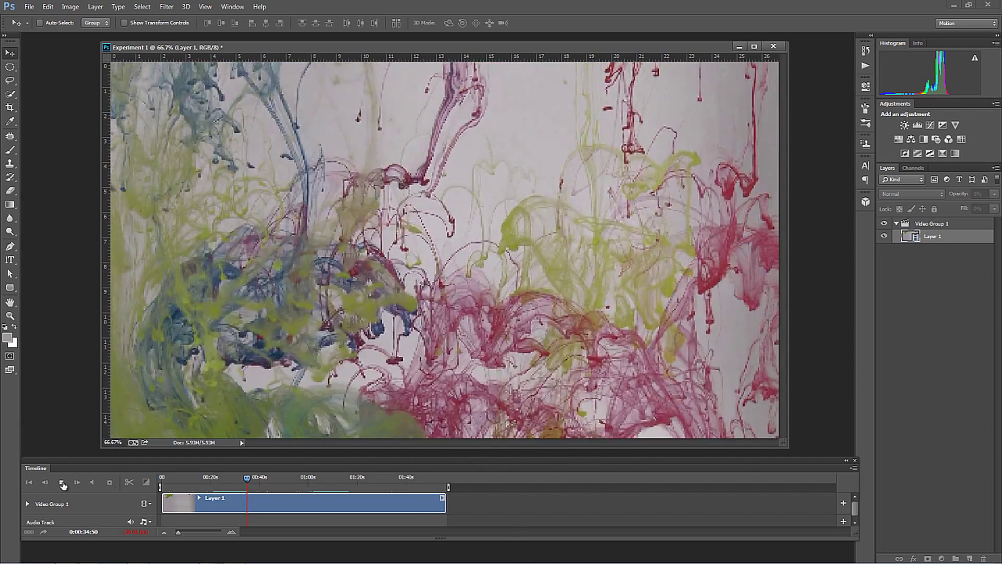
{"action": "left_click", "coordinate": [76, 482]}
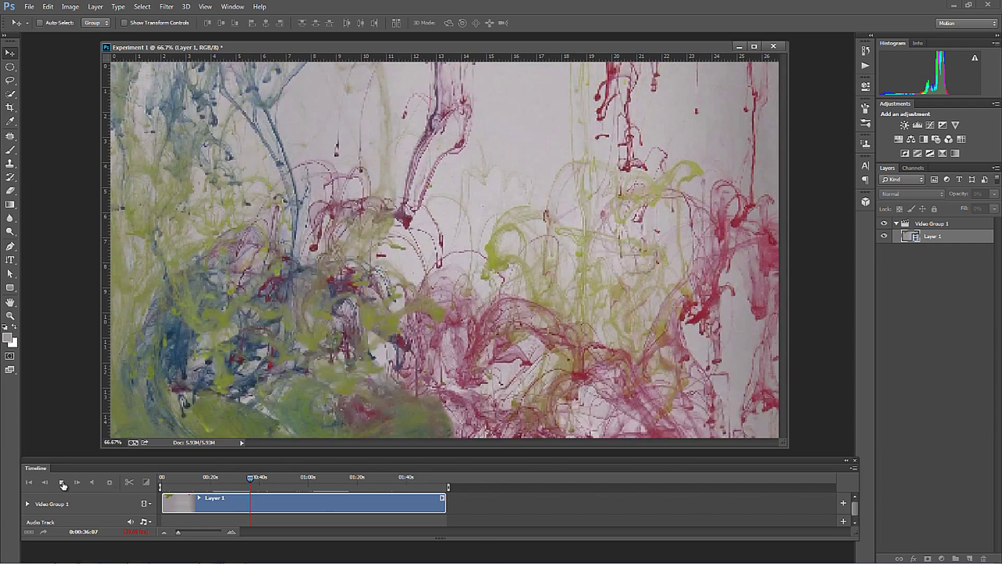
{"action": "left_click", "coordinate": [76, 483]}
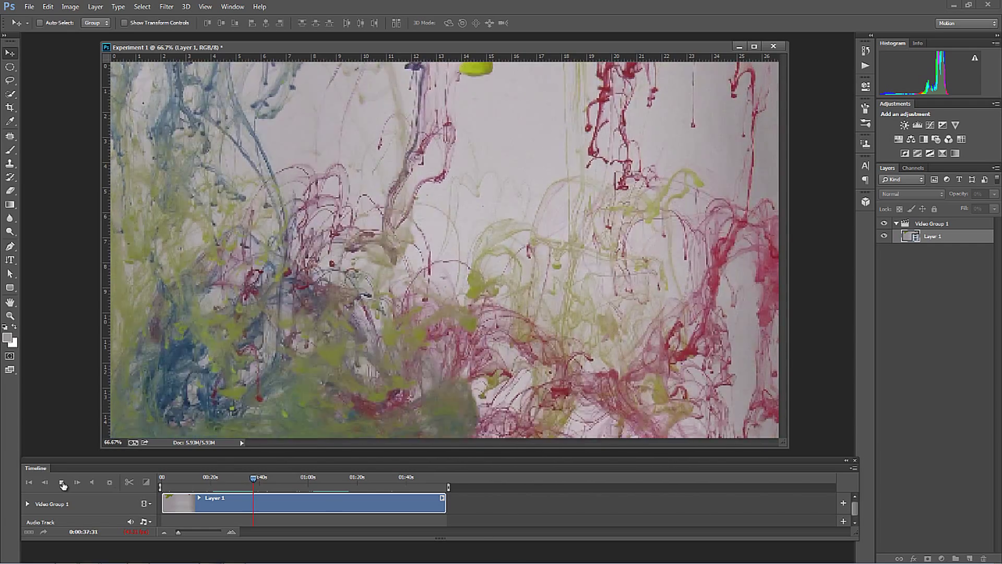
{"action": "left_click", "coordinate": [76, 482]}
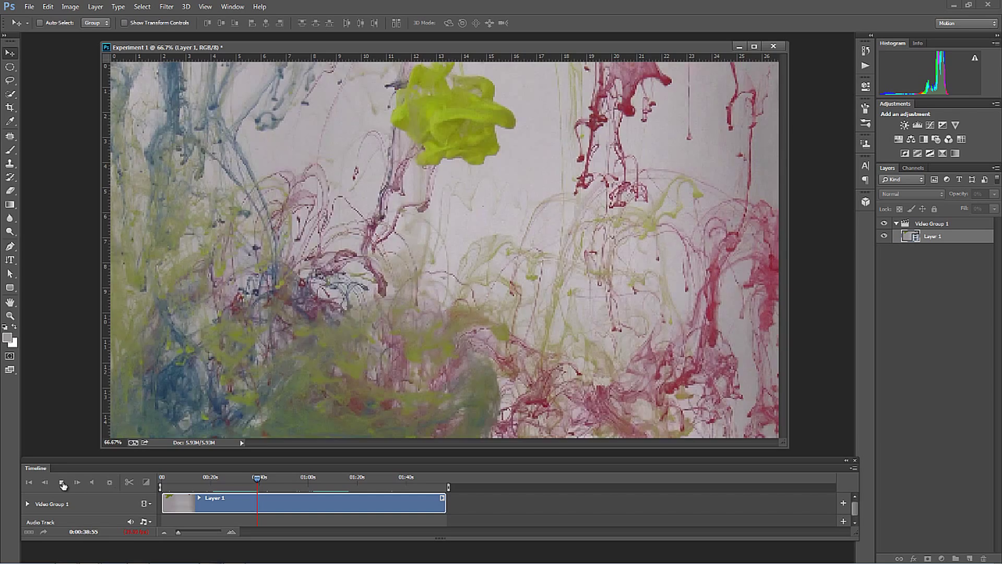
{"action": "left_click", "coordinate": [61, 482]}
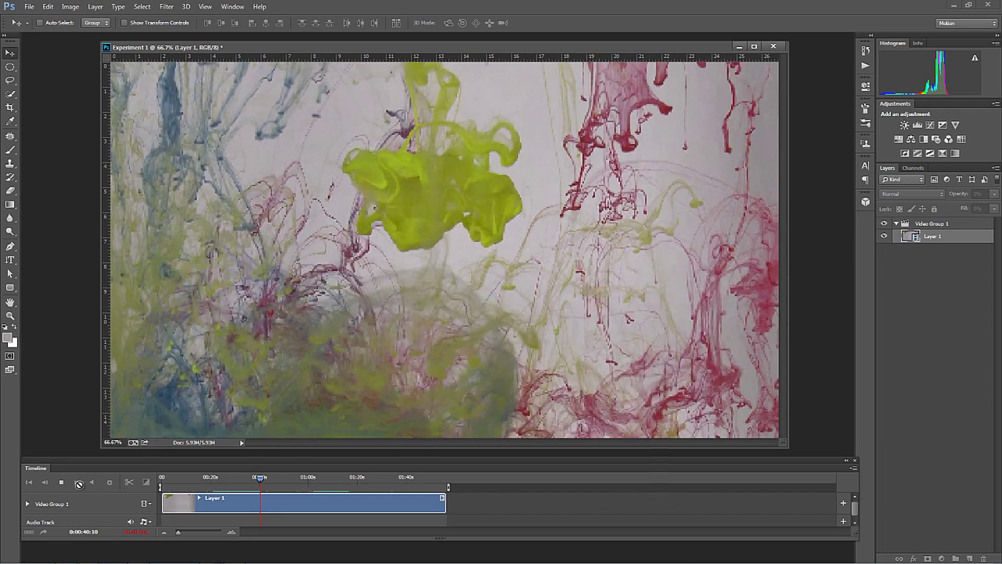
{"action": "left_click", "coordinate": [60, 482]}
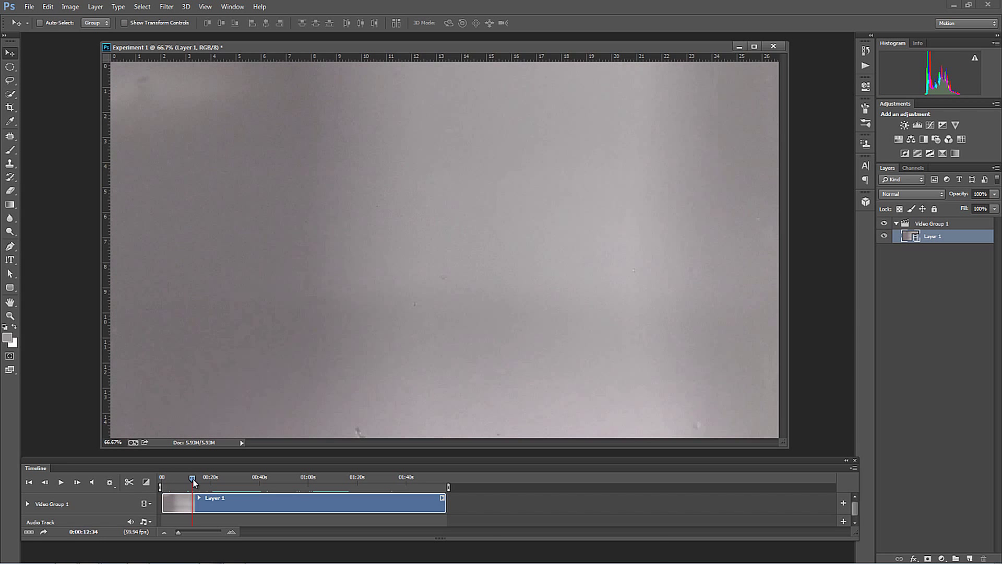
- Split the clip near 13 seconds and delete the grey opening piece, closing the gap
{"action": "left_click", "coordinate": [196, 478]}
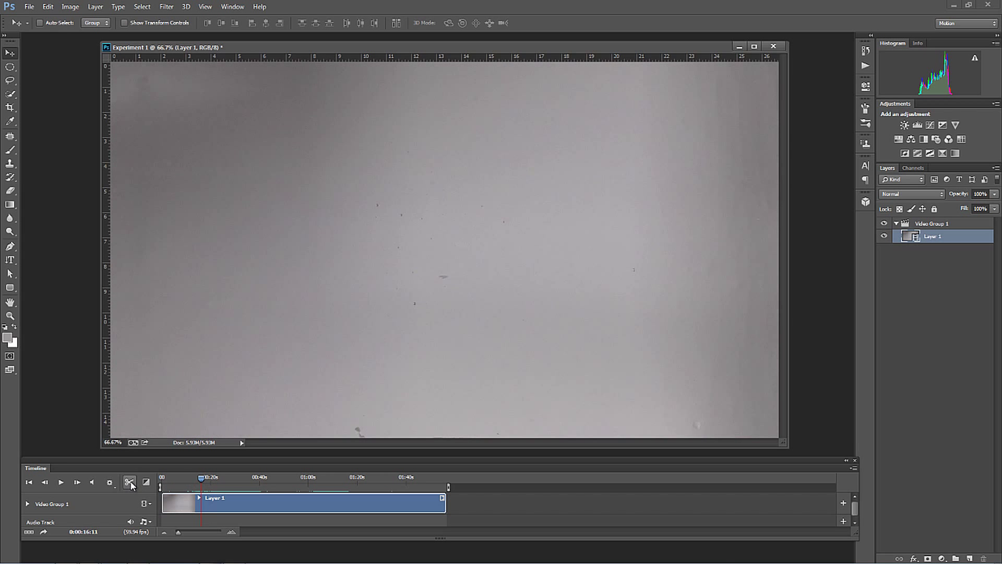
{"action": "left_click", "coordinate": [129, 482]}
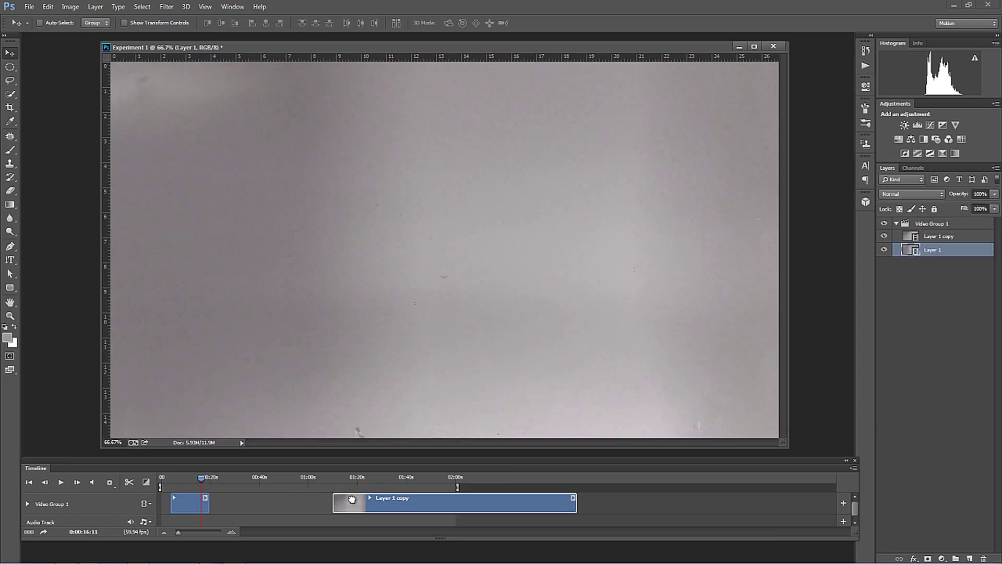
{"action": "left_click", "coordinate": [937, 236]}
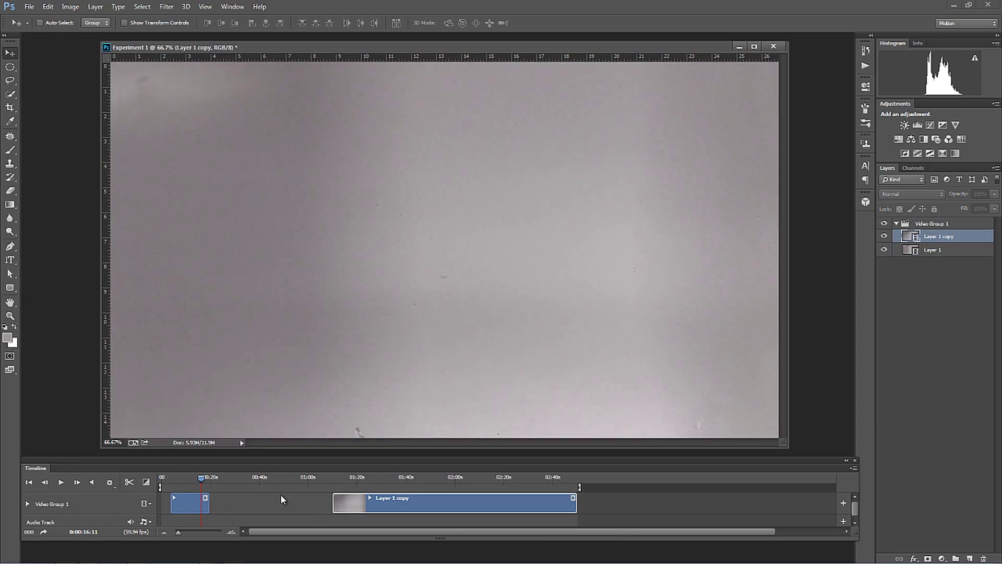
{"action": "left_click", "coordinate": [189, 503]}
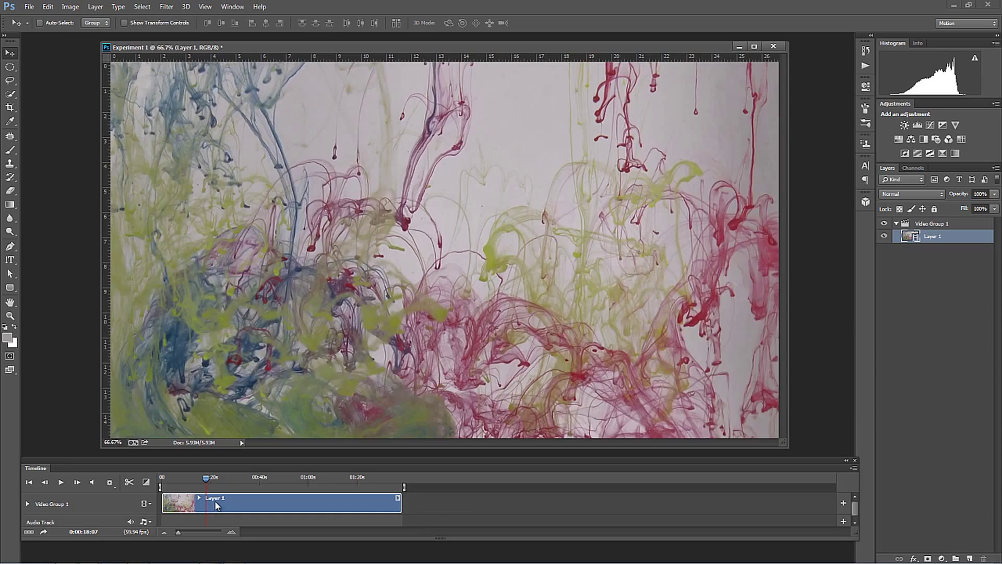
{"action": "mouse_move", "coordinate": [249, 502]}
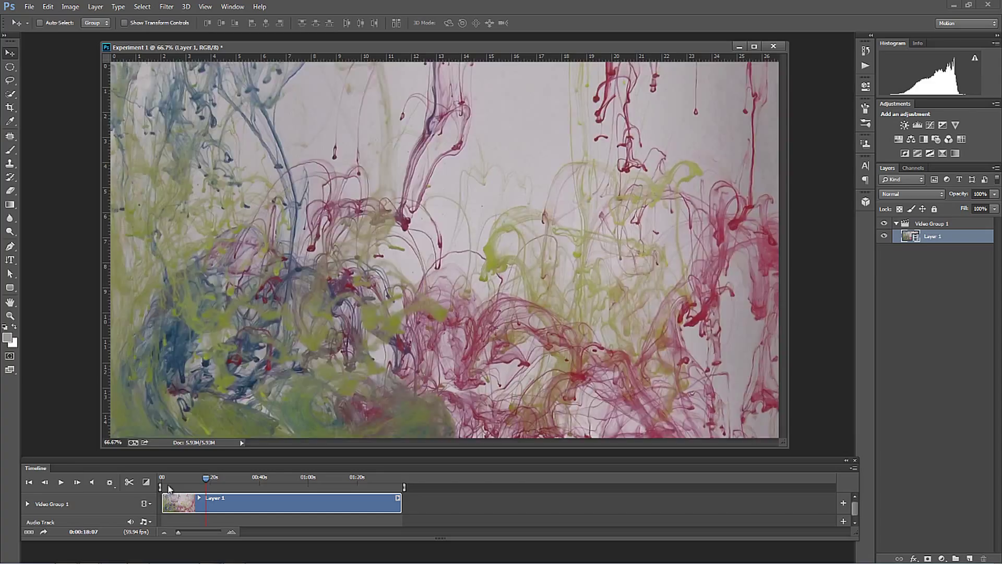
- Move the playhead back to frame zero of the shortened clip
{"action": "left_click", "coordinate": [93, 482]}
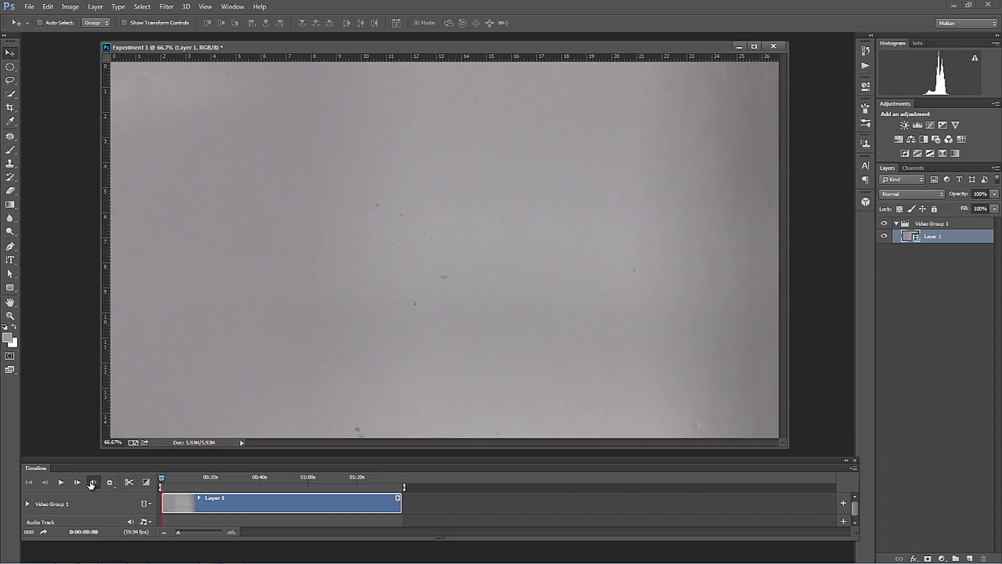
{"action": "mouse_move", "coordinate": [93, 483]}
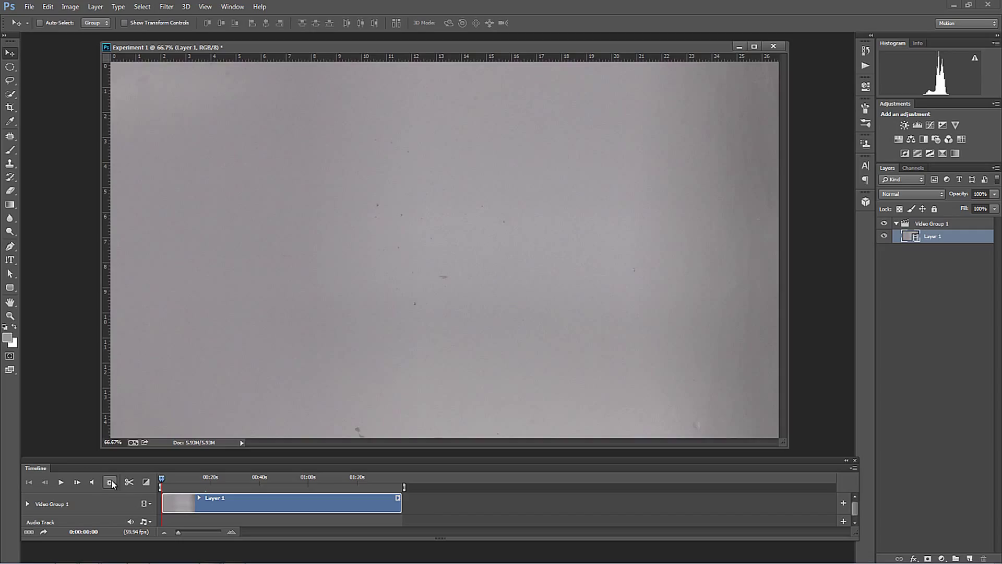
- Drag Fade transitions onto both ends of the Layer 1 clip and return to its start
{"action": "left_click", "coordinate": [147, 483]}
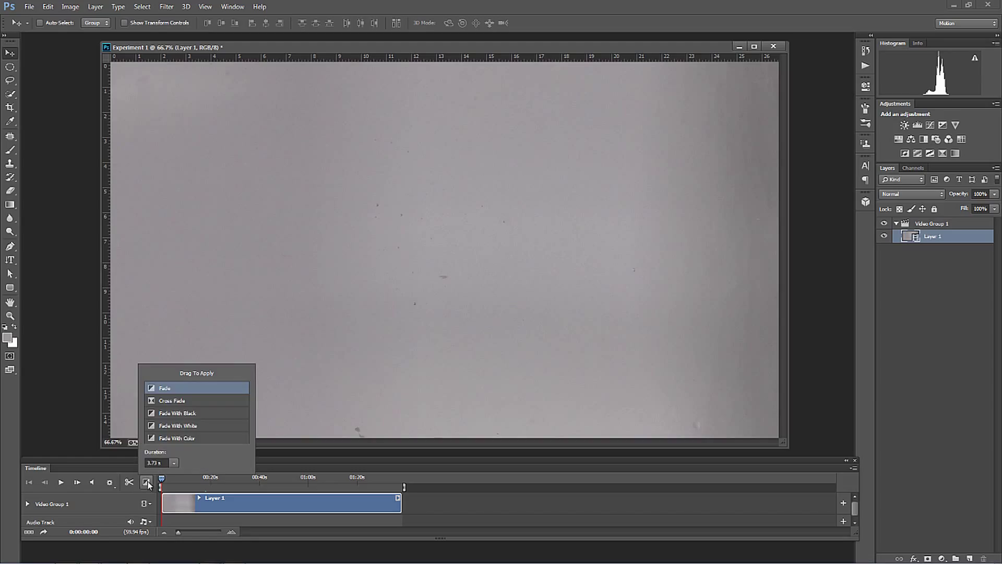
{"action": "mouse_move", "coordinate": [168, 404]}
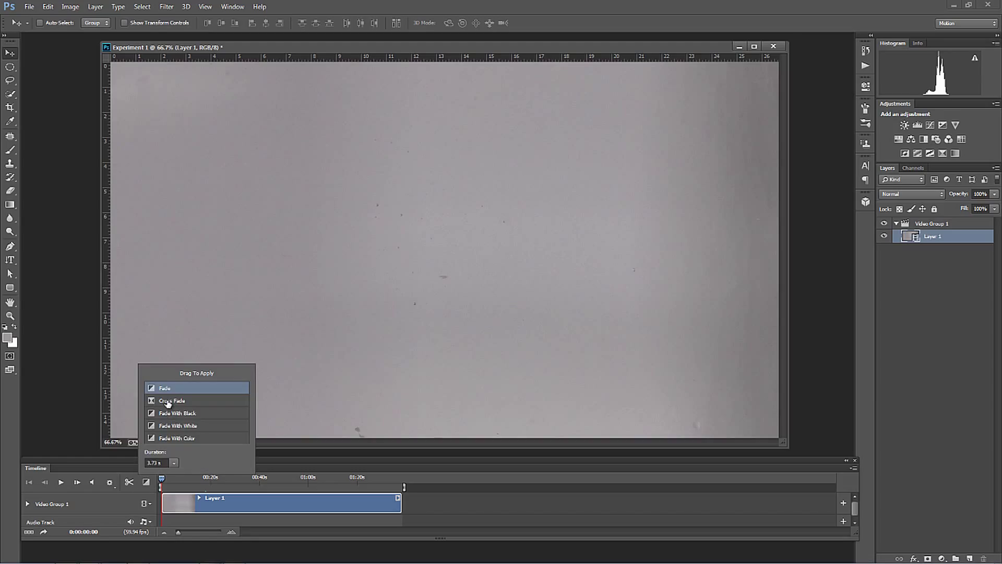
{"action": "mouse_move", "coordinate": [171, 401]}
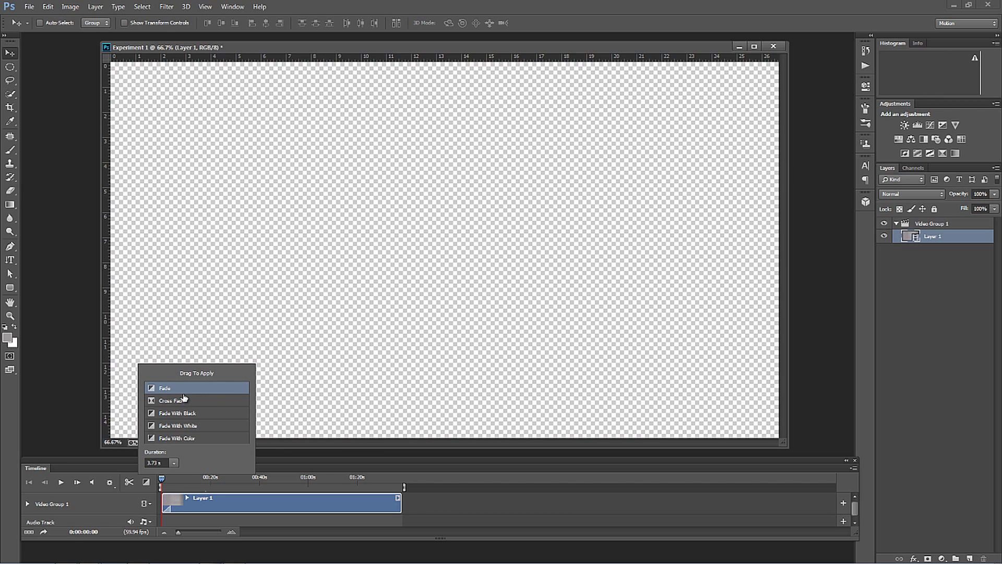
{"action": "mouse_move", "coordinate": [386, 503]}
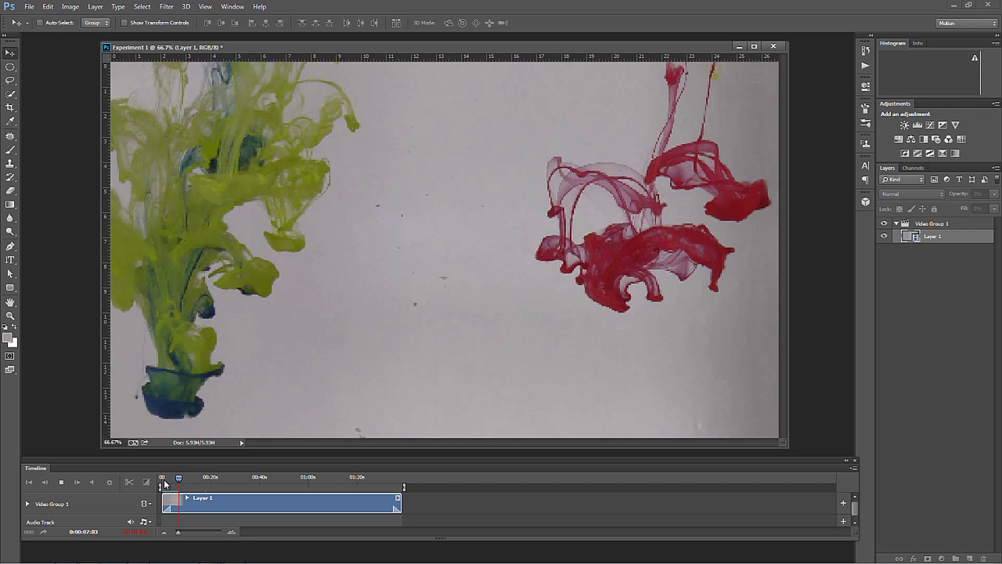
{"action": "left_click", "coordinate": [76, 483]}
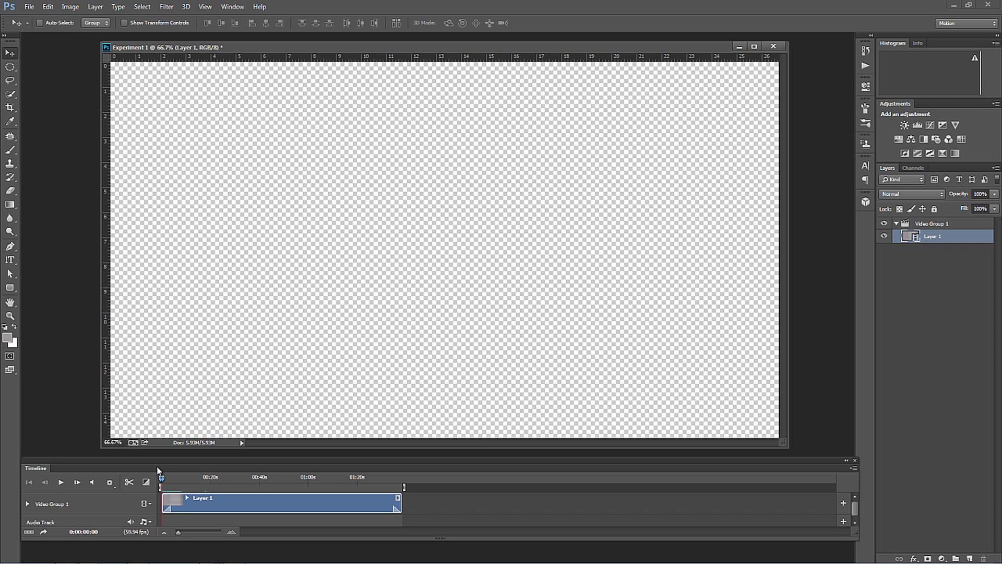
- Check the transitions list, then play and pause the clip to preview the fade-in and spreading ink
{"action": "left_click", "coordinate": [146, 482]}
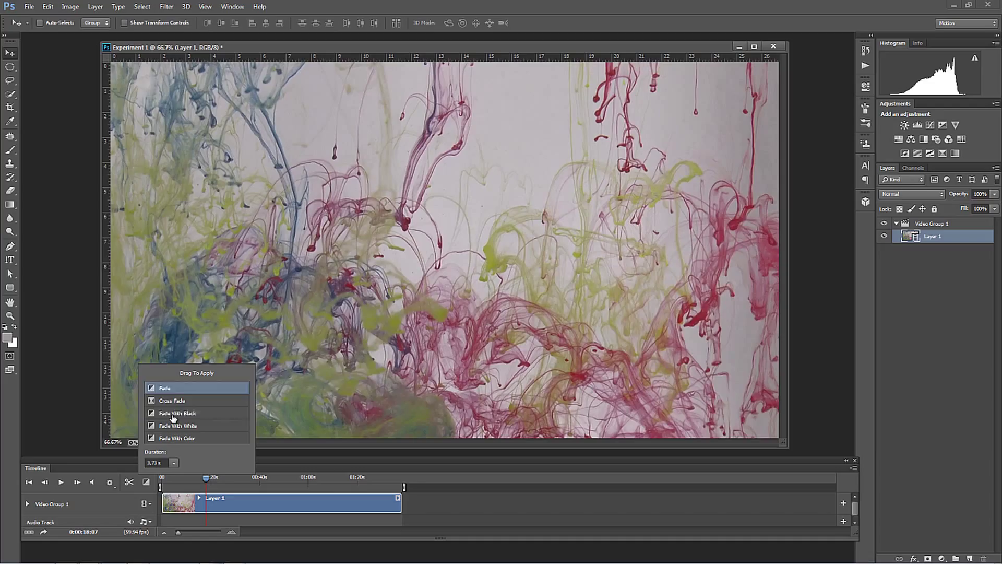
{"action": "mouse_move", "coordinate": [177, 412]}
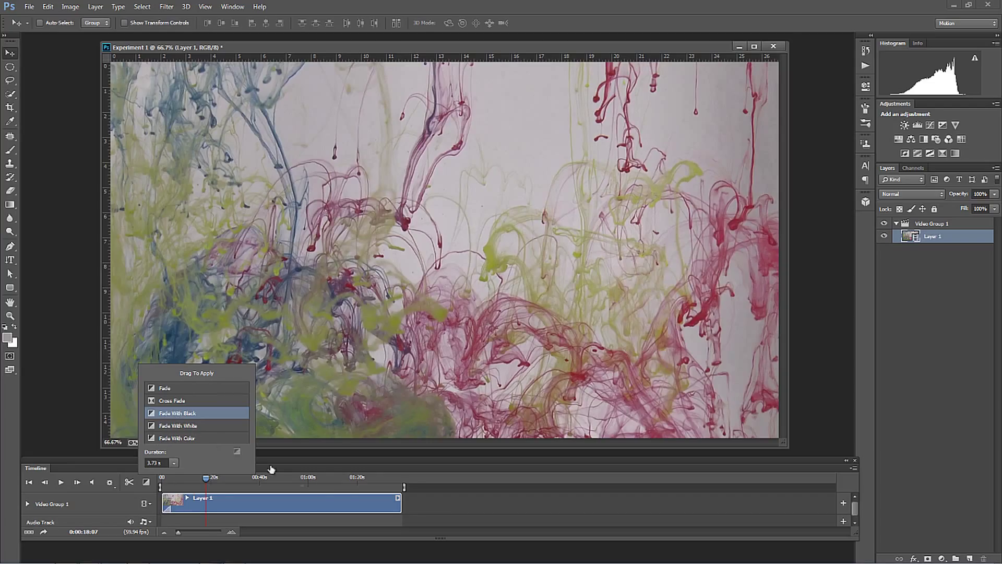
{"action": "mouse_move", "coordinate": [133, 498]}
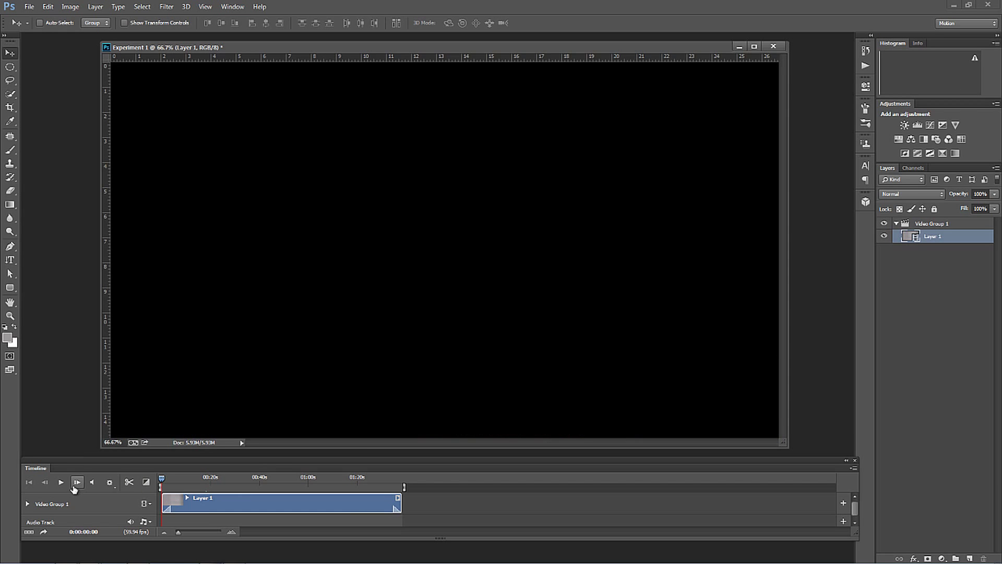
{"action": "left_click", "coordinate": [76, 482]}
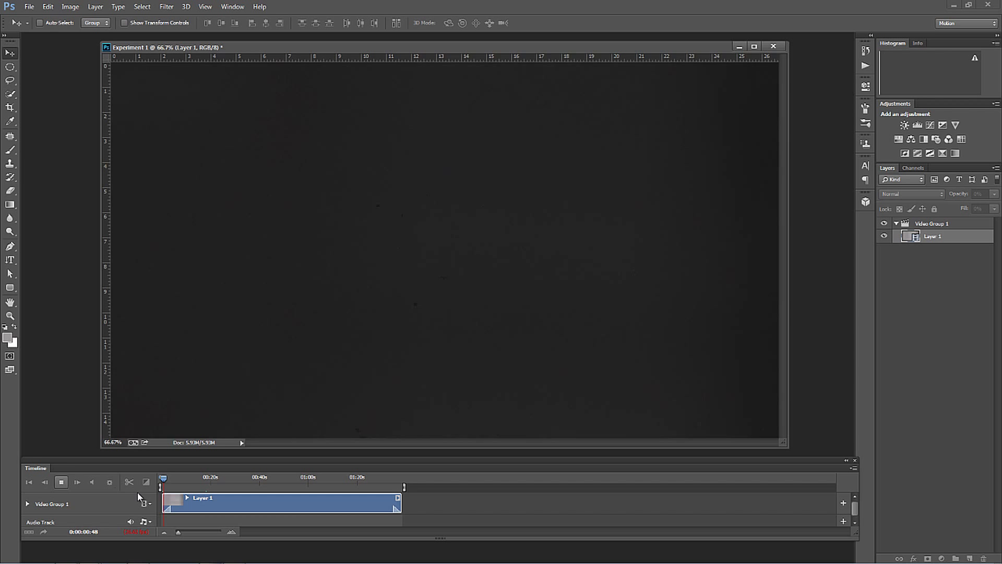
{"action": "left_click", "coordinate": [76, 482]}
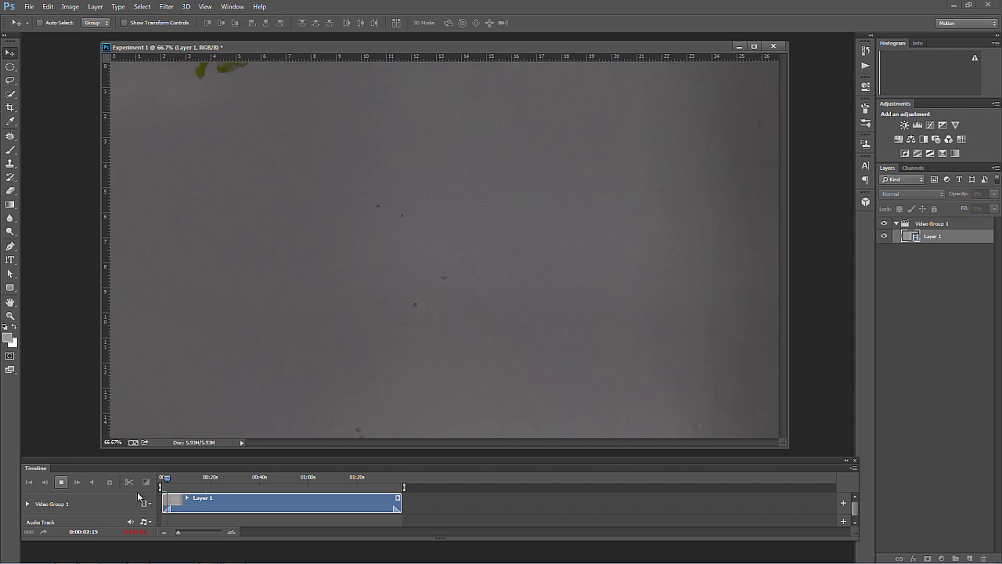
{"action": "left_click", "coordinate": [76, 482]}
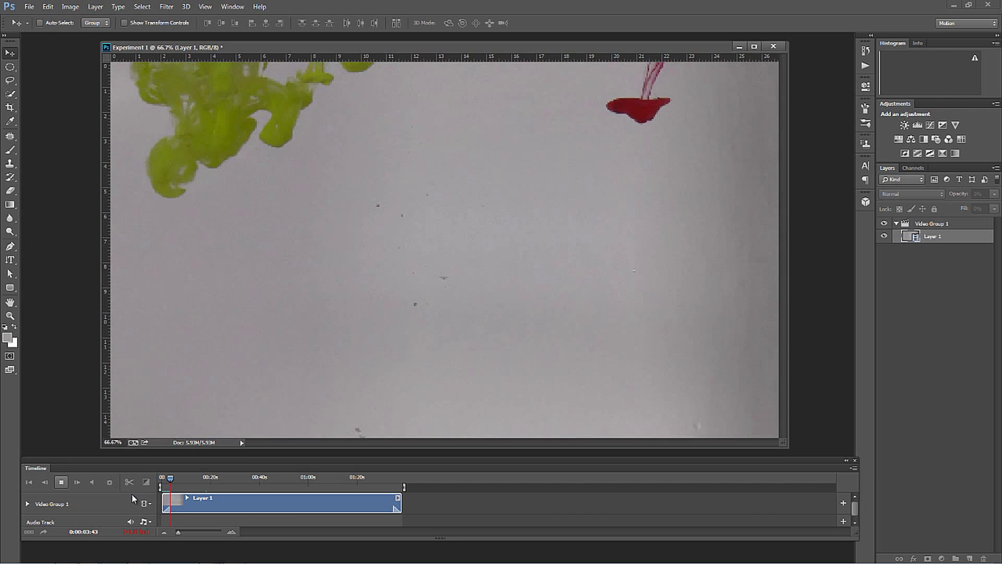
{"action": "left_click", "coordinate": [76, 482]}
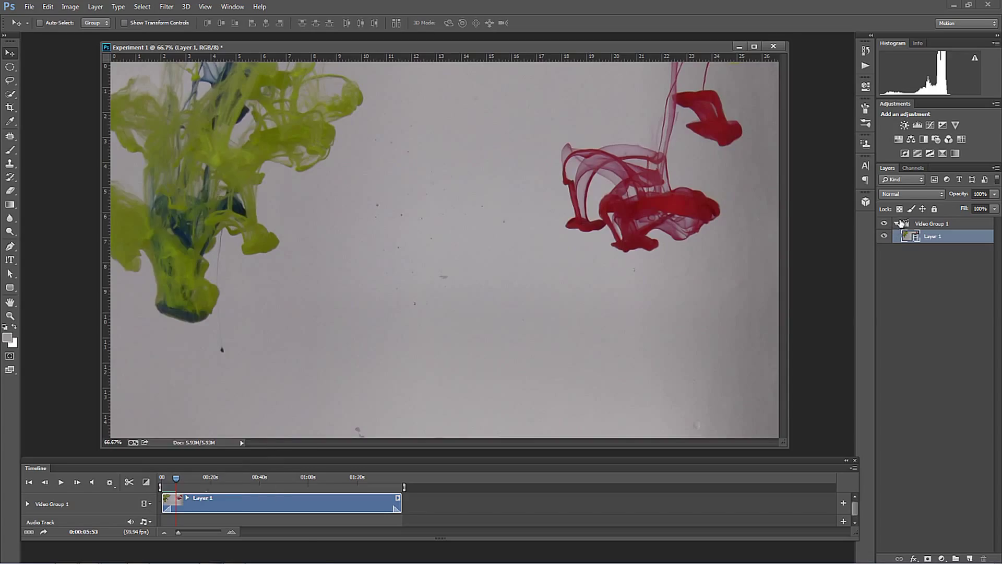
{"action": "left_click", "coordinate": [931, 223]}
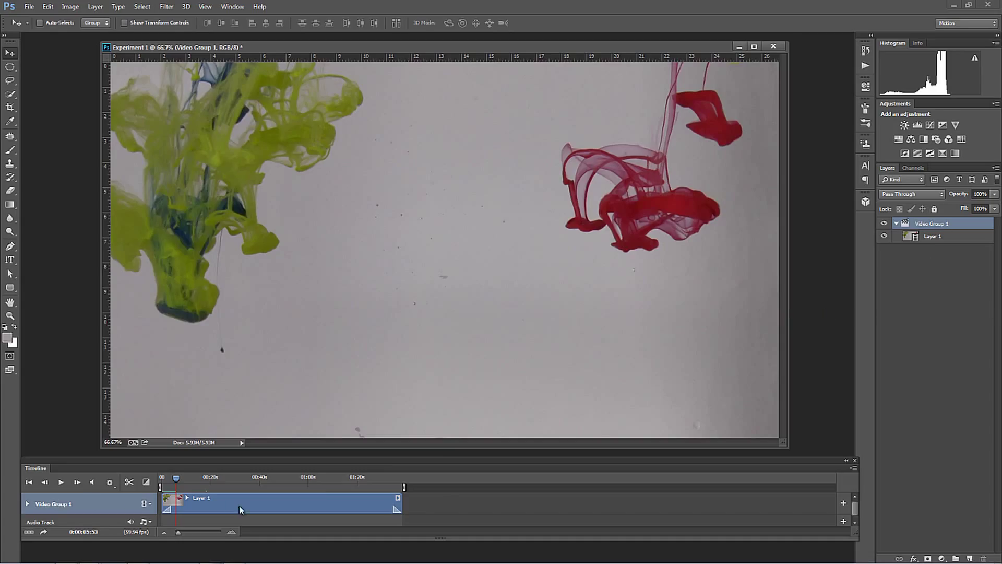
{"action": "mouse_move", "coordinate": [337, 494]}
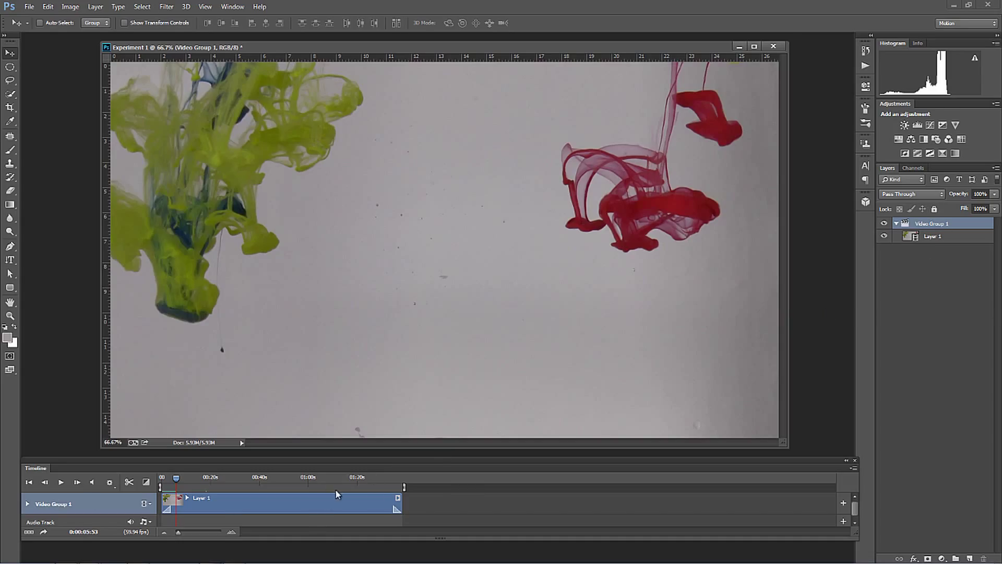
{"action": "mouse_move", "coordinate": [480, 460]}
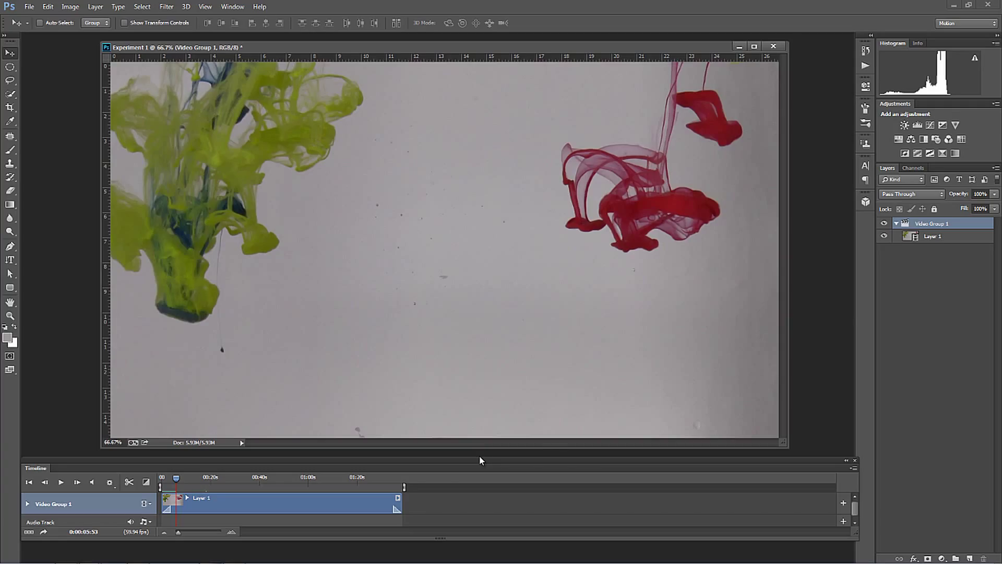
{"action": "mouse_move", "coordinate": [505, 458]}
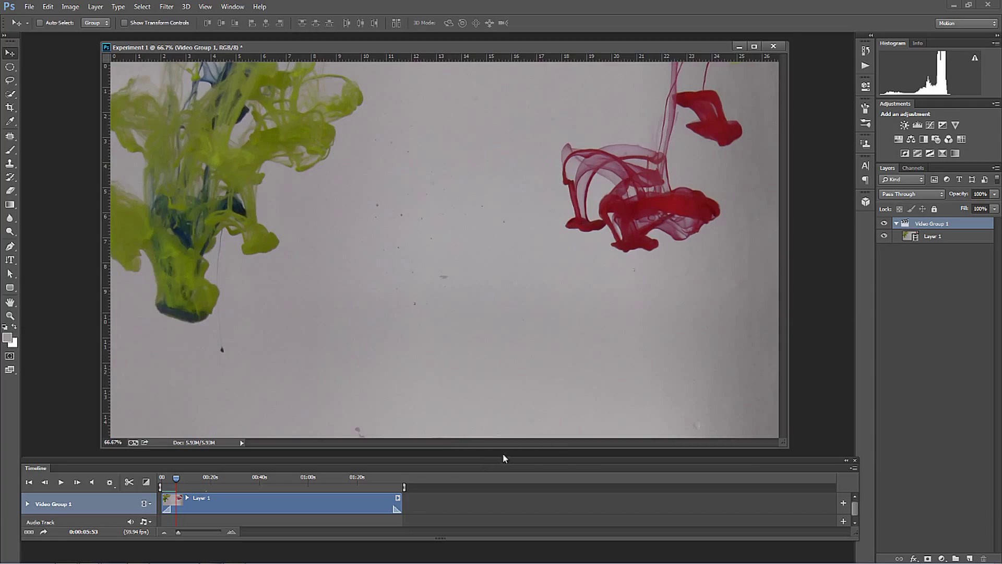
{"action": "mouse_move", "coordinate": [699, 385]}
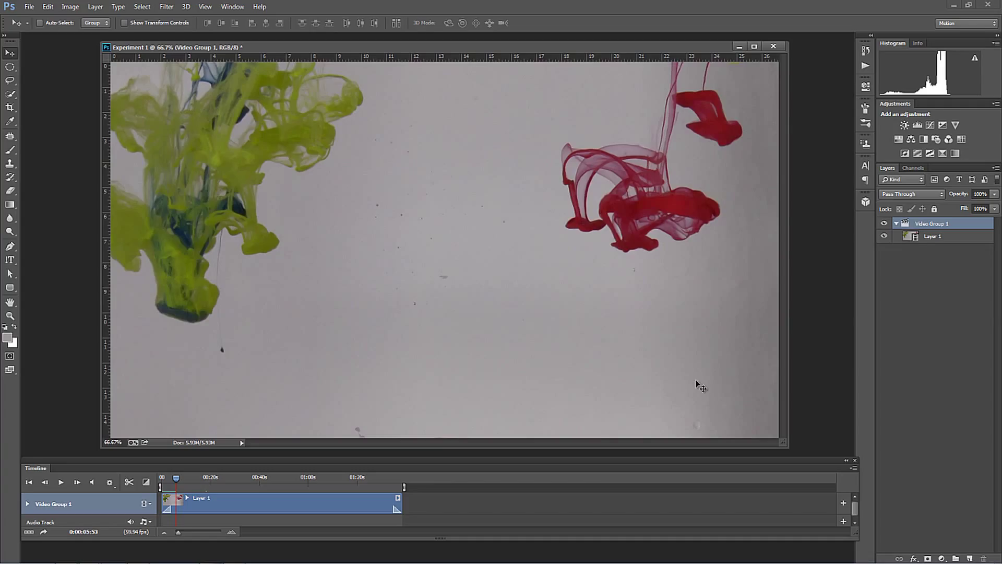
{"action": "mouse_move", "coordinate": [921, 250]}
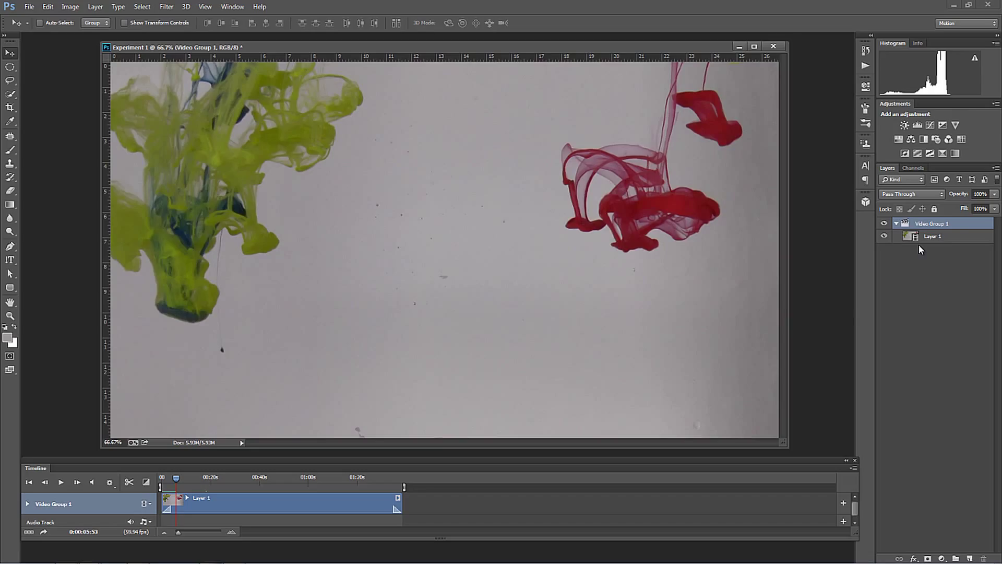
{"action": "mouse_move", "coordinate": [957, 241]}
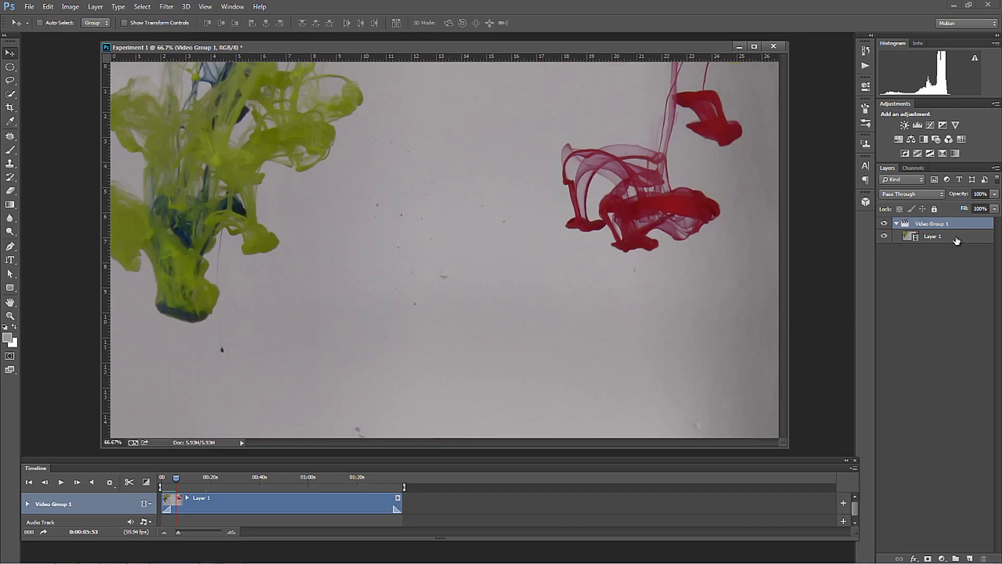
- Add a Curves 1 adjustment above Layer 1, brighten the curve and collapse Properties
{"action": "left_click", "coordinate": [932, 236]}
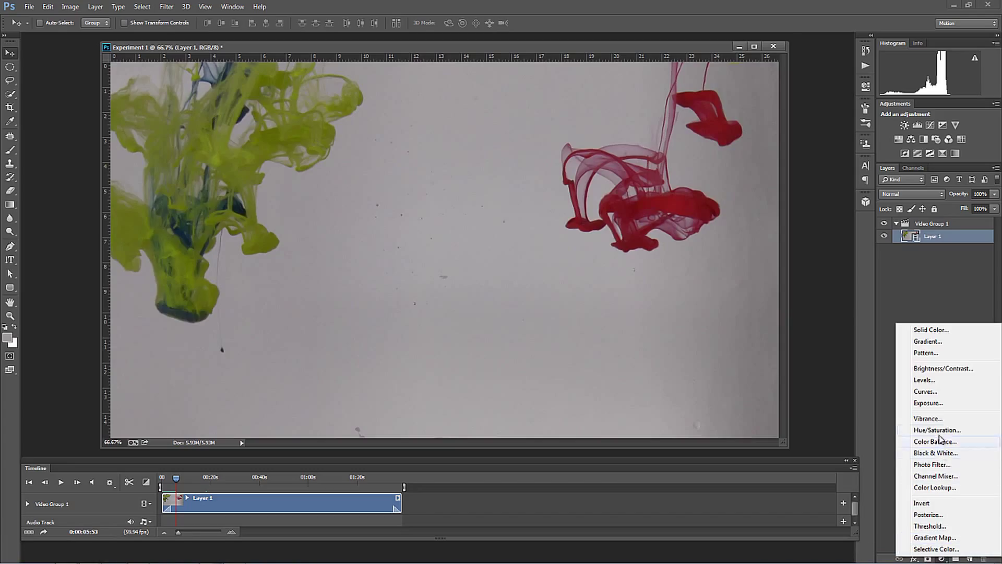
{"action": "mouse_move", "coordinate": [924, 419]}
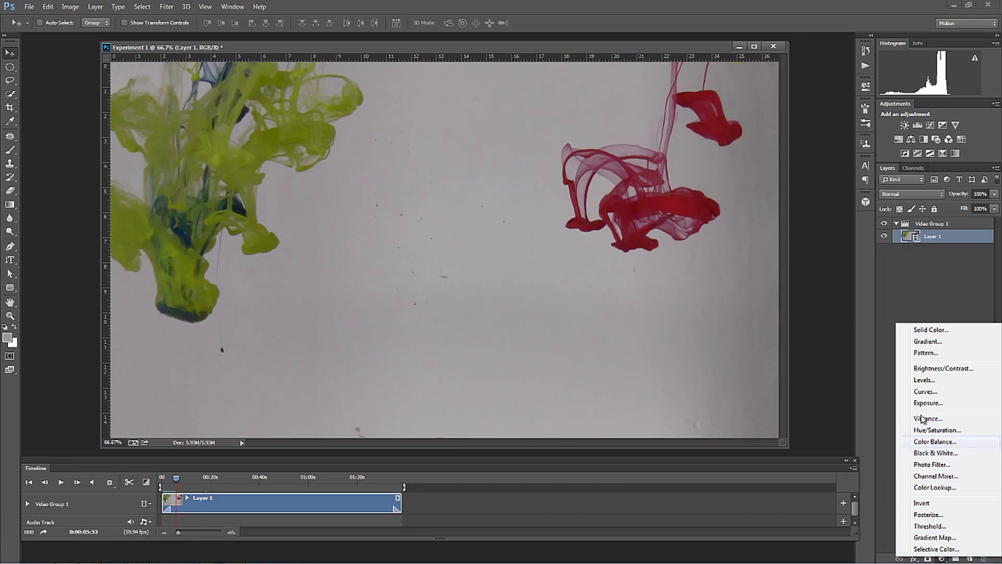
{"action": "left_click", "coordinate": [925, 392]}
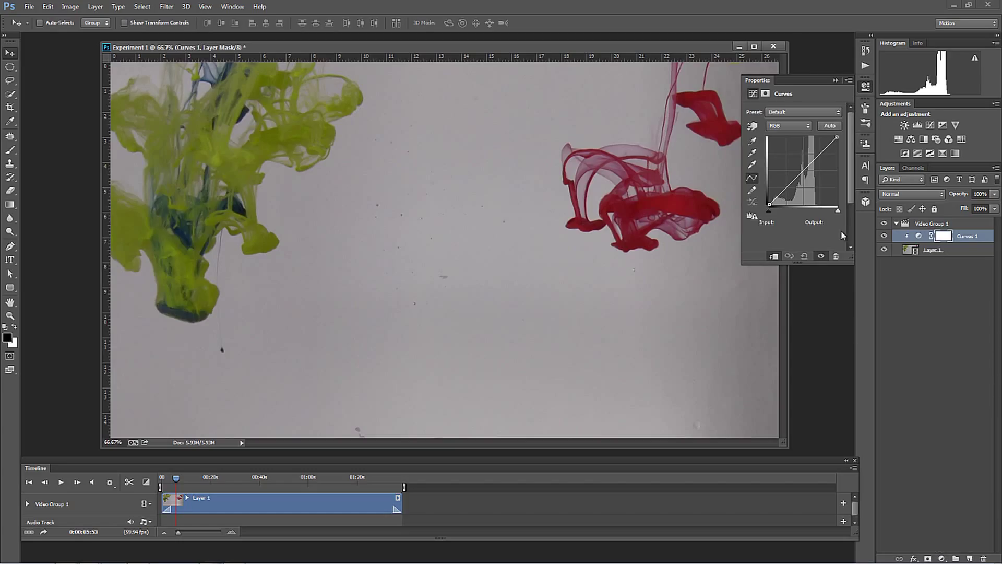
{"action": "mouse_move", "coordinate": [439, 377]}
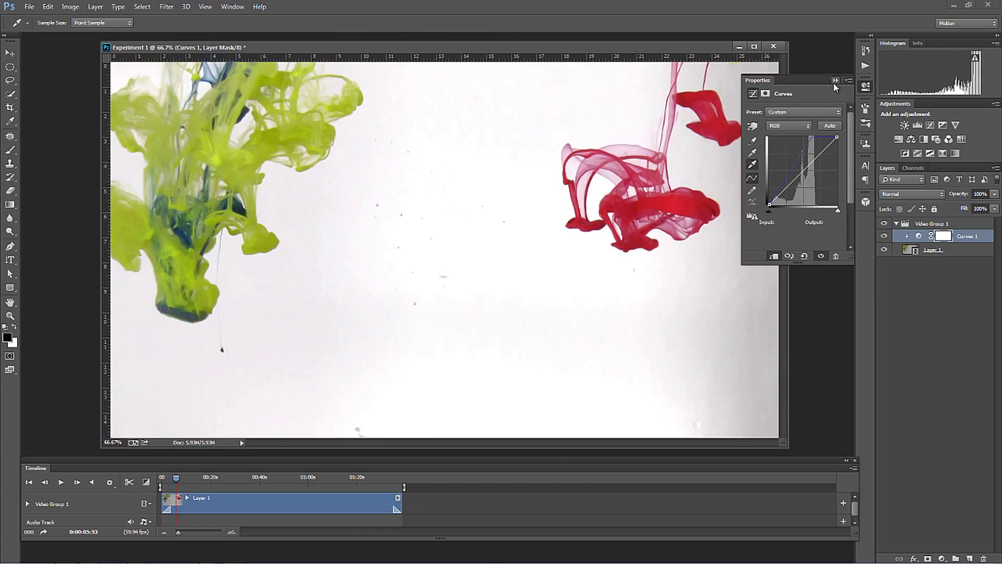
{"action": "left_click", "coordinate": [835, 80]}
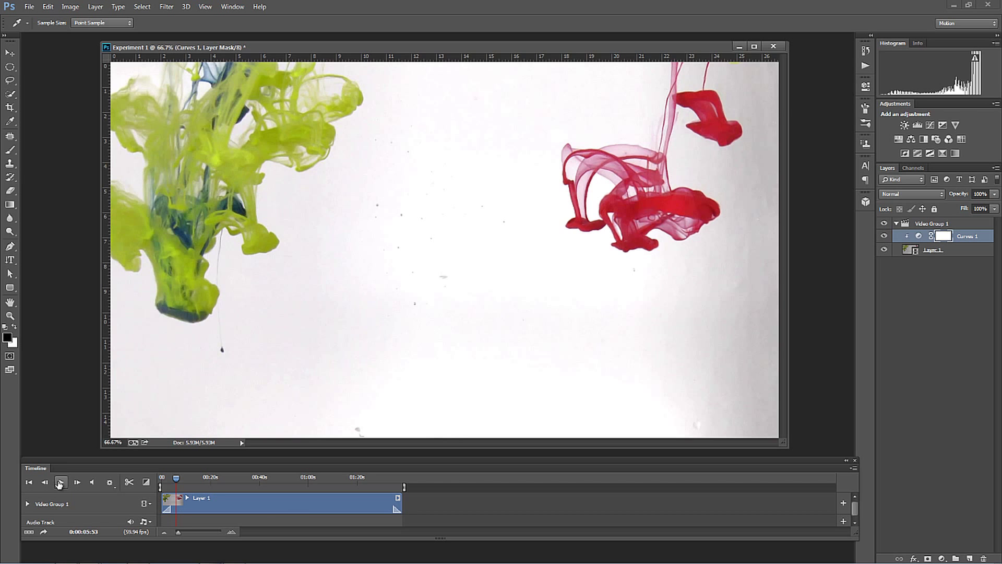
- Play and pause the timeline twice to check the brighter near-white background
{"action": "left_click", "coordinate": [60, 482]}
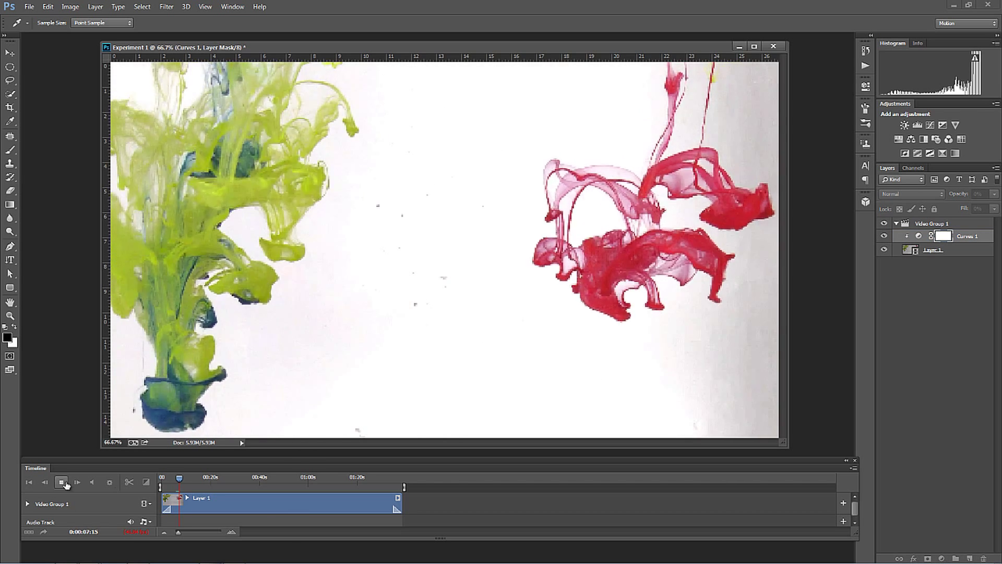
{"action": "left_click", "coordinate": [62, 482]}
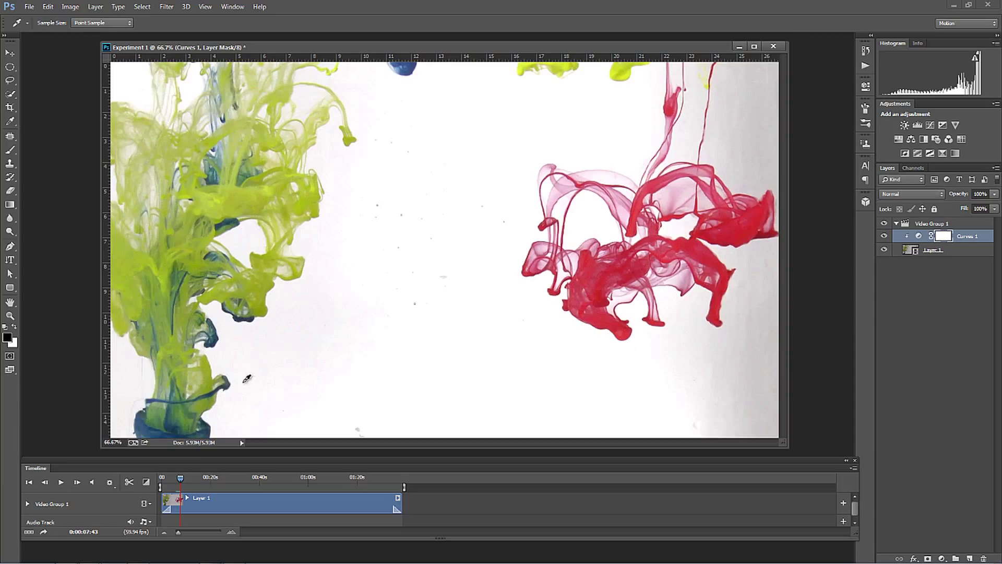
{"action": "mouse_move", "coordinate": [626, 269]}
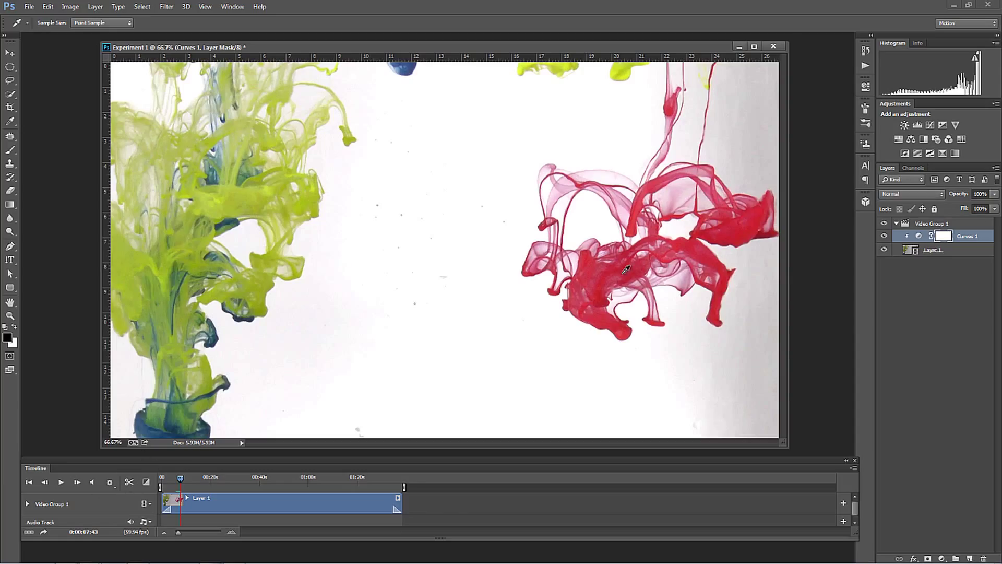
{"action": "mouse_move", "coordinate": [901, 407]}
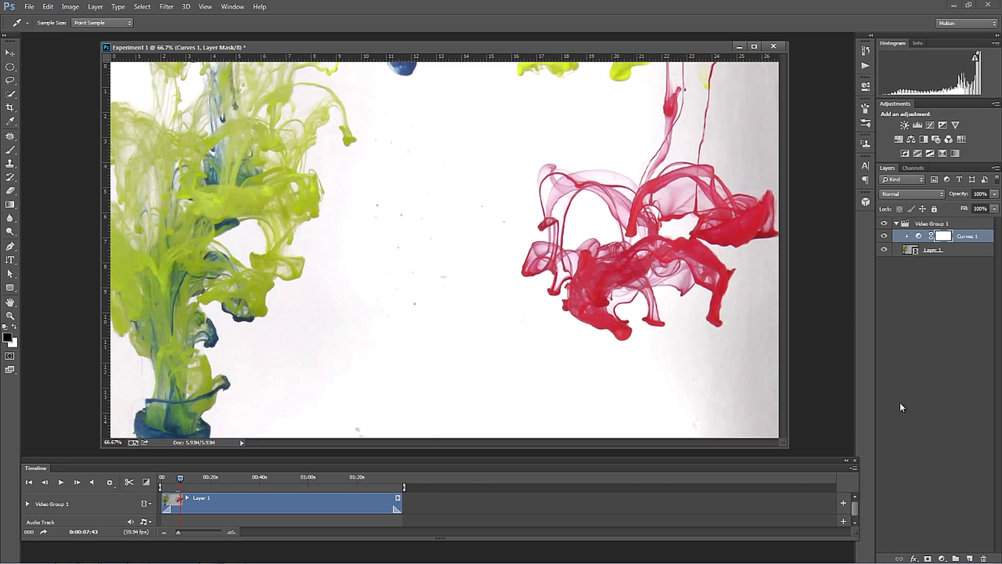
{"action": "mouse_move", "coordinate": [260, 484]}
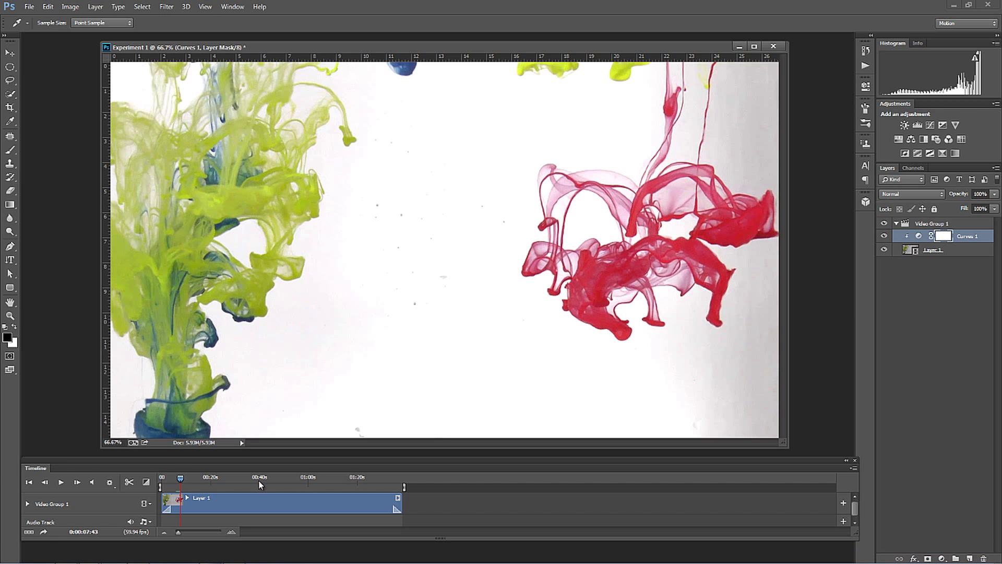
{"action": "left_click", "coordinate": [77, 482]}
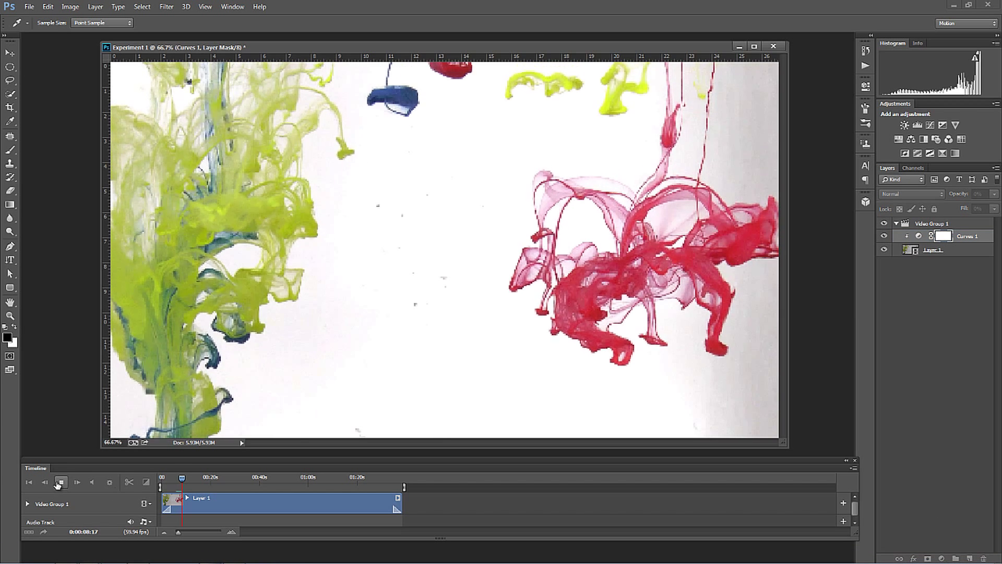
{"action": "left_click", "coordinate": [60, 482]}
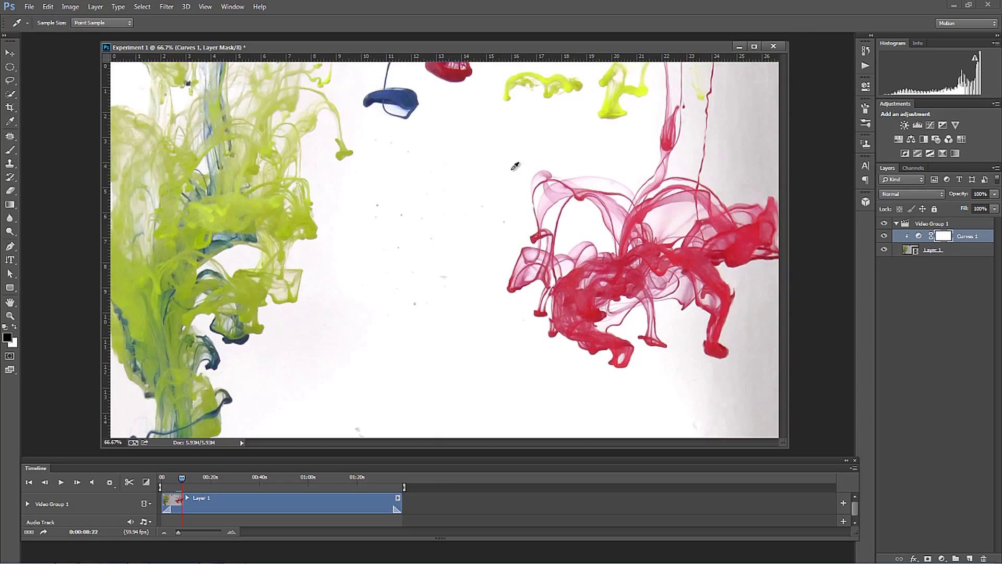
{"action": "mouse_move", "coordinate": [514, 275]}
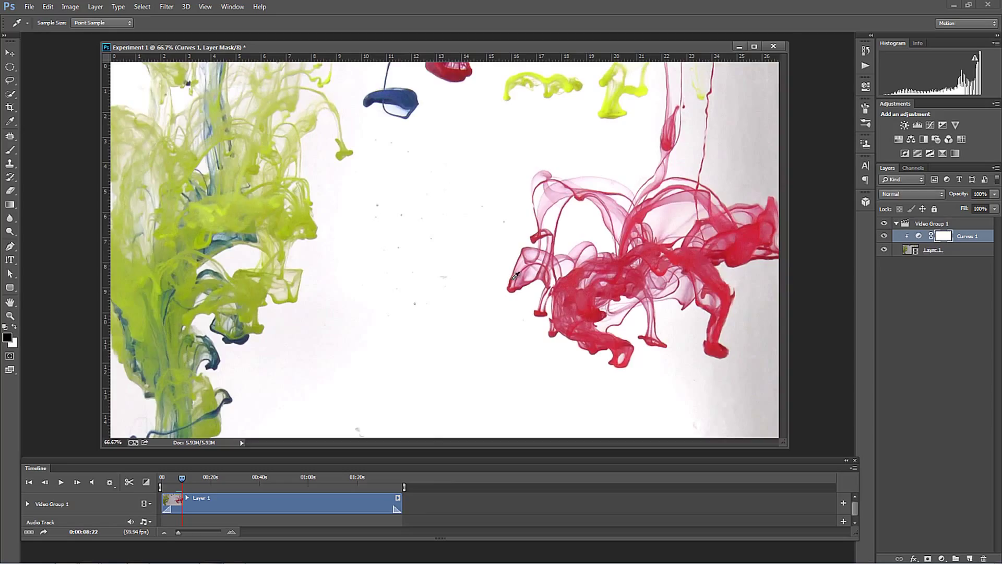
{"action": "mouse_move", "coordinate": [907, 389]}
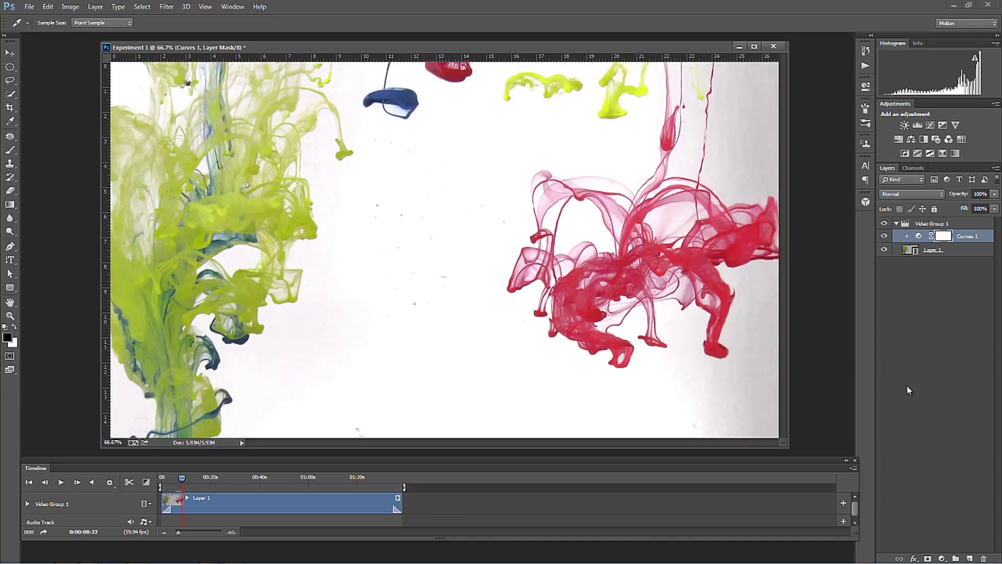
{"action": "mouse_move", "coordinate": [494, 190]}
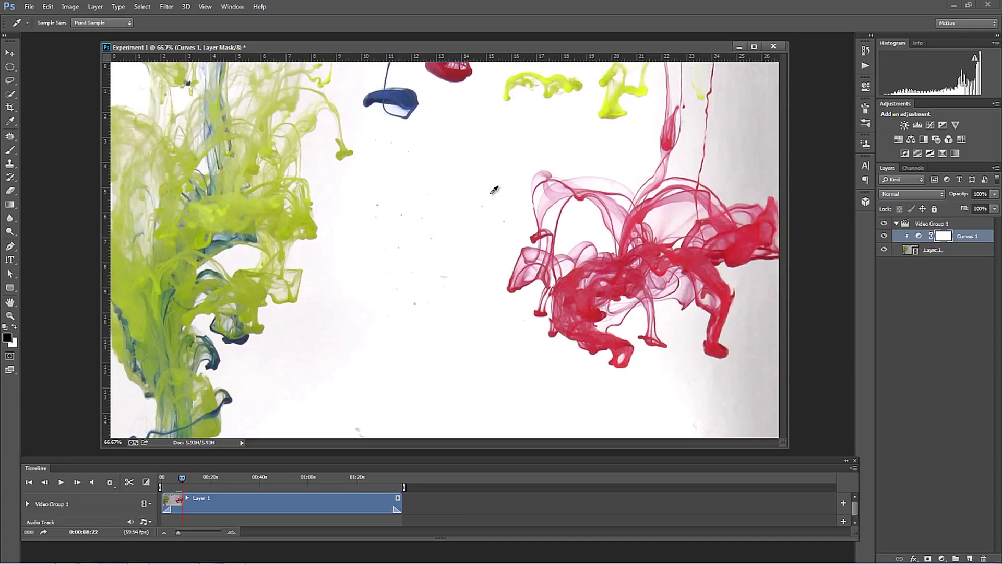
{"action": "mouse_move", "coordinate": [732, 310]}
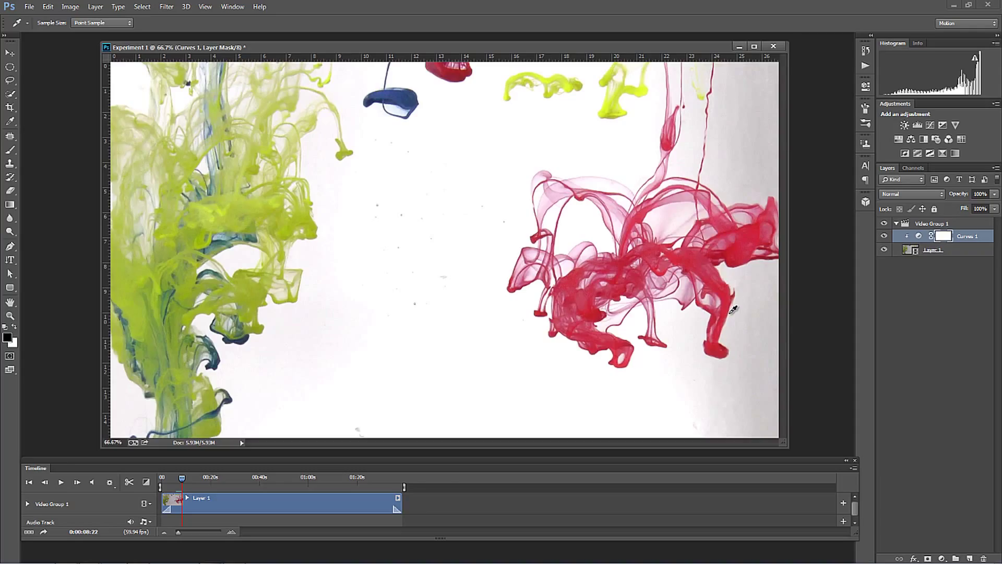
{"action": "mouse_move", "coordinate": [882, 412]}
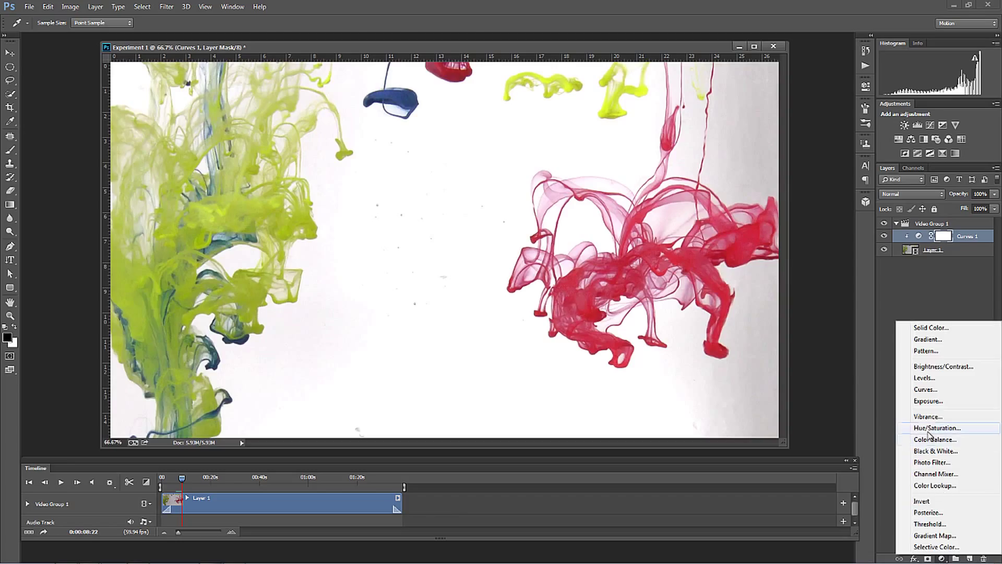
- Add a Hue/Saturation 1 adjustment and tune the Reds and Blues ranges by sampling the ink
{"action": "left_click", "coordinate": [937, 428]}
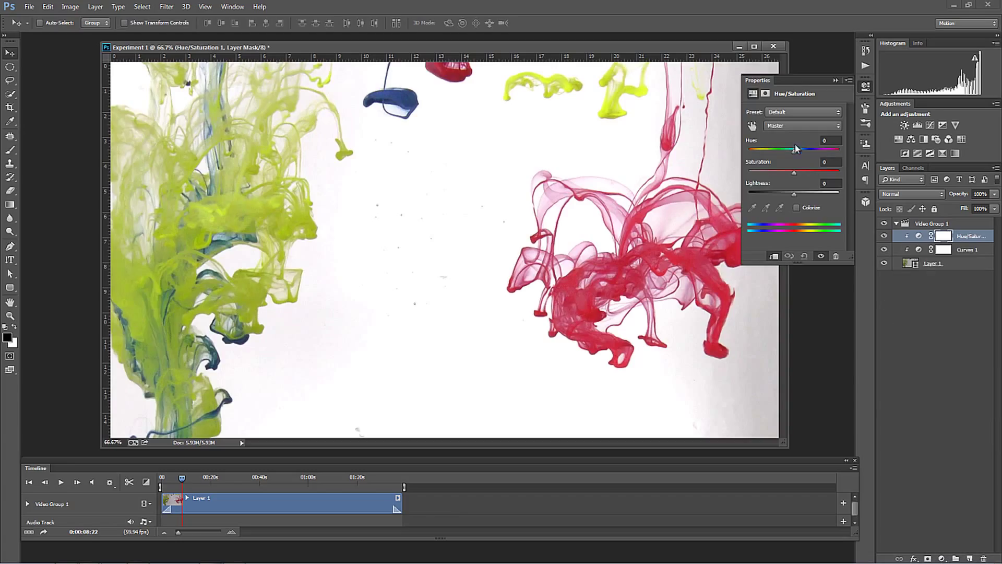
{"action": "mouse_move", "coordinate": [749, 136]}
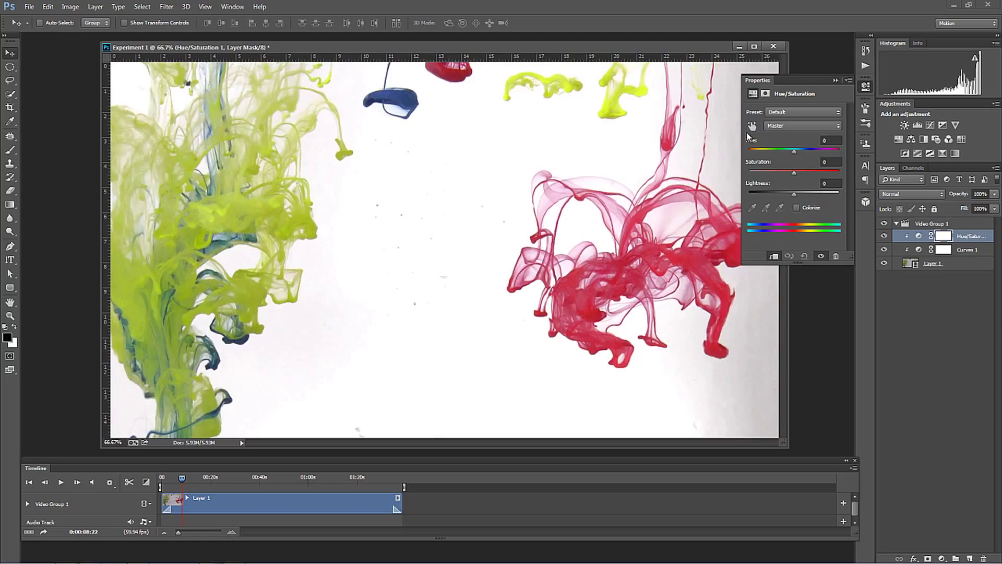
{"action": "mouse_move", "coordinate": [756, 167]}
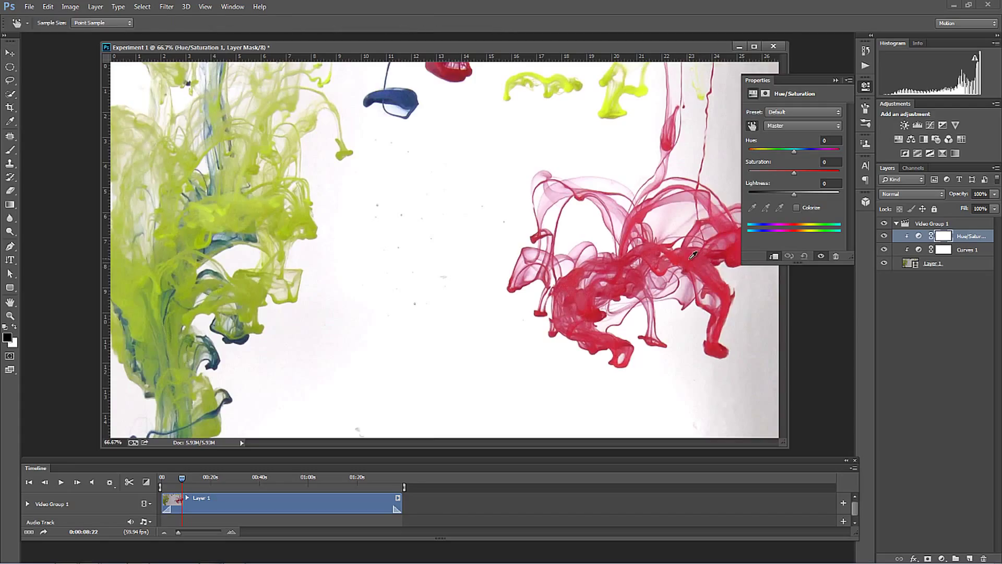
{"action": "left_click", "coordinate": [802, 125]}
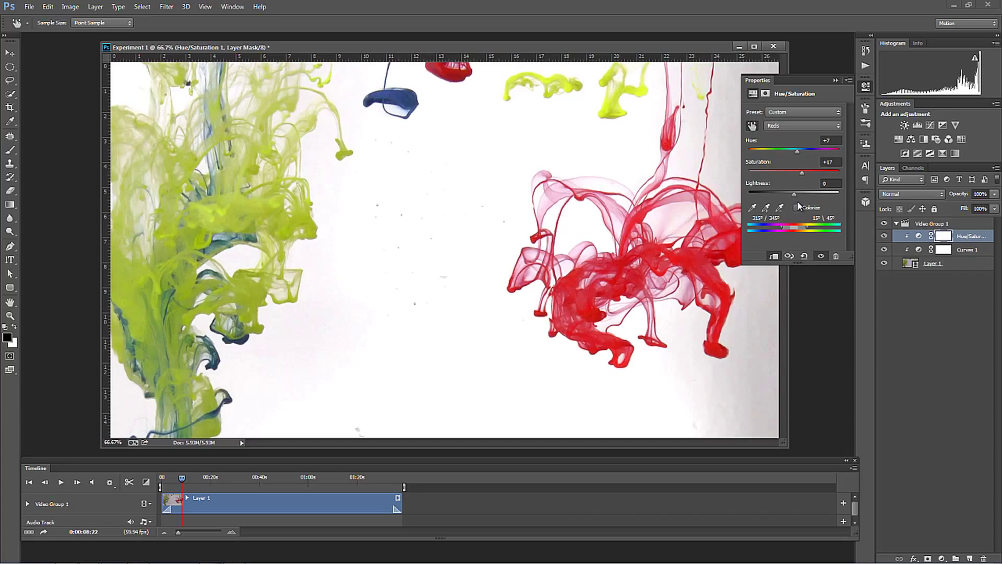
{"action": "mouse_move", "coordinate": [762, 118]}
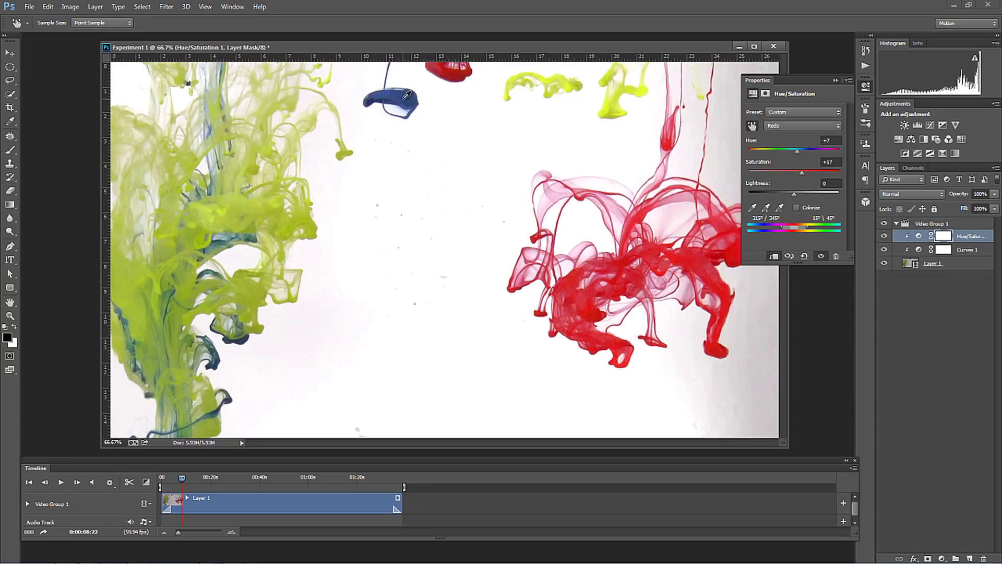
{"action": "left_click", "coordinate": [801, 125]}
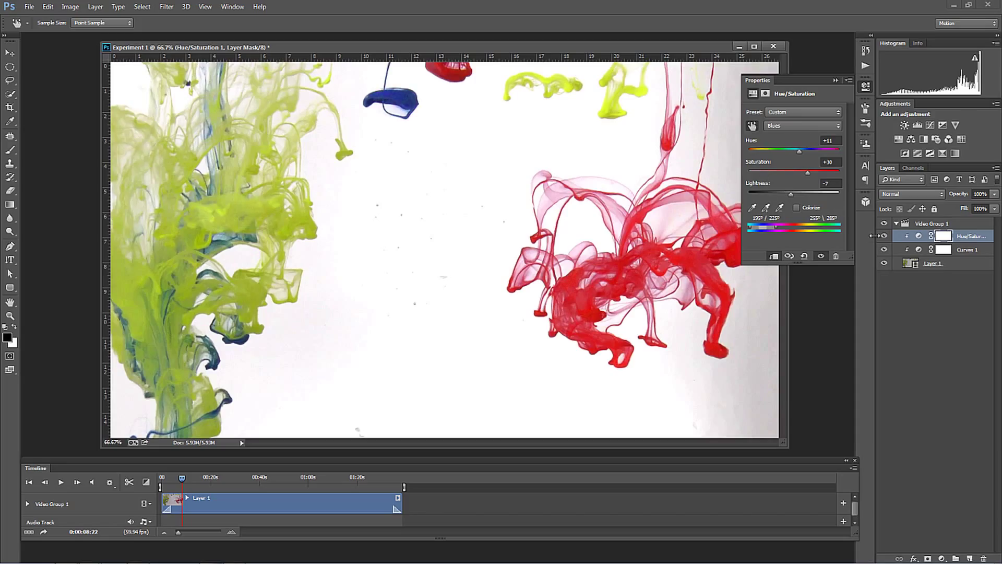
- Toggle the adjustment to compare, then sample the yellow ink to set Yellows Hue -5, Saturation +30, Lightness +7
{"action": "left_click", "coordinate": [884, 236]}
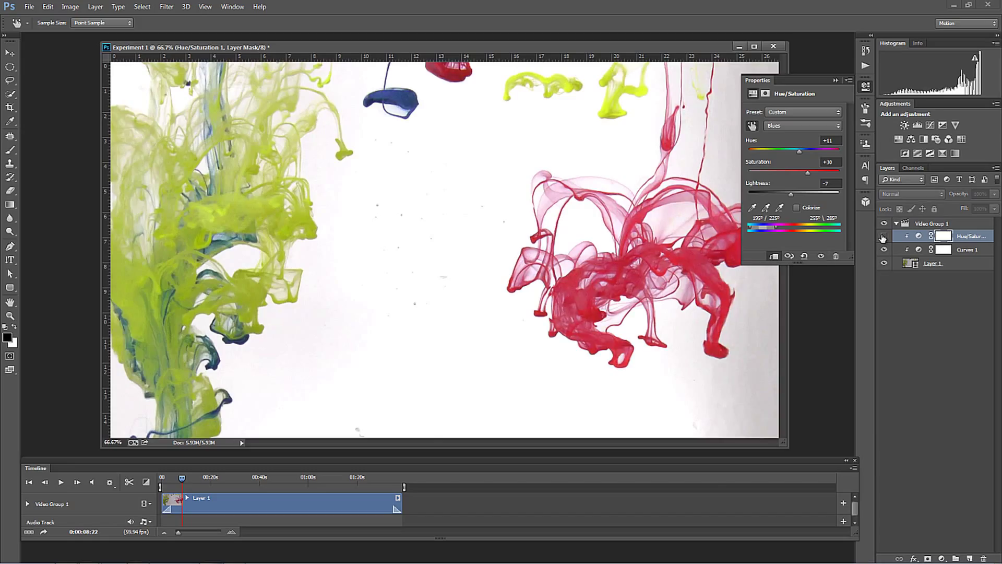
{"action": "left_click", "coordinate": [884, 236]}
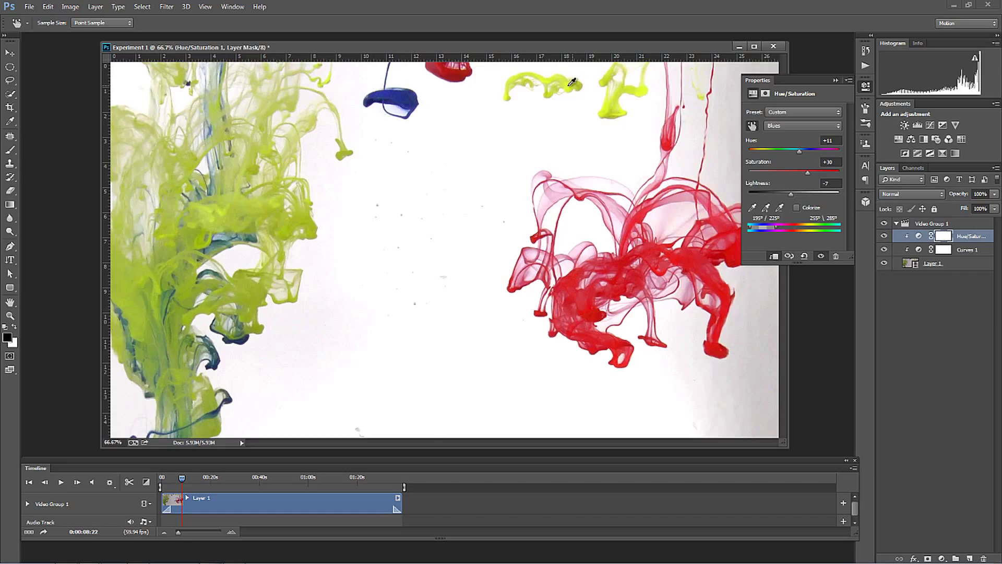
{"action": "left_click", "coordinate": [802, 125]}
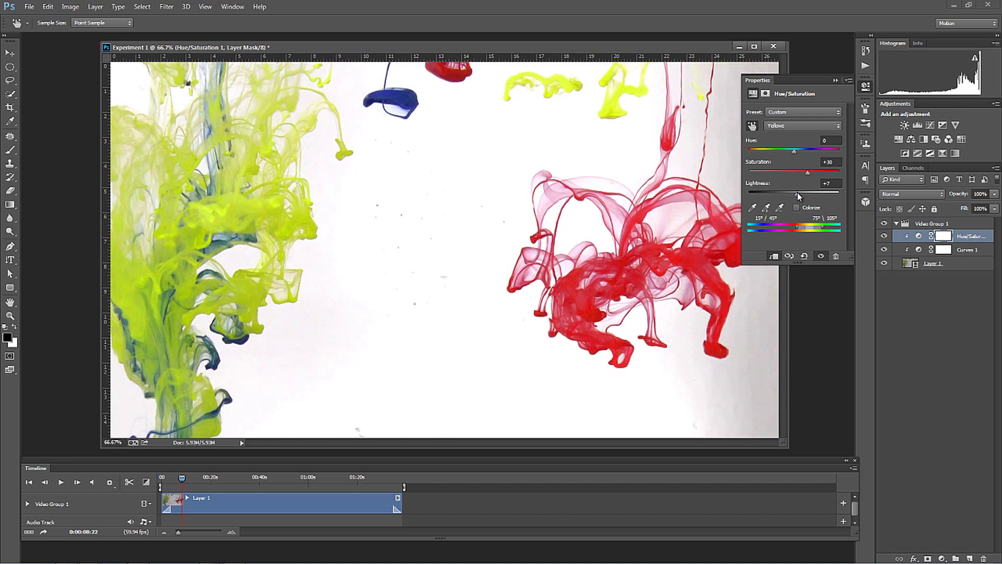
{"action": "mouse_move", "coordinate": [797, 160]}
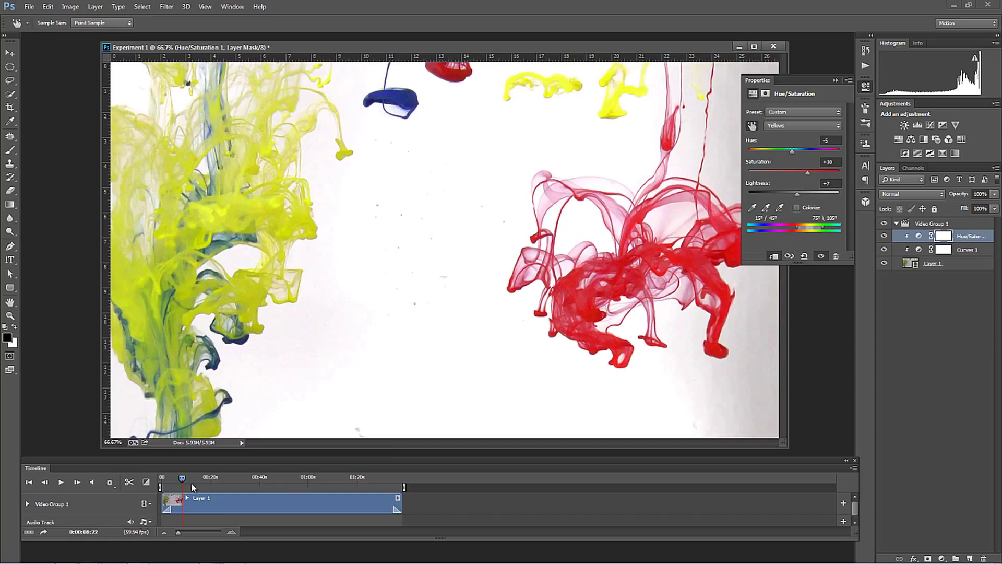
- Play the colour-corrected clip to about 13 seconds, stop, and select Layer 1
{"action": "left_click", "coordinate": [108, 481]}
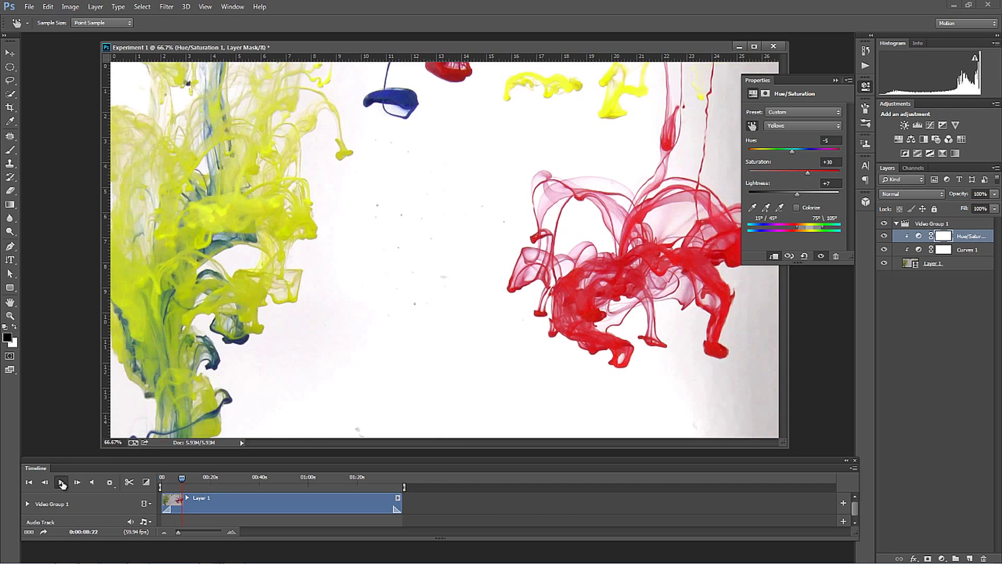
{"action": "left_click", "coordinate": [61, 482]}
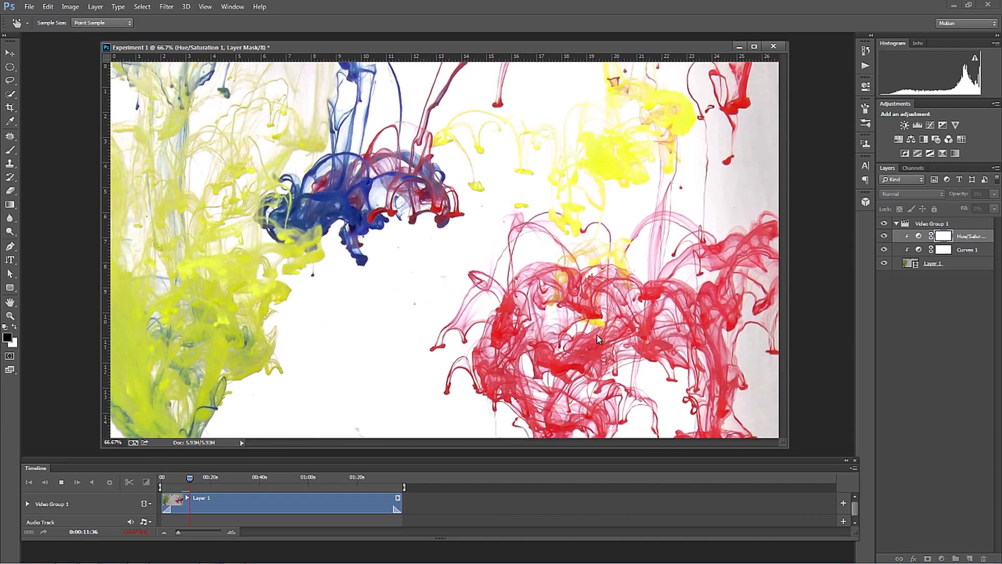
{"action": "left_click", "coordinate": [77, 482]}
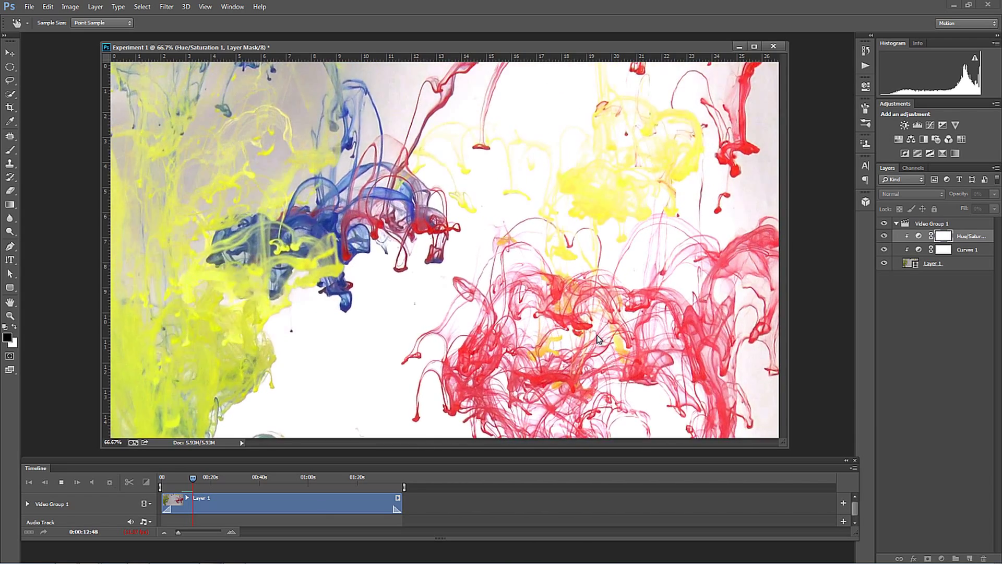
{"action": "left_click", "coordinate": [76, 482]}
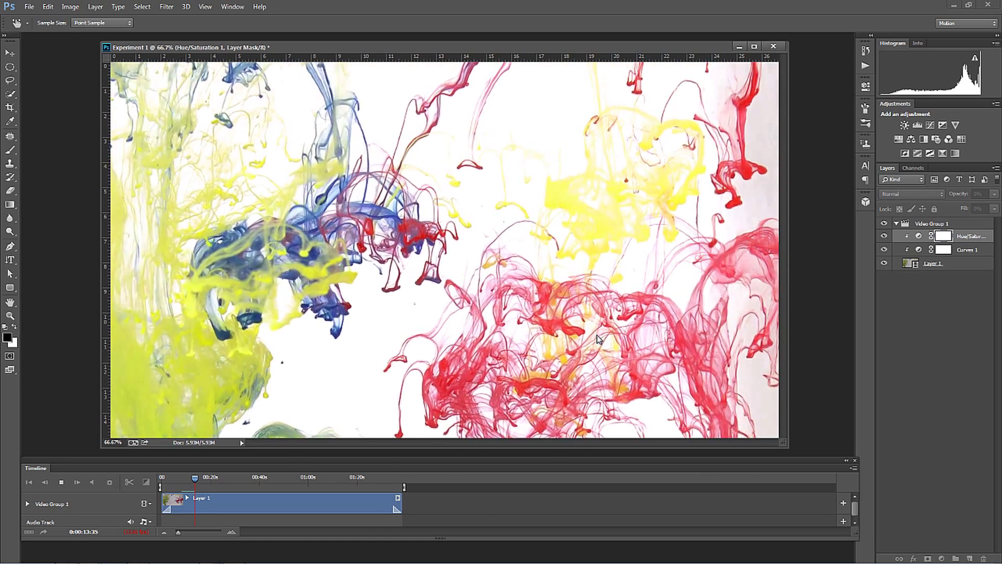
{"action": "left_click", "coordinate": [62, 482]}
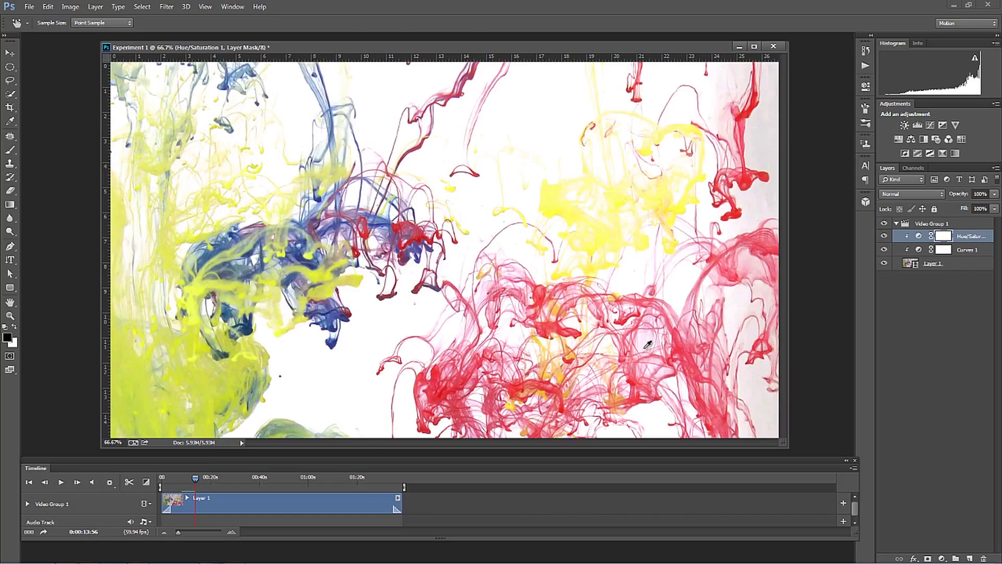
{"action": "left_click", "coordinate": [933, 263]}
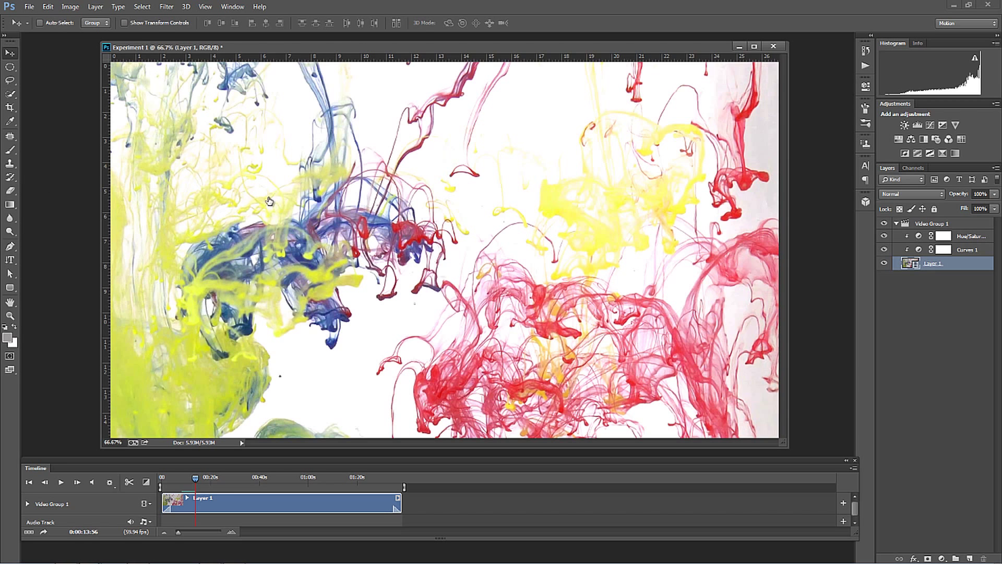
- Bring up Filter > Sharpen > Unsharp Mask for Layer 1
{"action": "left_click", "coordinate": [166, 6]}
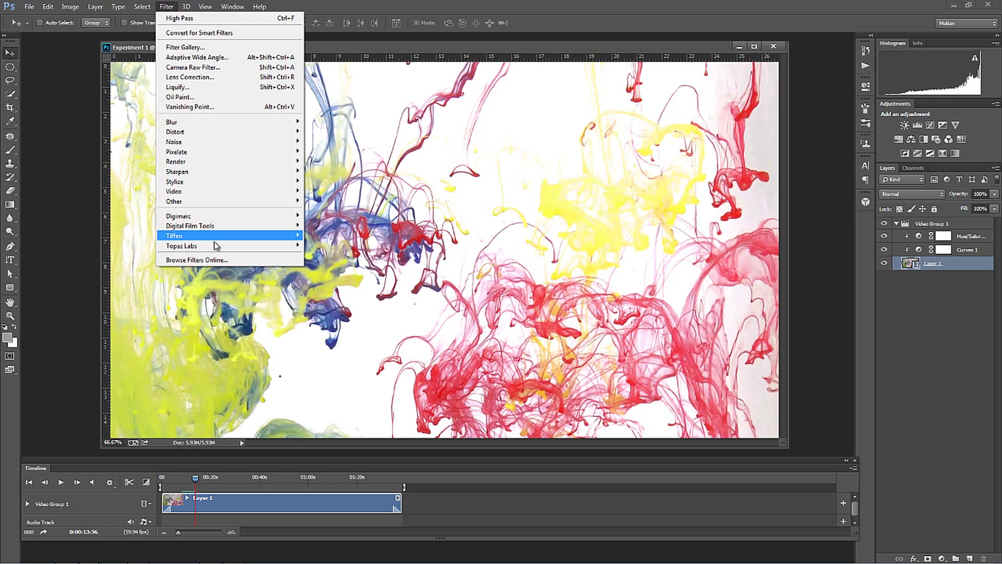
{"action": "mouse_move", "coordinate": [183, 121]}
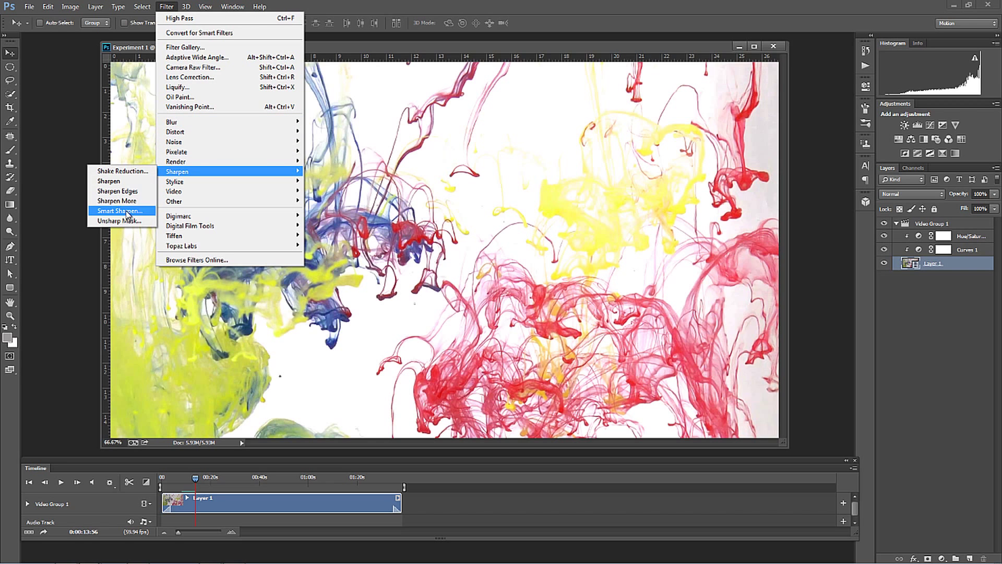
{"action": "left_click", "coordinate": [119, 220]}
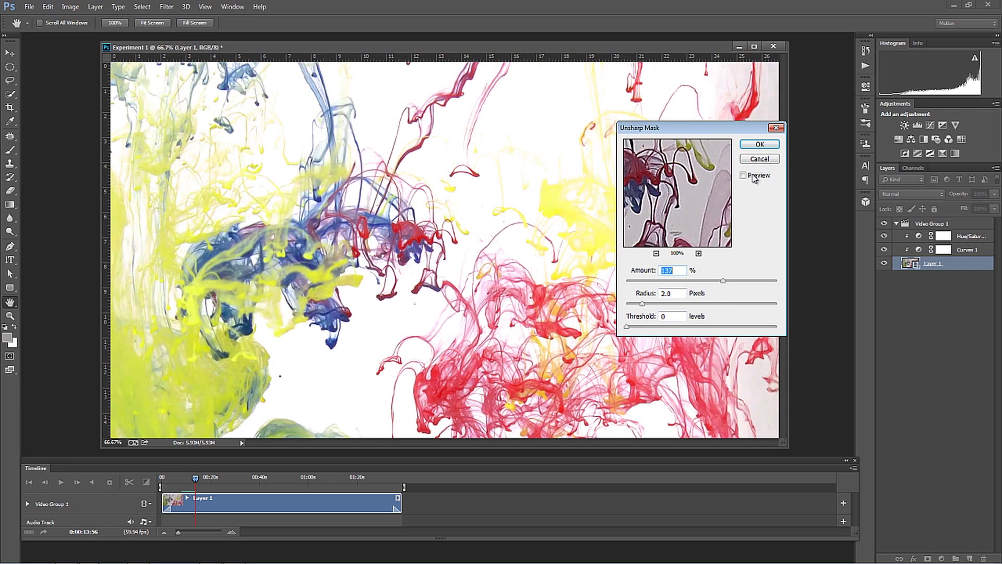
- Apply Unsharp Mask with Preview on, Amount 75%, Radius 1 px, Threshold 0
{"action": "left_click", "coordinate": [742, 175]}
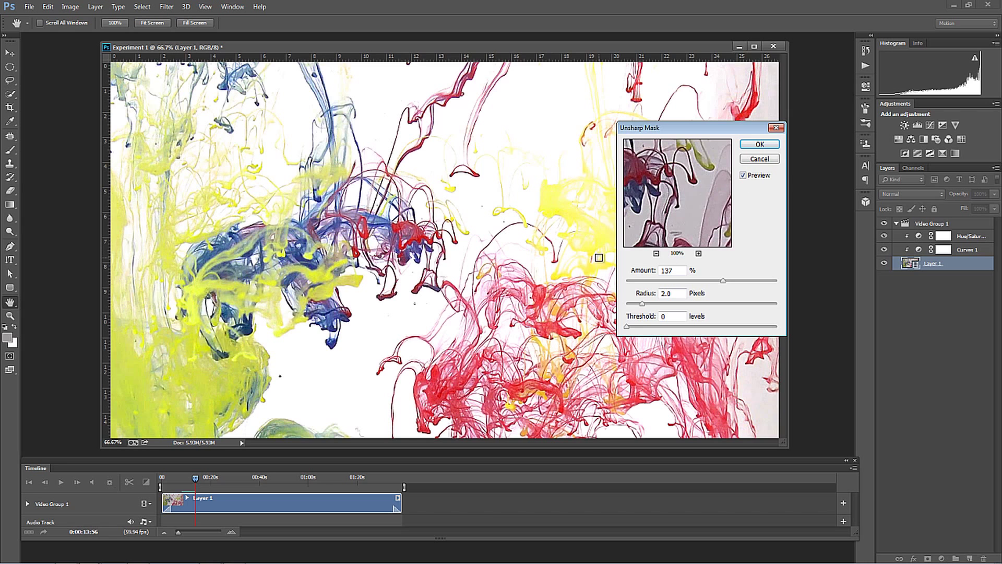
{"action": "triple_click", "coordinate": [670, 269]}
{"action": "type", "text": "75"}
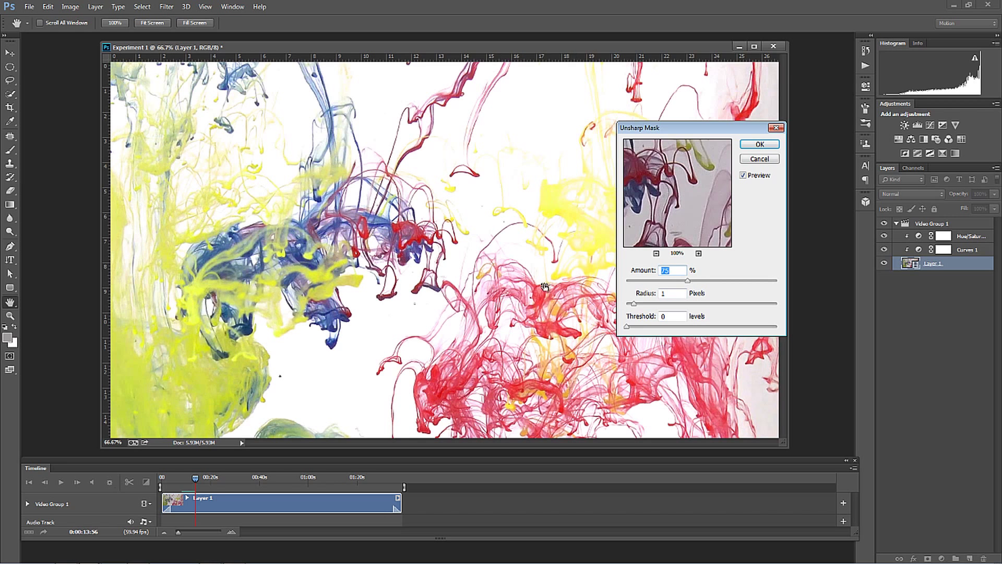
{"action": "mouse_move", "coordinate": [519, 360]}
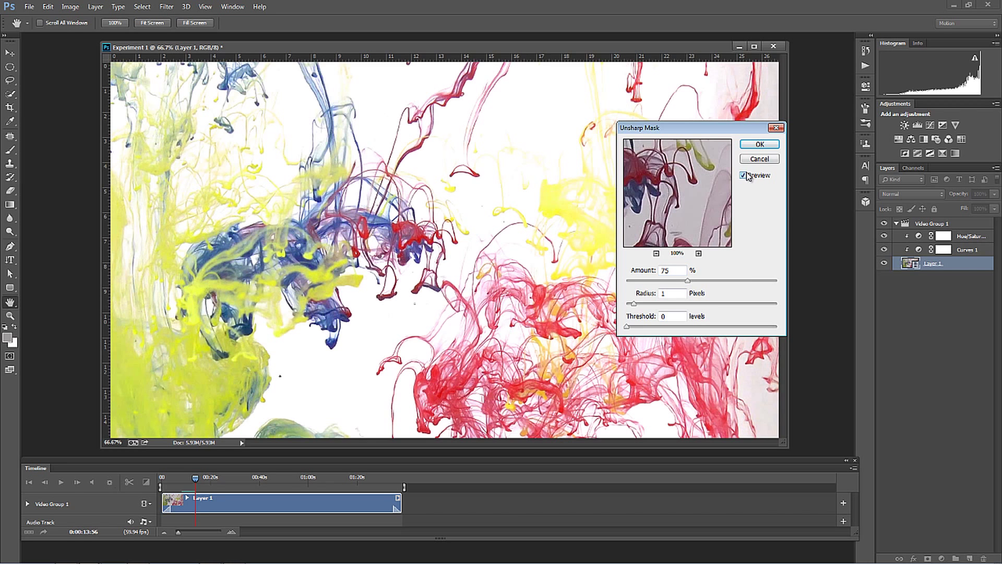
{"action": "left_click", "coordinate": [744, 176]}
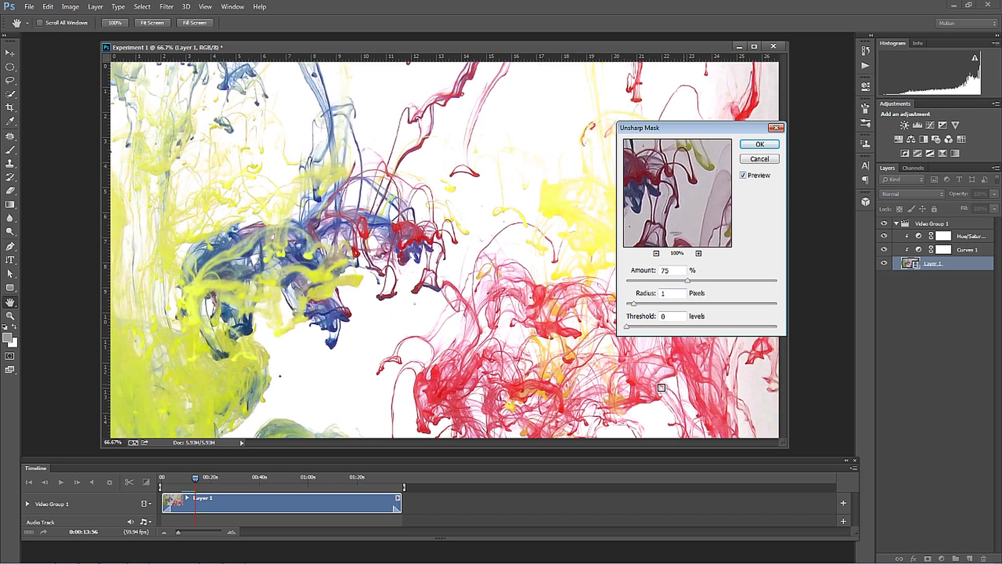
{"action": "mouse_move", "coordinate": [742, 341]}
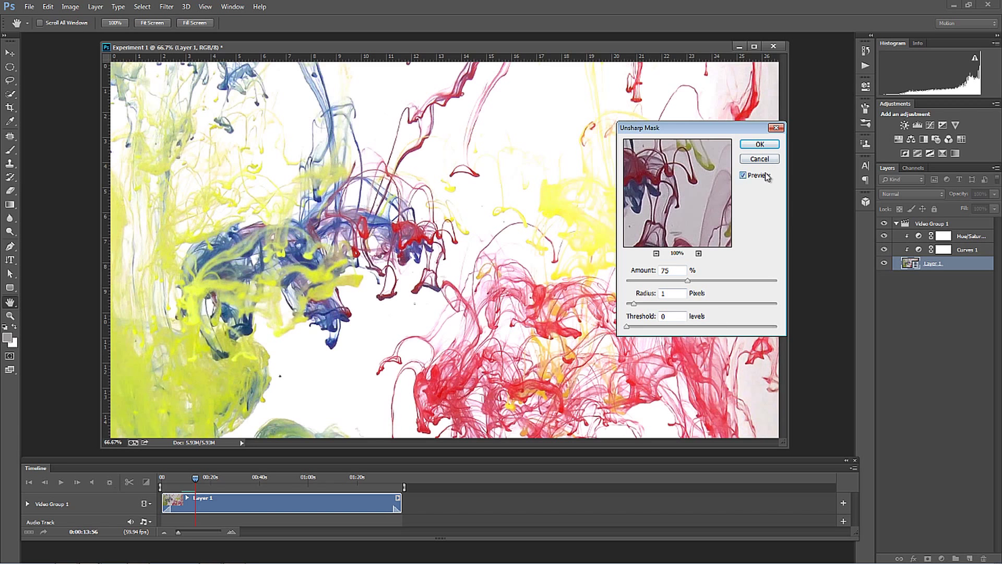
{"action": "mouse_move", "coordinate": [647, 312]}
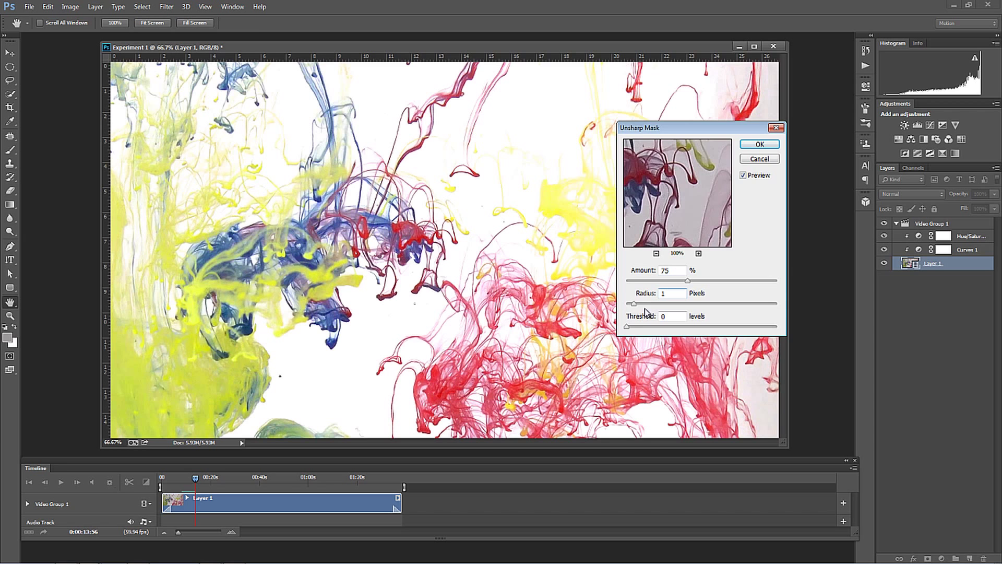
{"action": "left_click", "coordinate": [759, 144]}
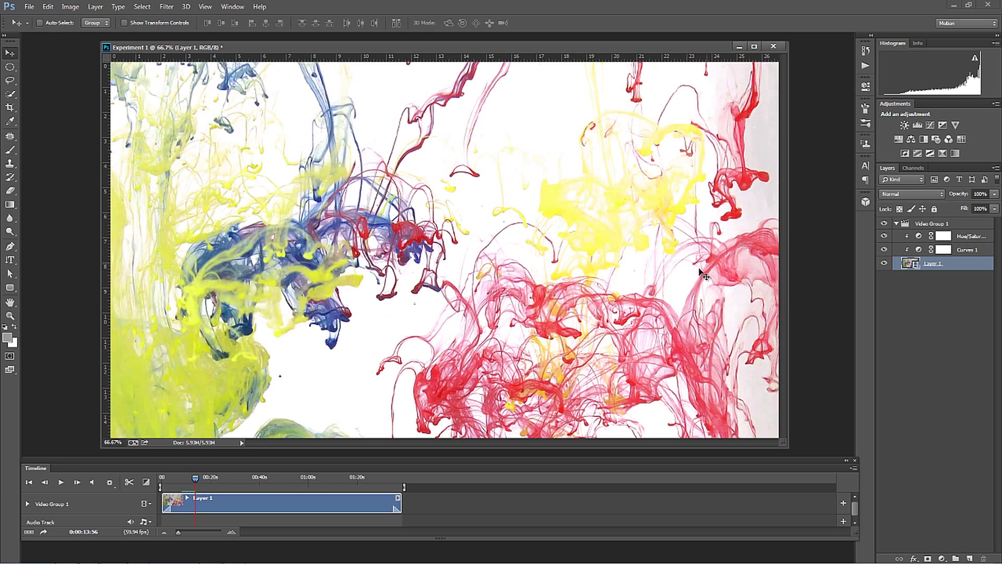
- Play the sharpened clip from about 13 to 16 seconds, then stop playback
{"action": "left_click", "coordinate": [60, 482]}
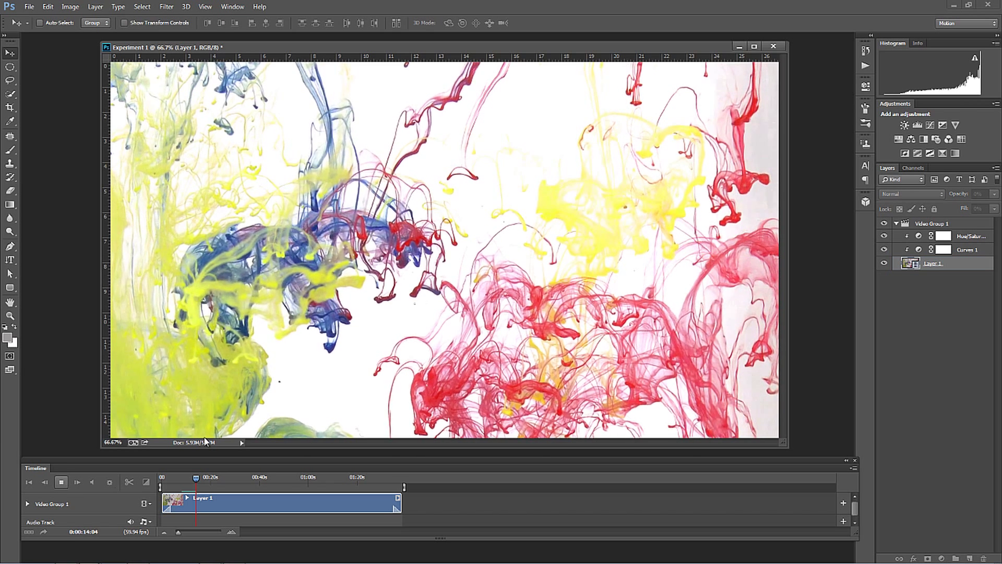
{"action": "left_click", "coordinate": [76, 482]}
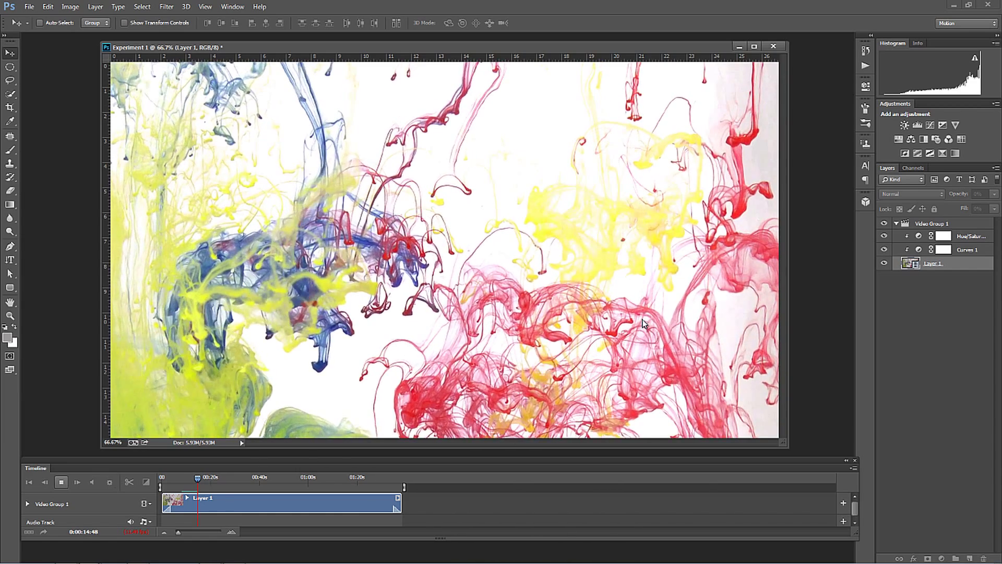
{"action": "left_click", "coordinate": [76, 482]}
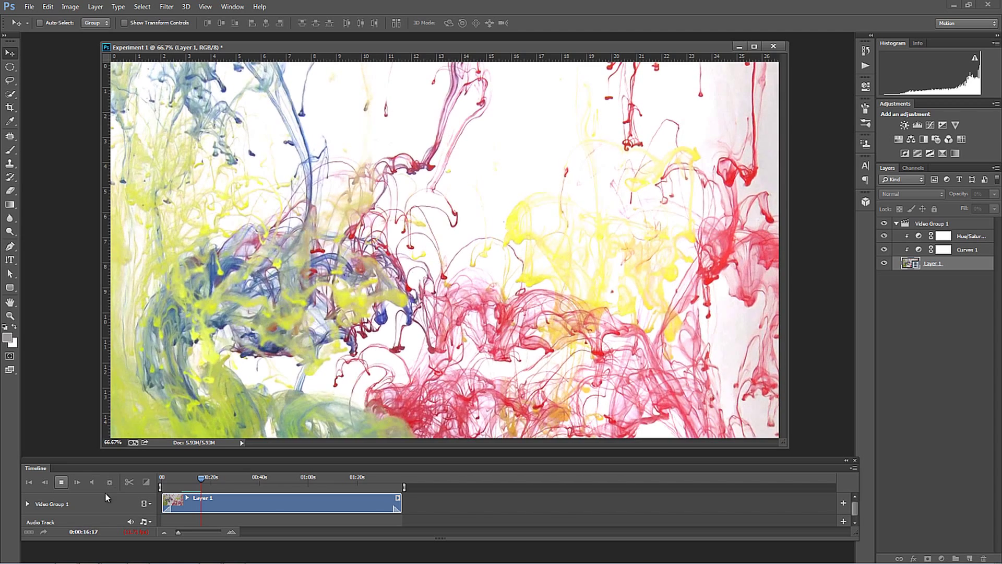
{"action": "left_click", "coordinate": [939, 263]}
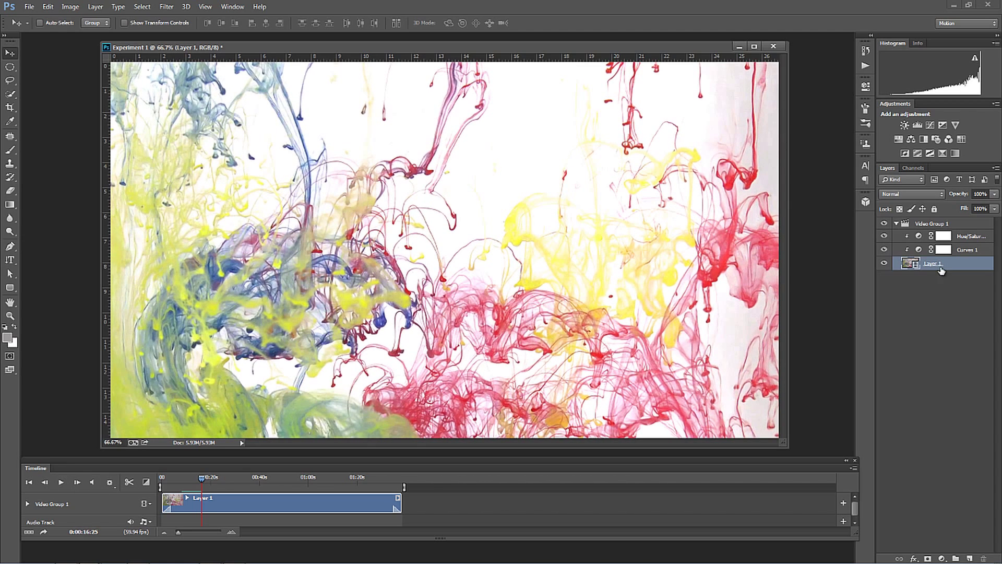
{"action": "mouse_move", "coordinate": [936, 264]}
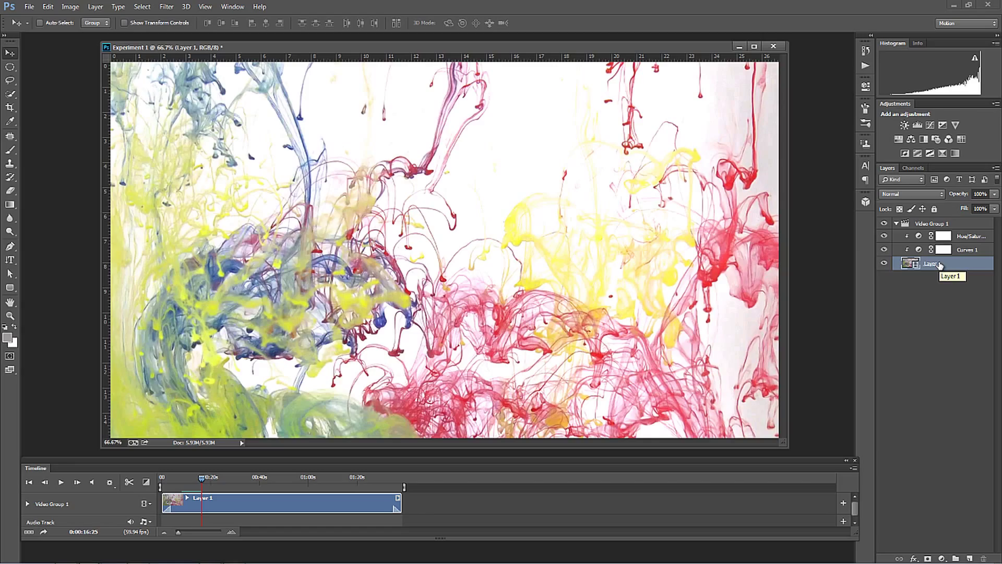
{"action": "mouse_move", "coordinate": [933, 264]}
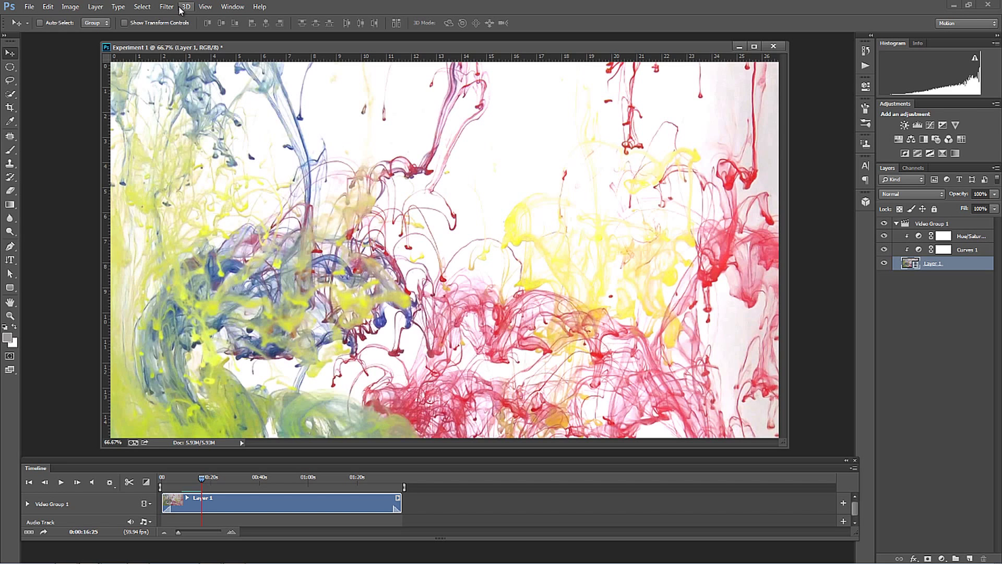
{"action": "mouse_move", "coordinate": [372, 153]}
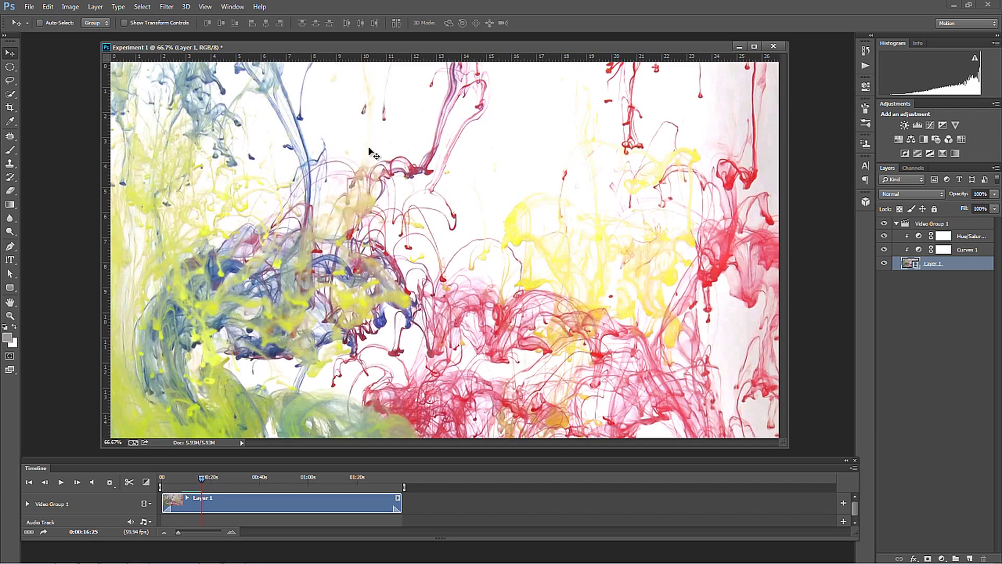
{"action": "mouse_move", "coordinate": [370, 172]}
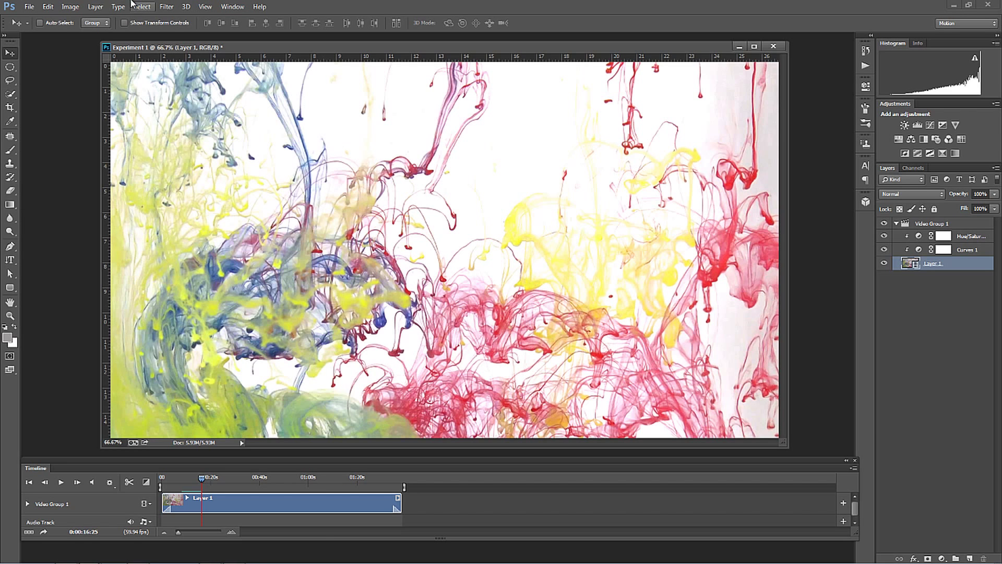
- Rotate the image 180° via Image Rotation, converting Layer 1 to a smart object
{"action": "left_click", "coordinate": [70, 7]}
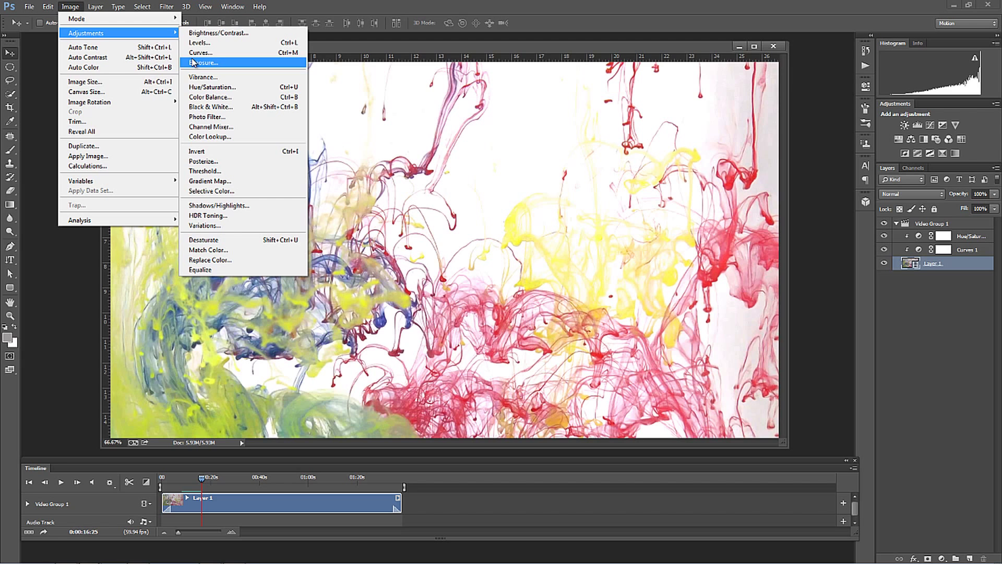
{"action": "mouse_move", "coordinate": [223, 203]}
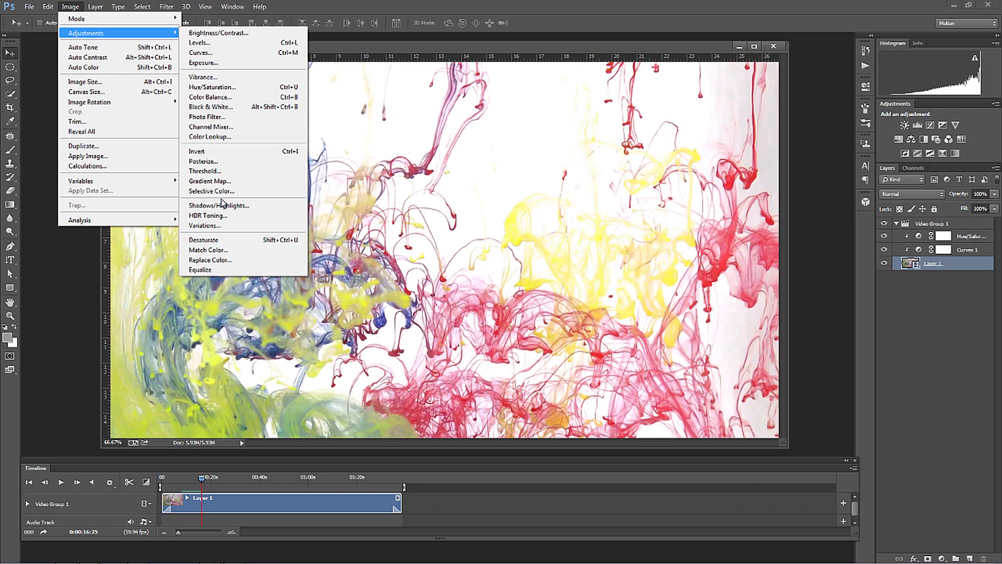
{"action": "mouse_move", "coordinate": [88, 57]}
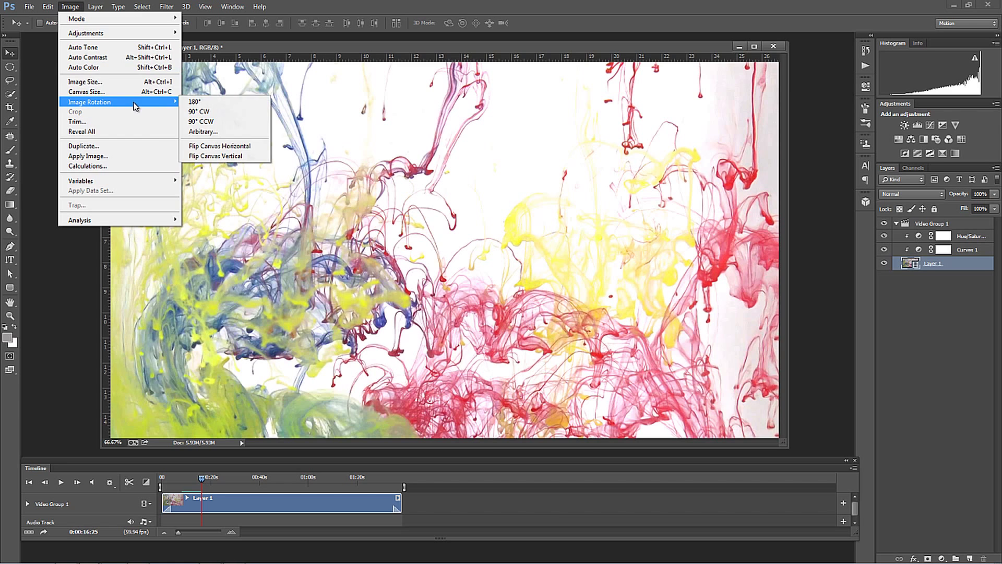
{"action": "left_click", "coordinate": [195, 102]}
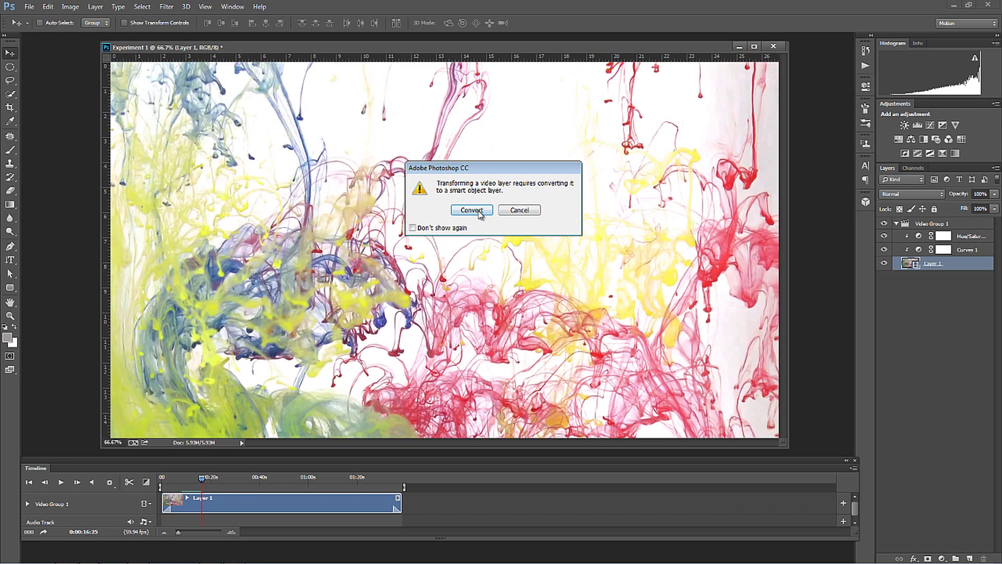
{"action": "mouse_move", "coordinate": [492, 217]}
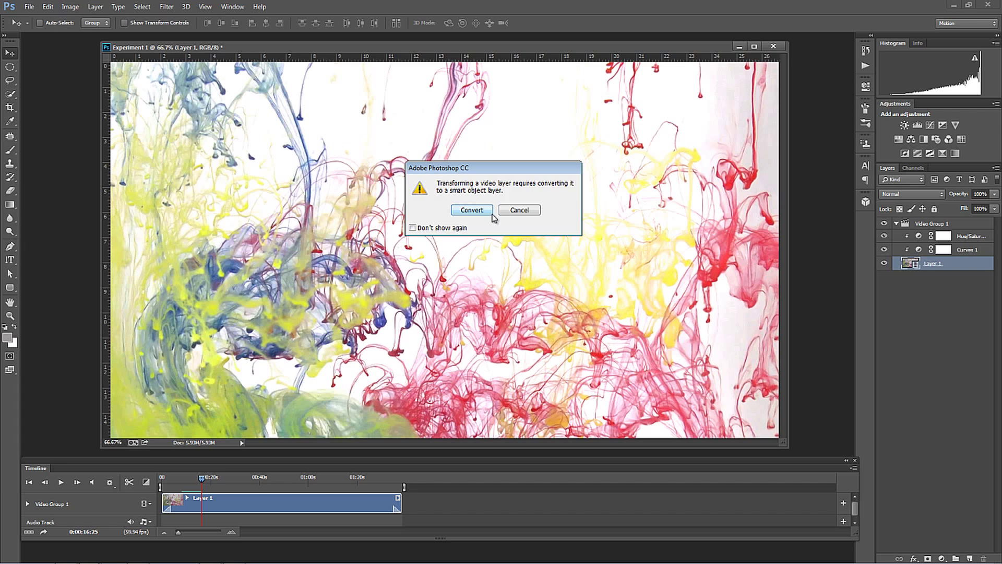
{"action": "mouse_move", "coordinate": [480, 216]}
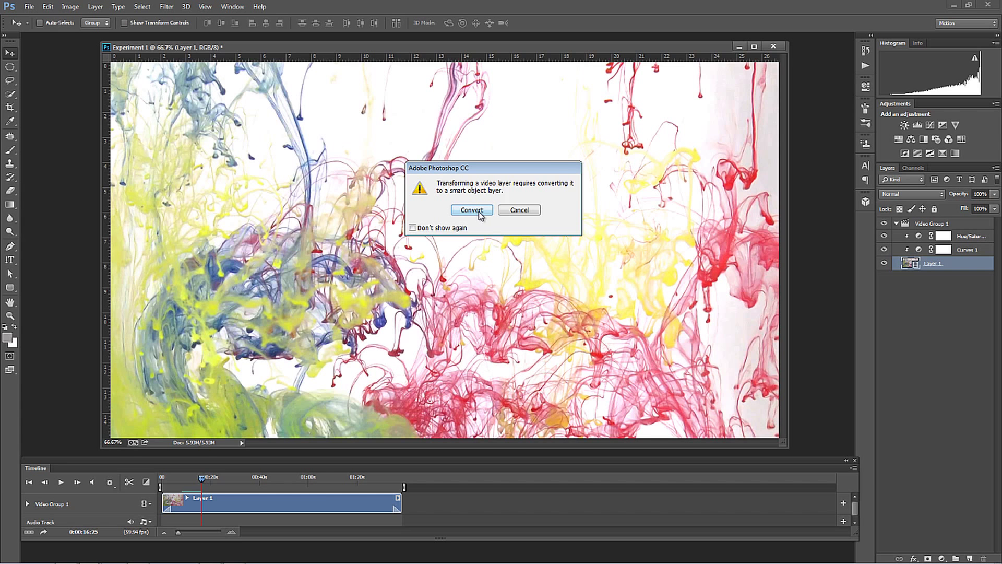
{"action": "left_click", "coordinate": [472, 210]}
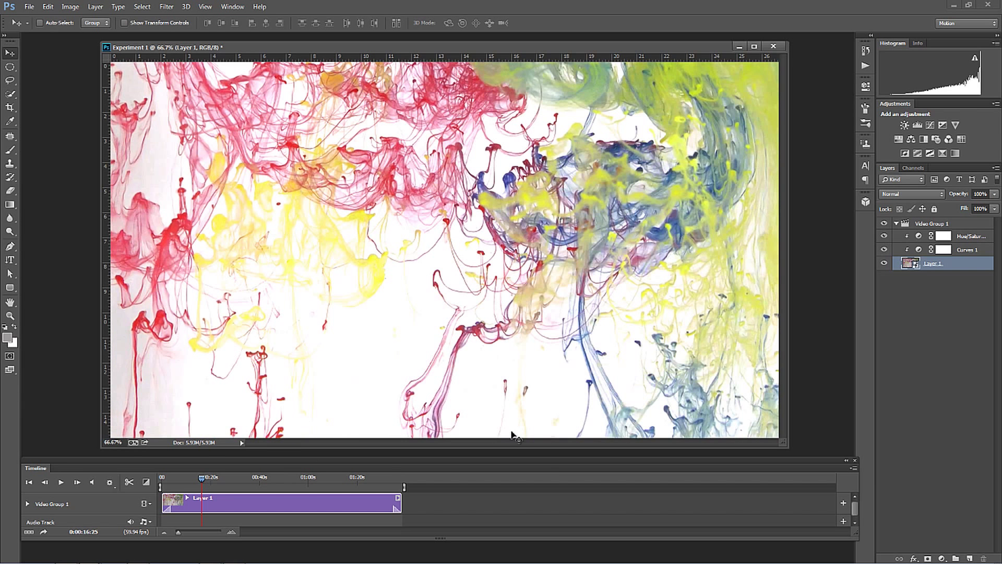
- Replay the rotated clip from the first frame and pause around 0:00:04:14
{"action": "left_click", "coordinate": [60, 482]}
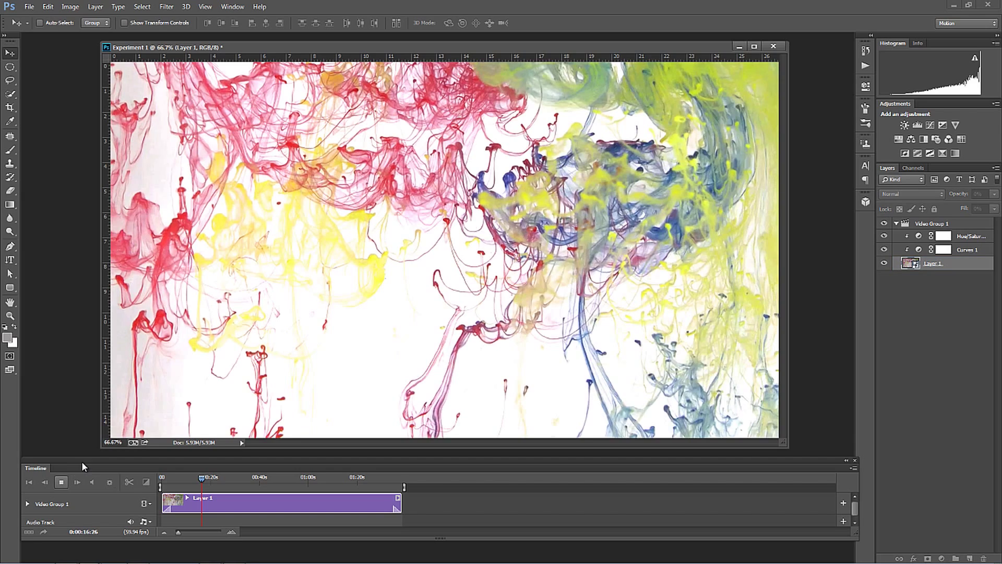
{"action": "left_click", "coordinate": [77, 482]}
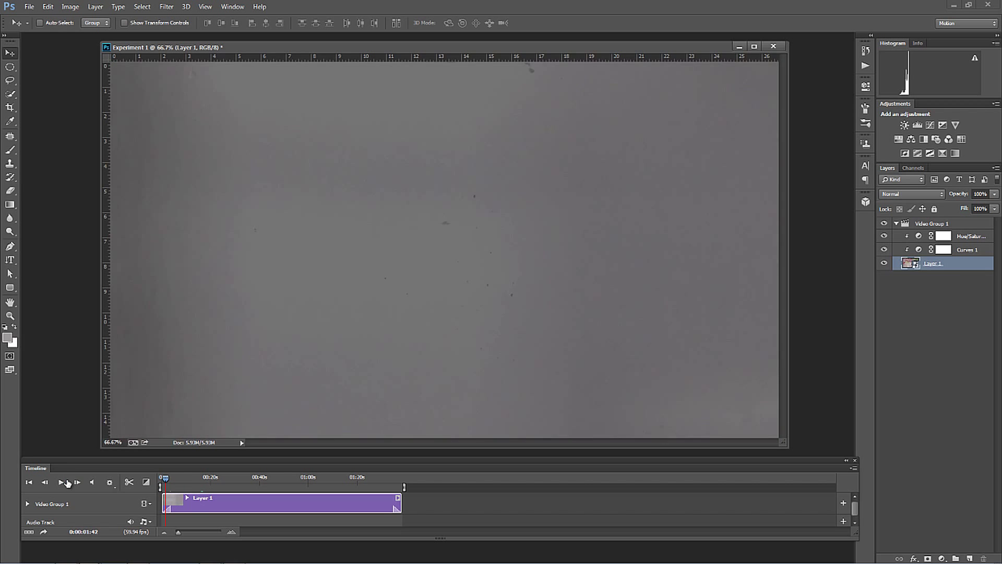
{"action": "left_click", "coordinate": [62, 483]}
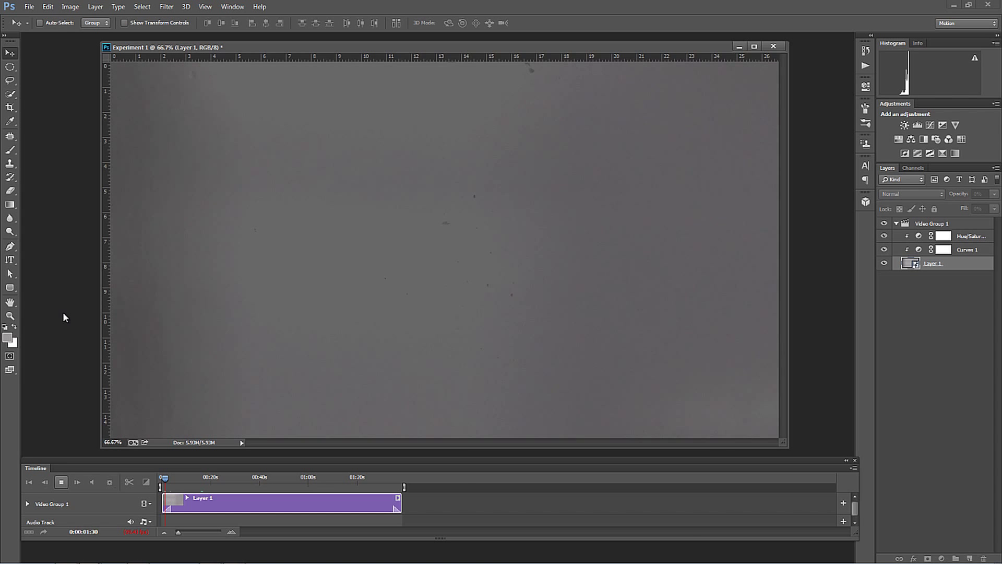
{"action": "left_click", "coordinate": [76, 482]}
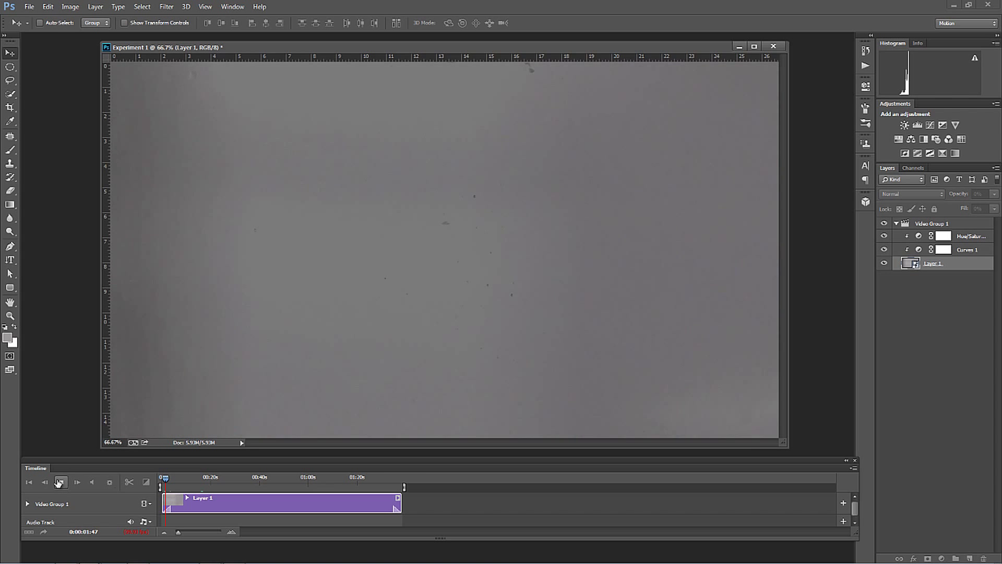
{"action": "left_click", "coordinate": [108, 482]}
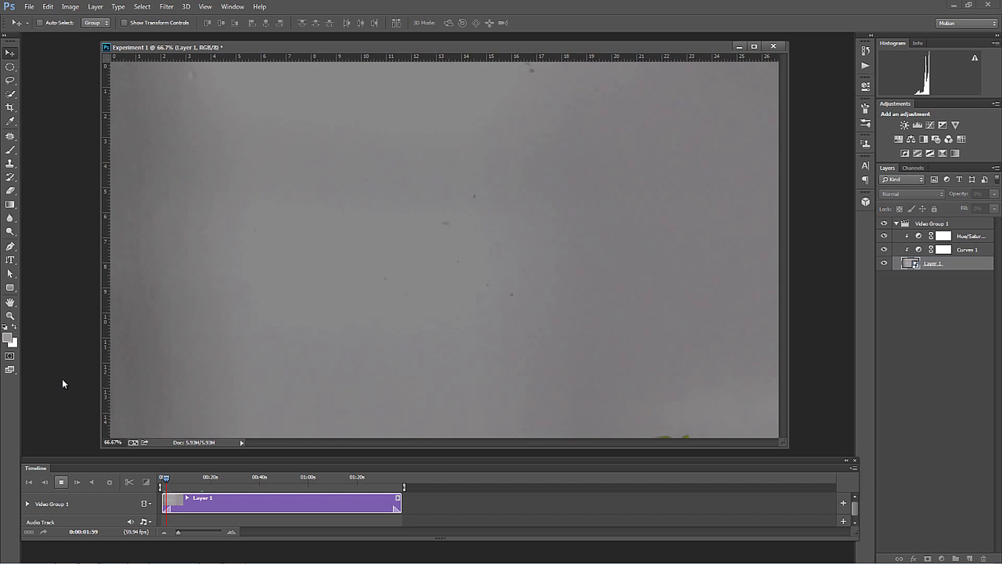
{"action": "left_click", "coordinate": [76, 482]}
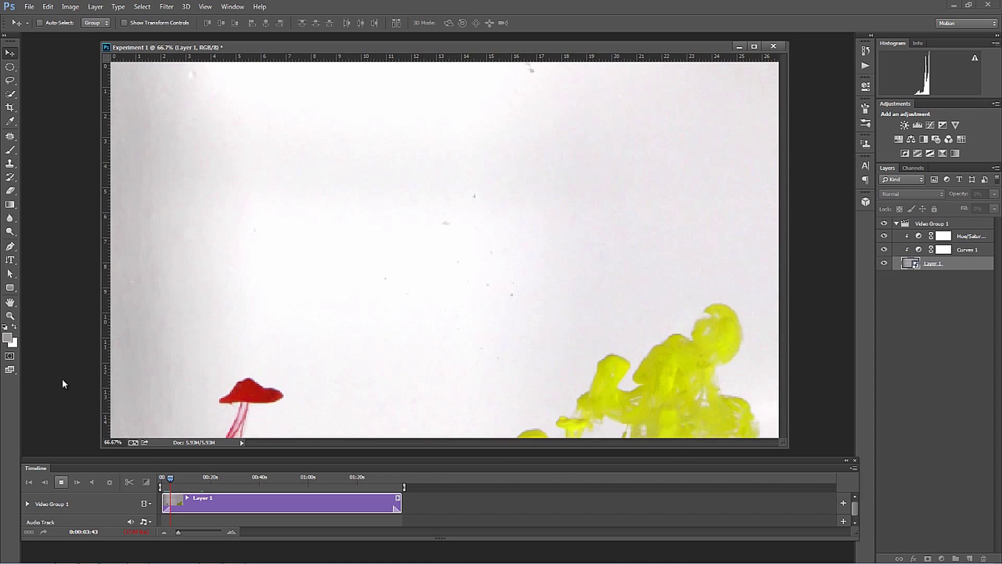
{"action": "left_click", "coordinate": [76, 482]}
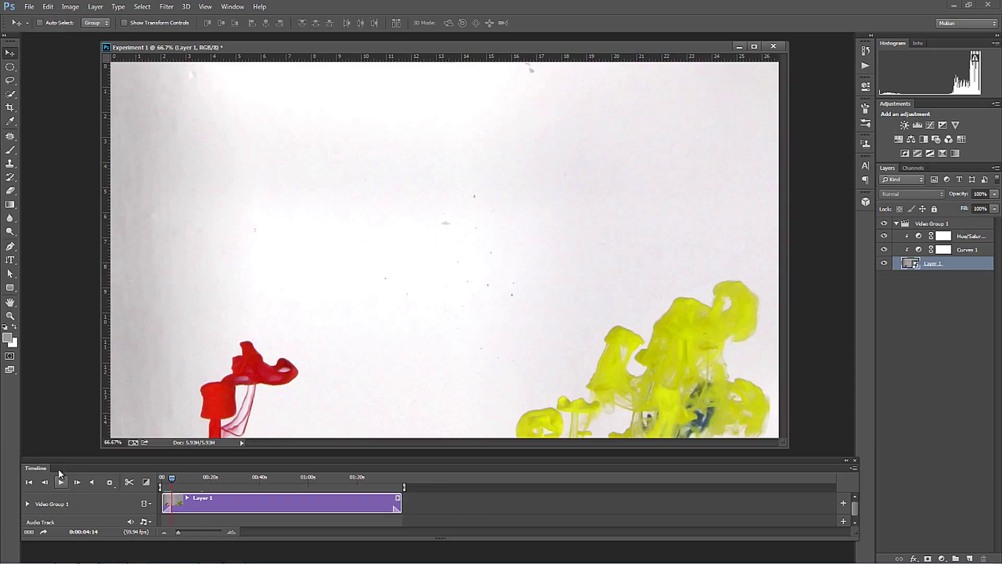
{"action": "mouse_move", "coordinate": [523, 325]}
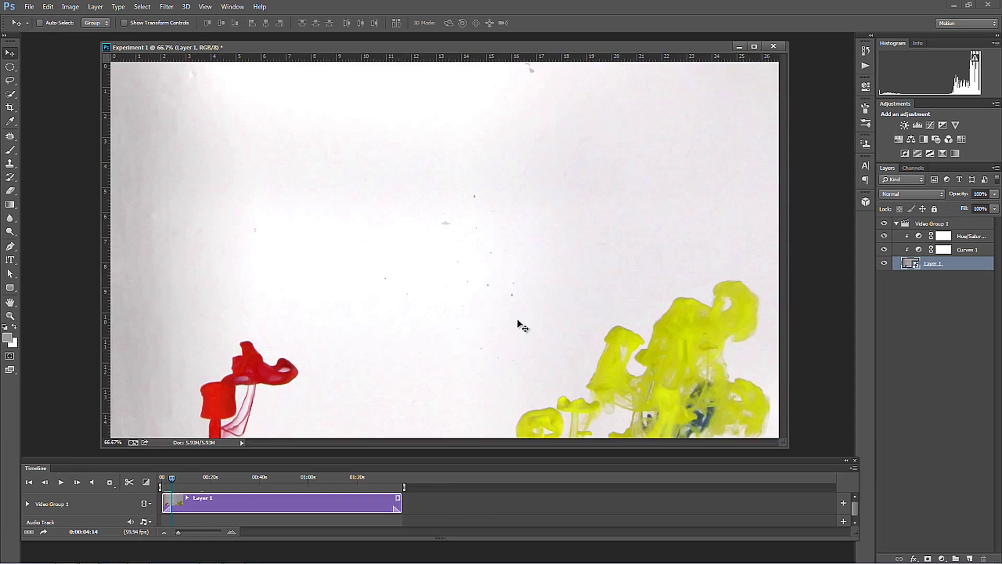
{"action": "mouse_move", "coordinate": [524, 328]}
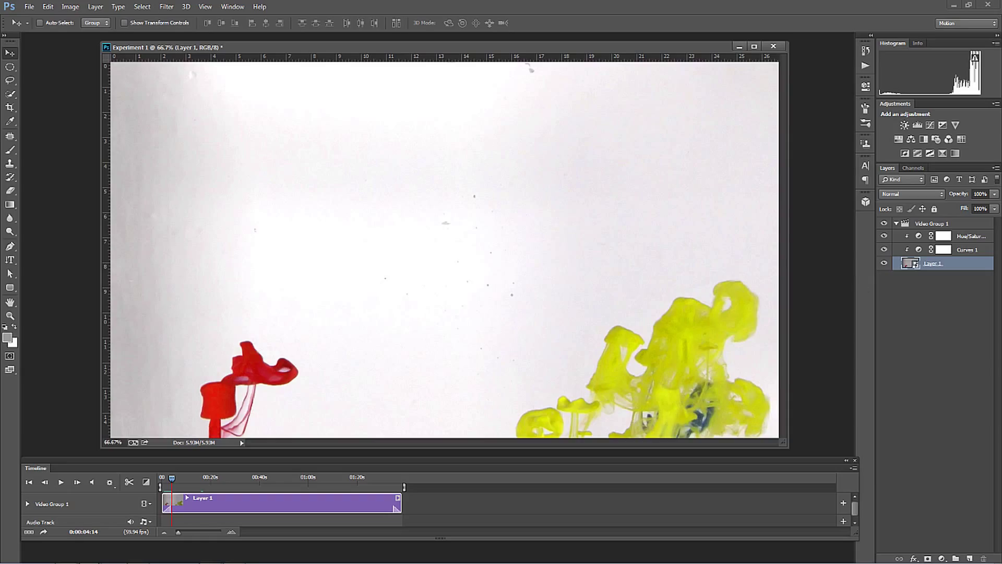
{"action": "mouse_move", "coordinate": [448, 230]}
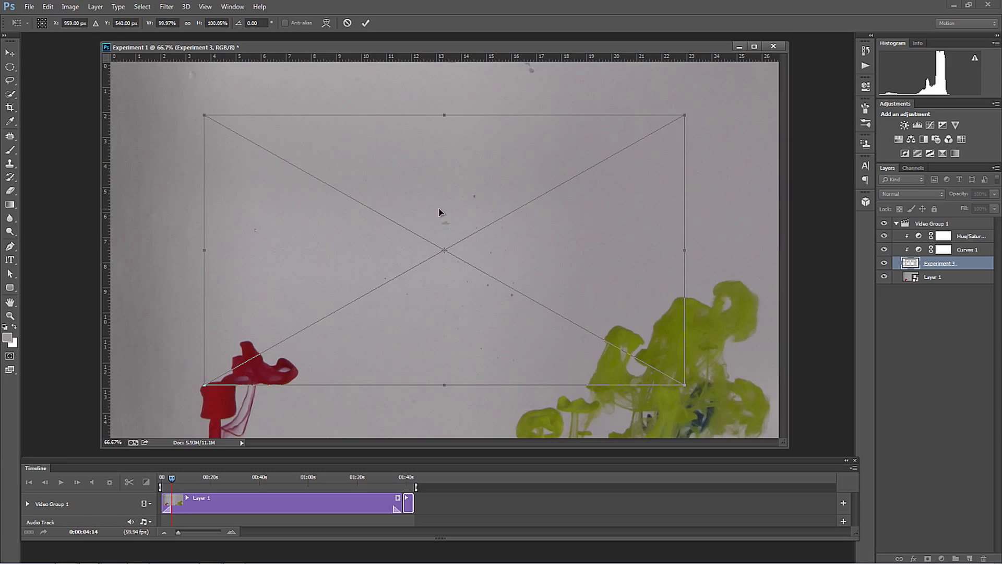
{"action": "mouse_move", "coordinate": [203, 118]}
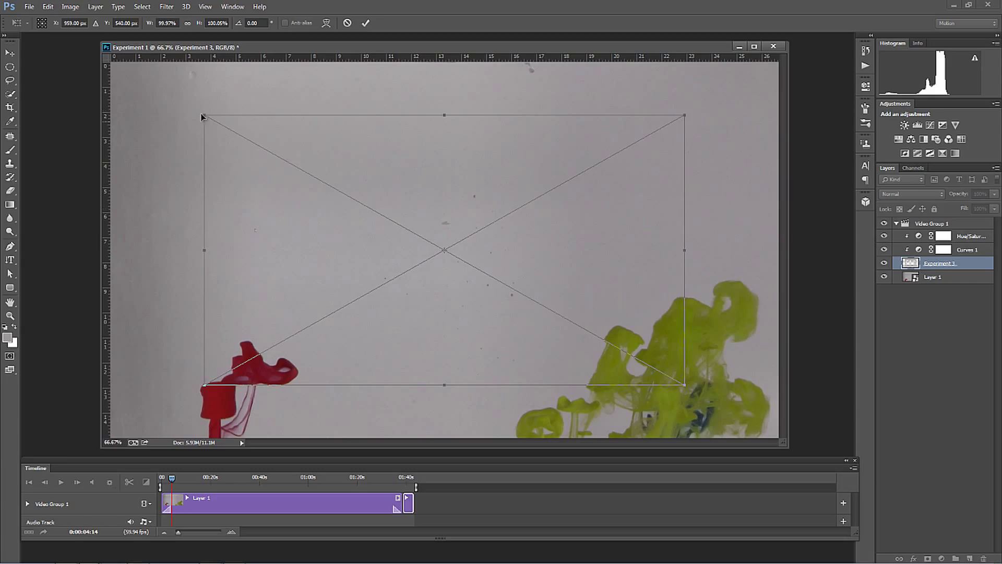
- Place Experiment 3 as an embedded layer in Video Group 1 and commit the transform
{"action": "left_click_drag", "start_coordinate": [201, 116], "coordinate": [113, 64]}
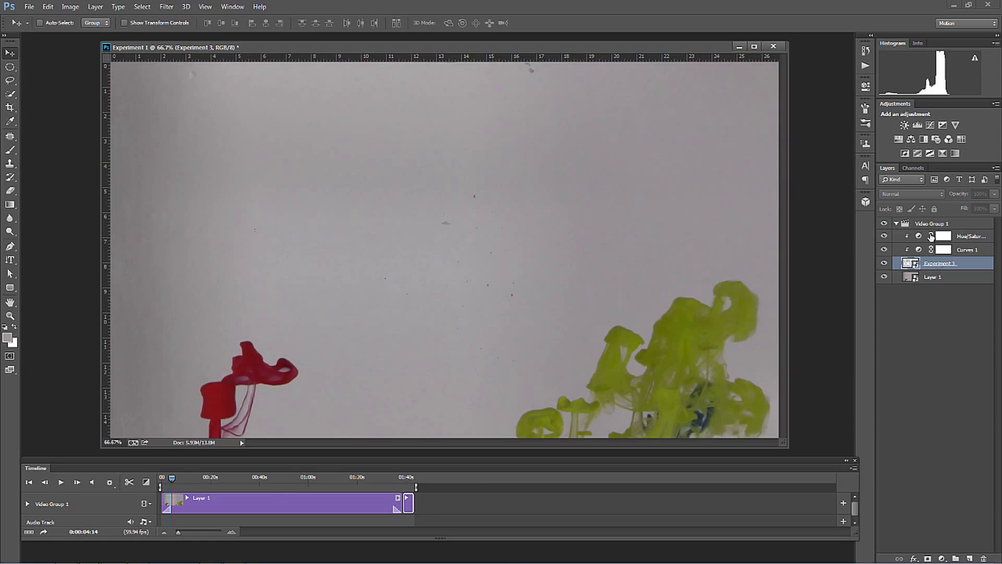
{"action": "mouse_move", "coordinate": [411, 509]}
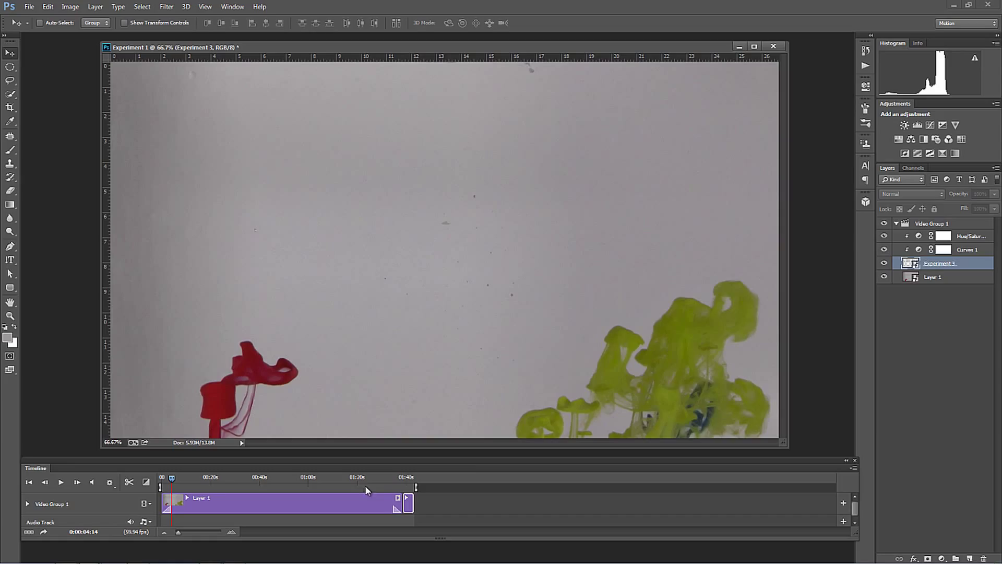
{"action": "left_click", "coordinate": [934, 224]}
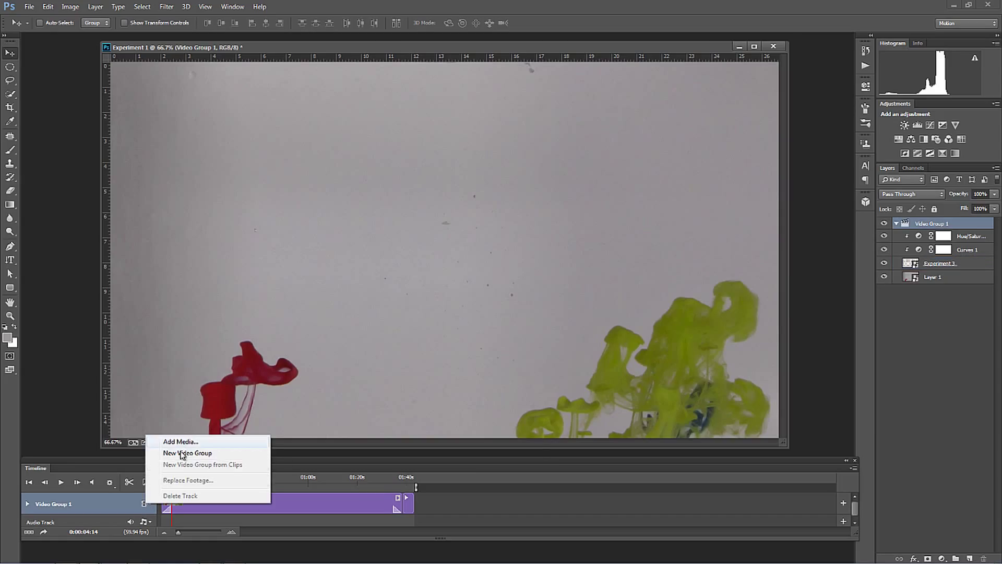
- Create Video Group 2, move Experiment 3 into it, and slide its clip to the timeline start
{"action": "left_click", "coordinate": [187, 451]}
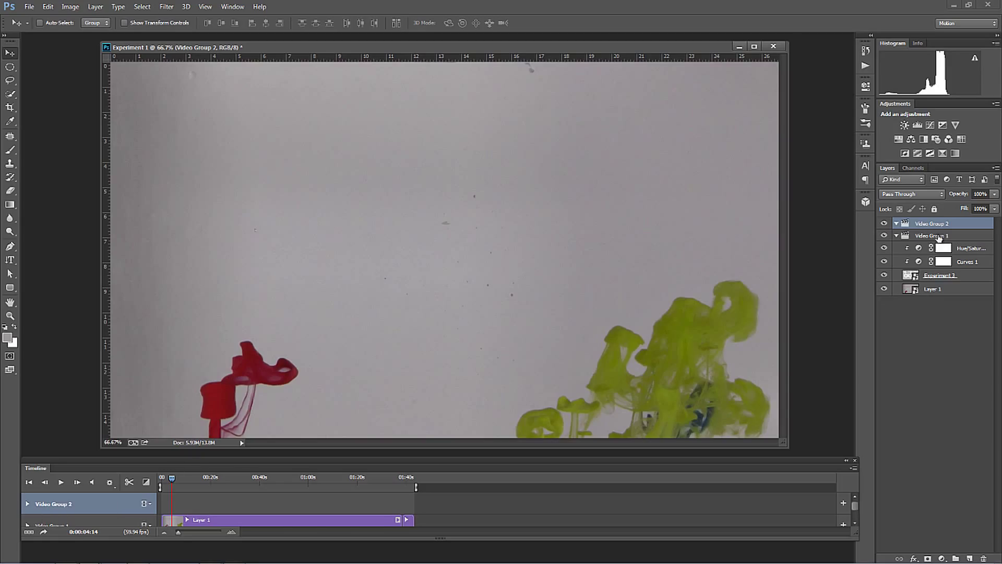
{"action": "left_click", "coordinate": [932, 235]}
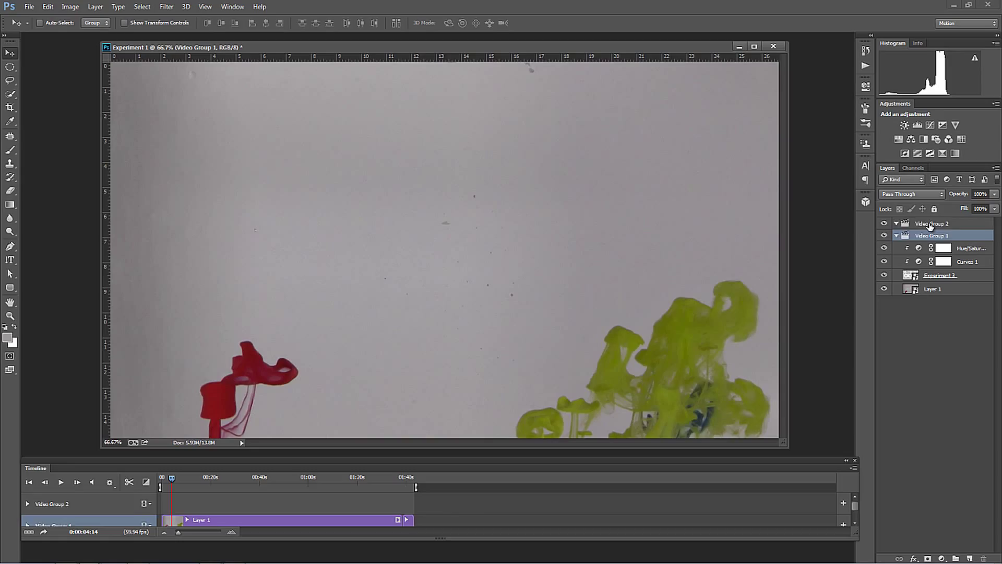
{"action": "left_click", "coordinate": [932, 223]}
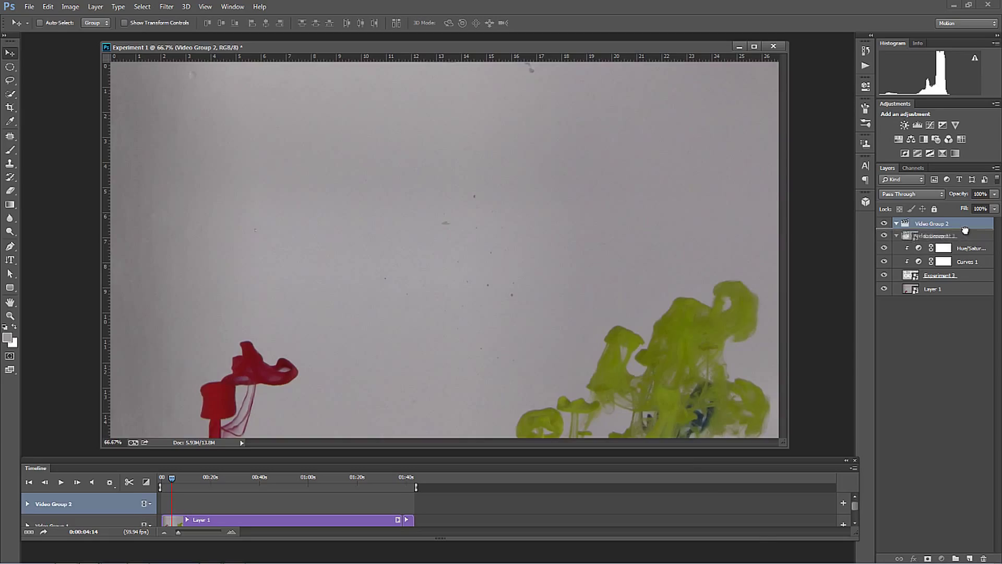
{"action": "left_click", "coordinate": [939, 236]}
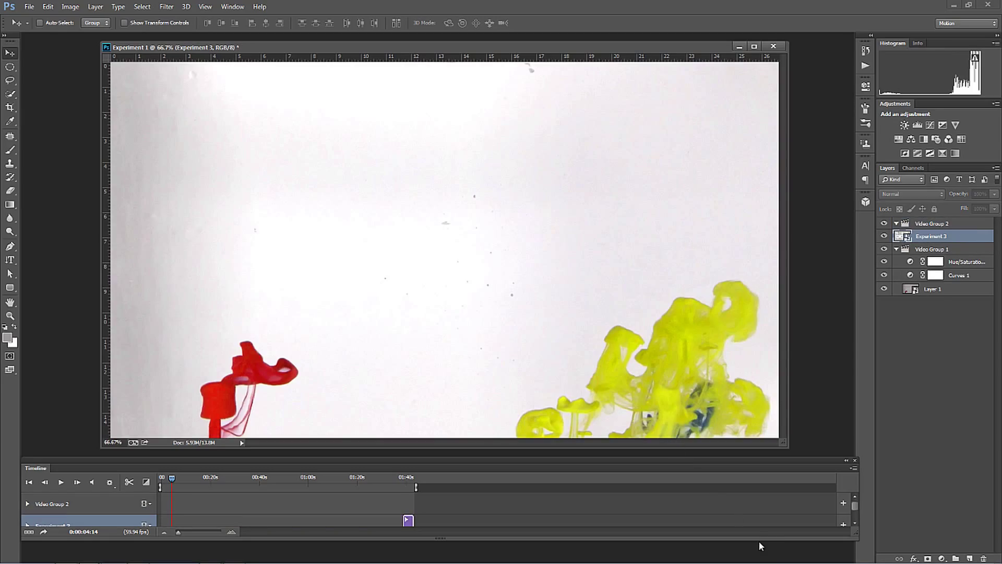
{"action": "left_click", "coordinate": [27, 525]}
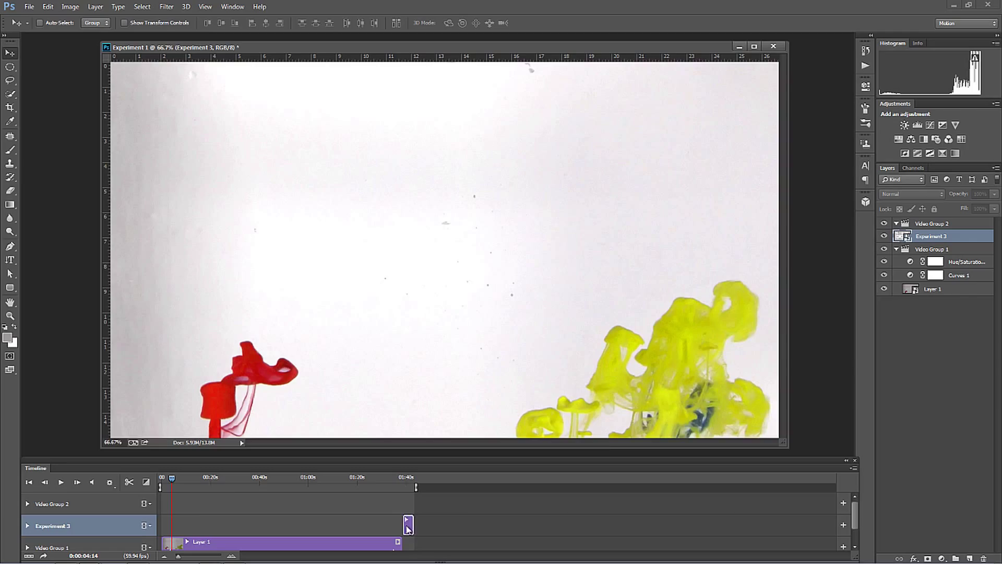
{"action": "left_click_drag", "start_coordinate": [406, 488], "coordinate": [172, 488]}
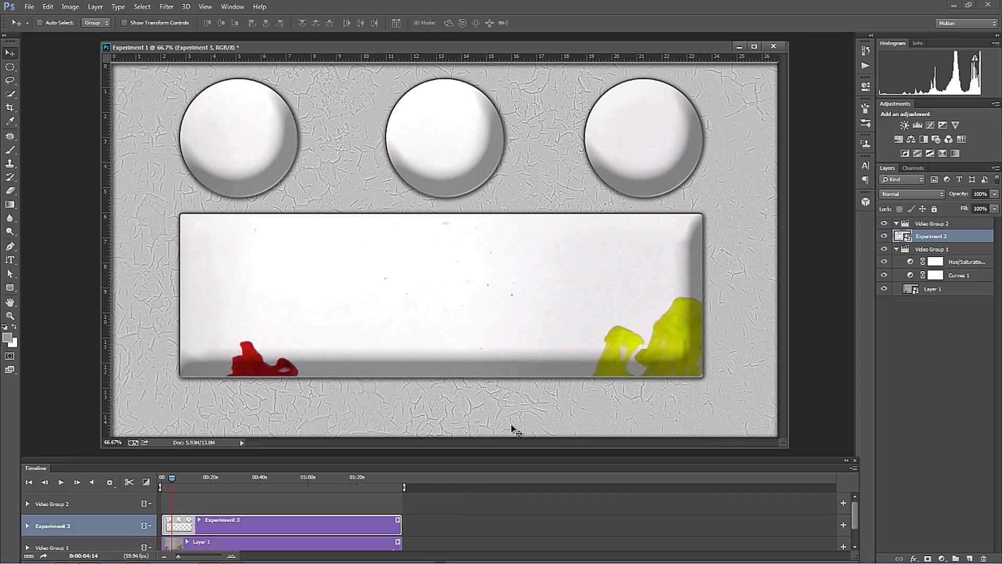
{"action": "mouse_move", "coordinate": [526, 329]}
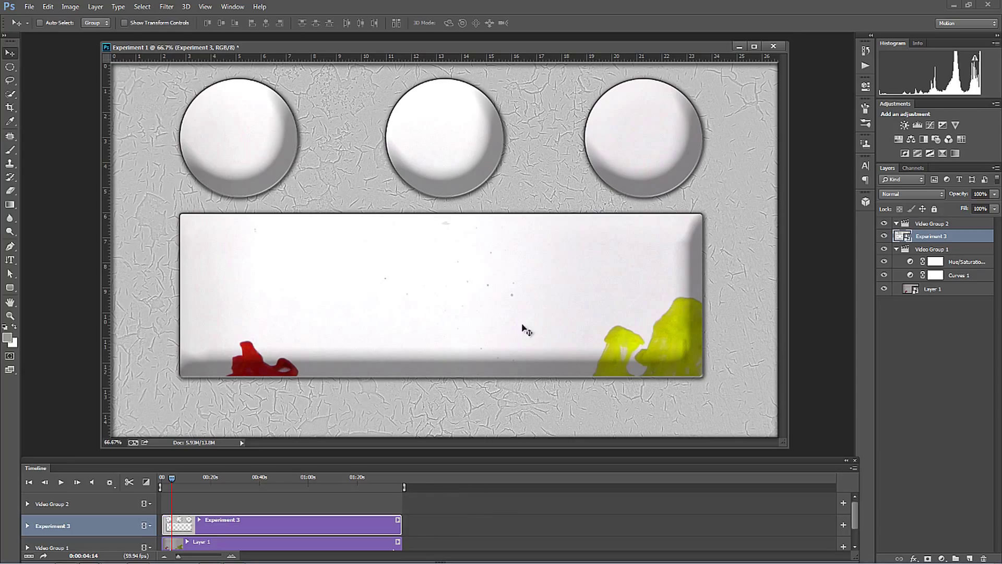
{"action": "mouse_move", "coordinate": [421, 153]}
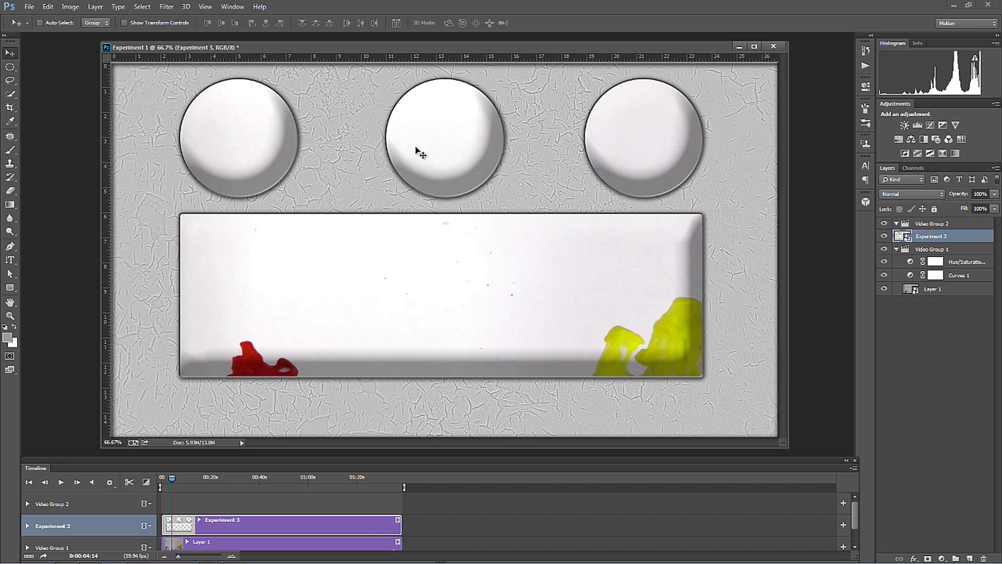
{"action": "mouse_move", "coordinate": [234, 465]}
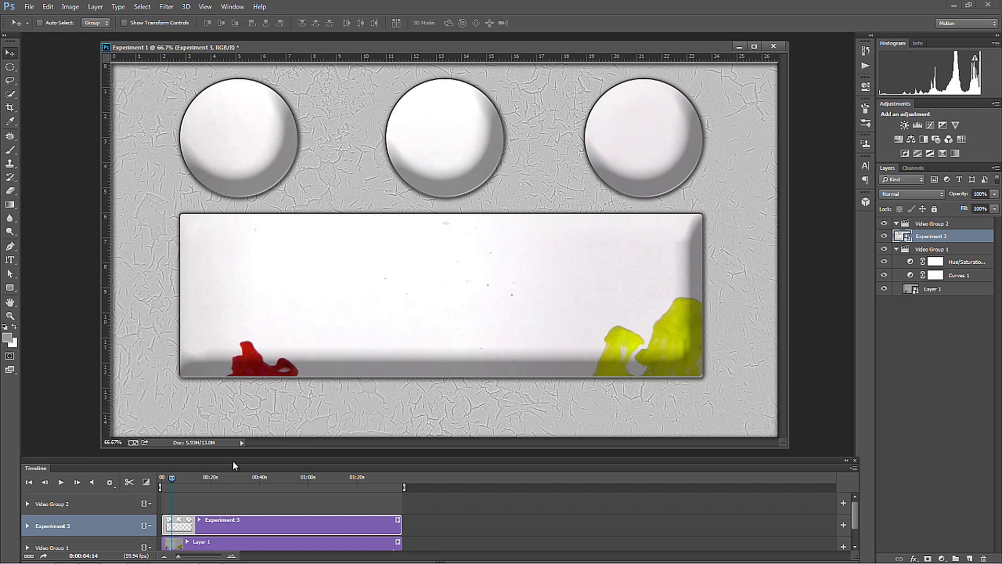
- Play the composition to about 8 seconds, ink filling the rectangle and two circles
{"action": "left_click", "coordinate": [61, 482]}
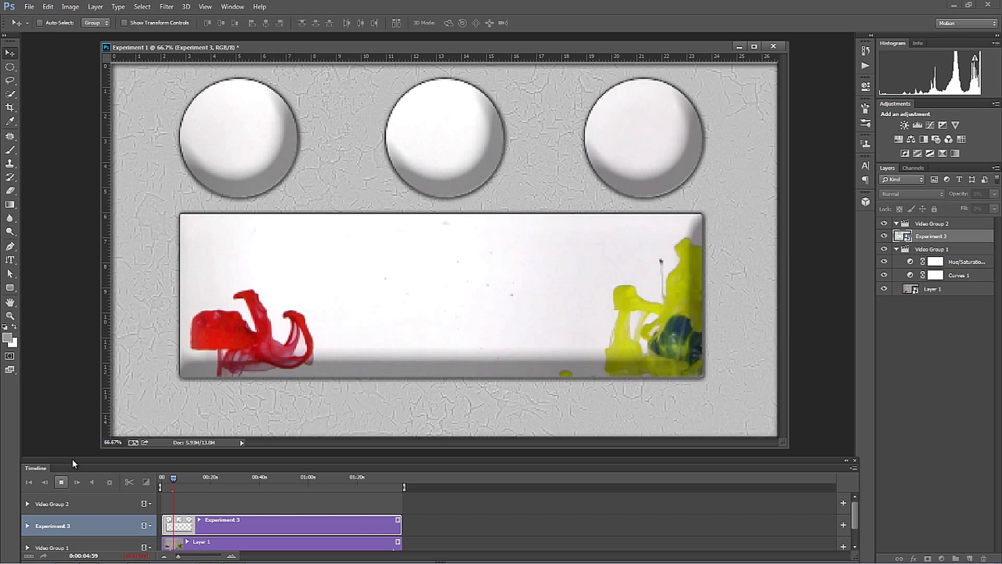
{"action": "left_click", "coordinate": [76, 482]}
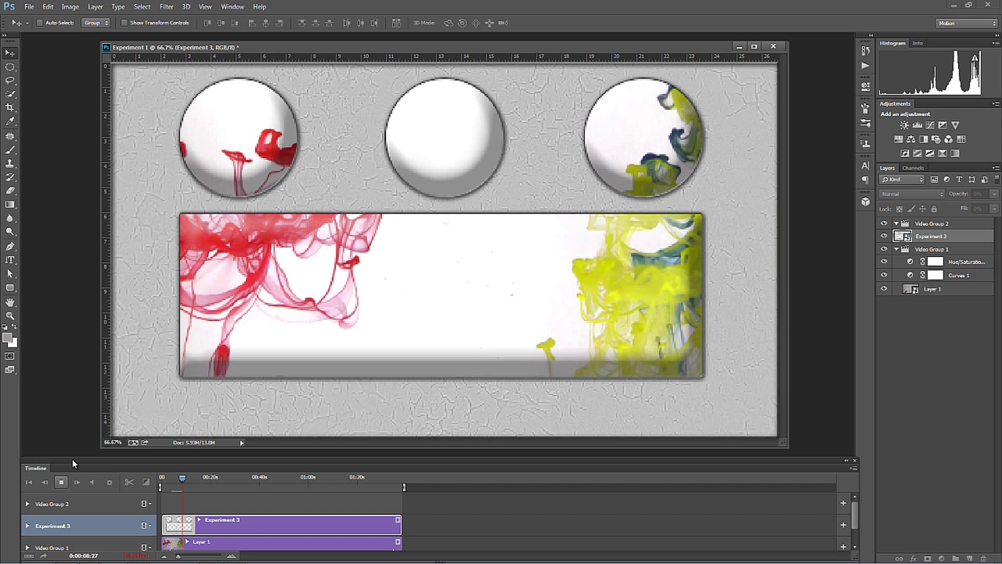
{"action": "left_click", "coordinate": [60, 481]}
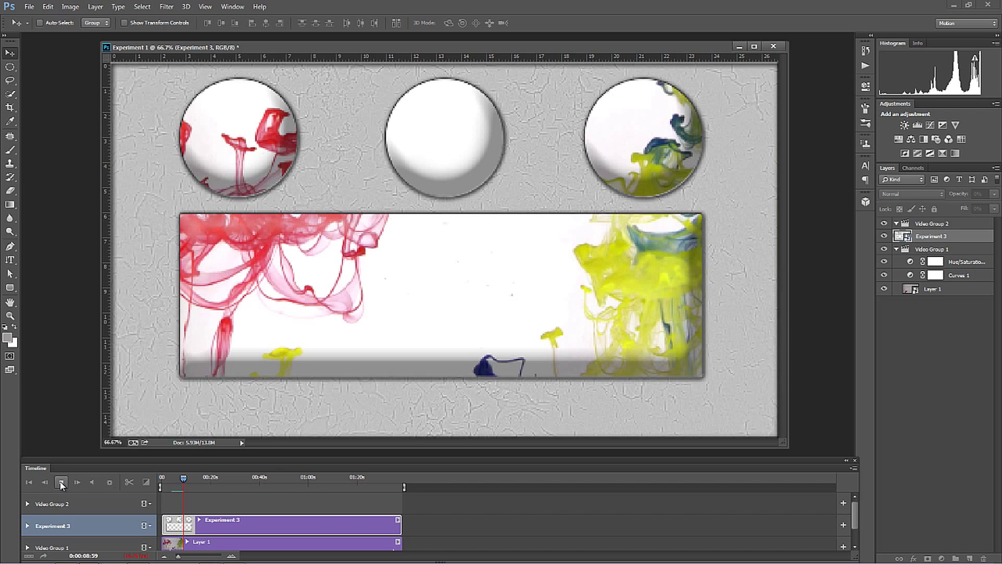
- Set playback Resolution to 100% and preview the composite to about 13 seconds, then stop
{"action": "left_click", "coordinate": [109, 483]}
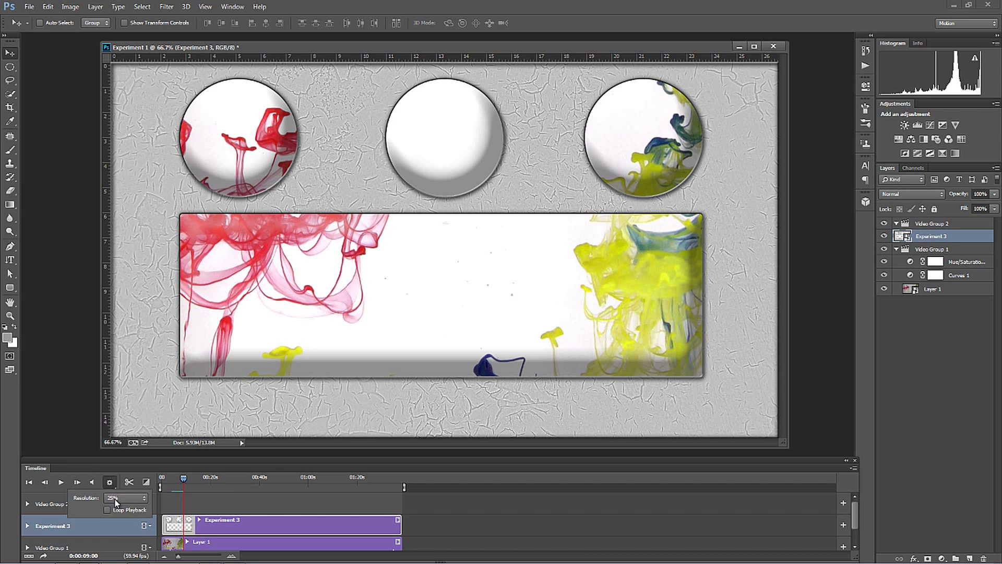
{"action": "left_click", "coordinate": [124, 498]}
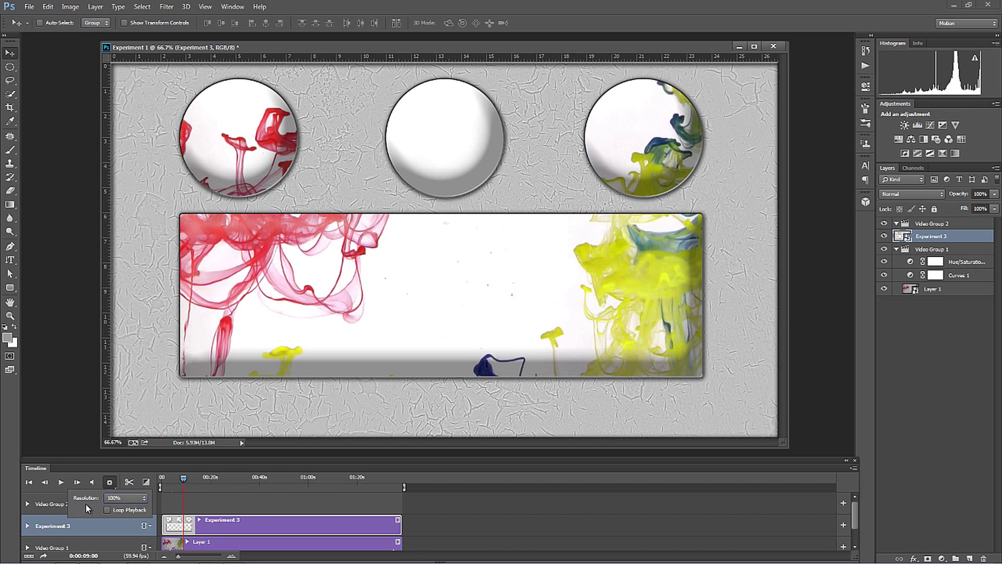
{"action": "left_click", "coordinate": [60, 482]}
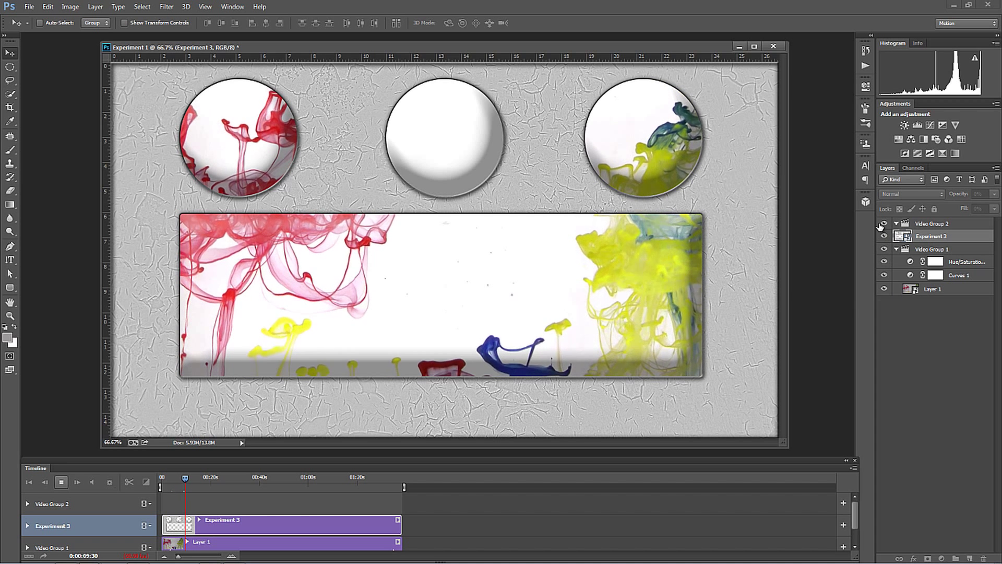
{"action": "left_click", "coordinate": [61, 482]}
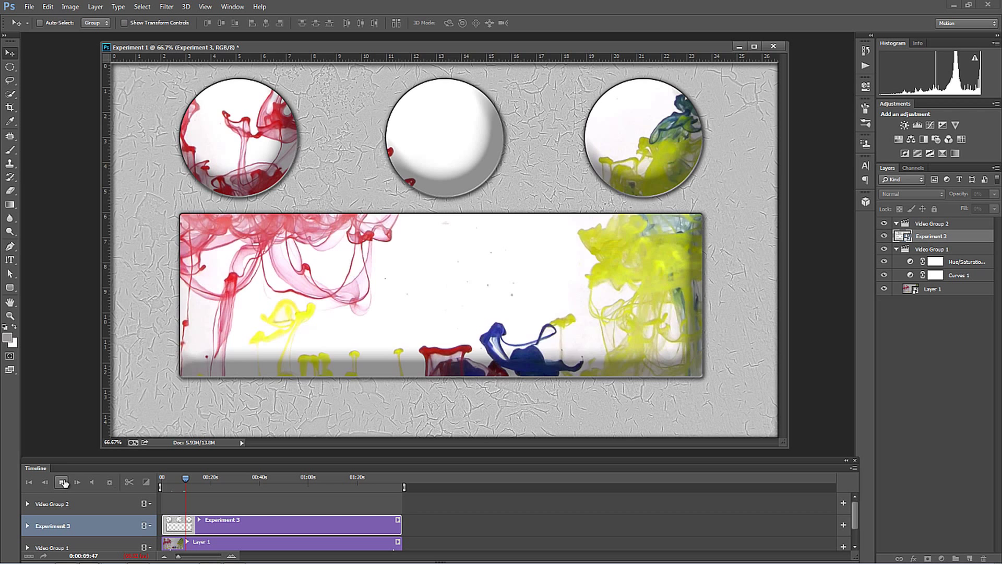
{"action": "left_click", "coordinate": [62, 482]}
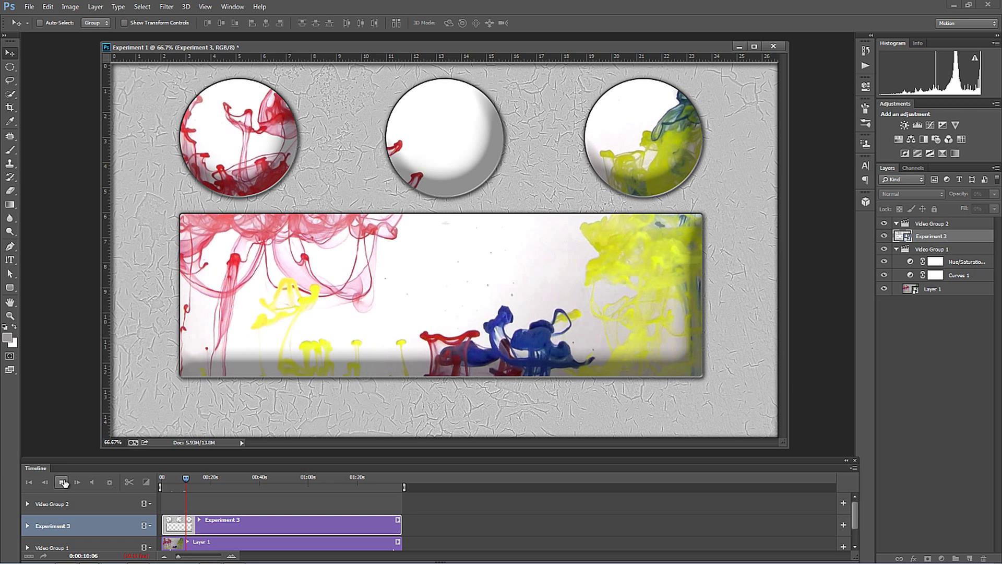
{"action": "left_click", "coordinate": [61, 482]}
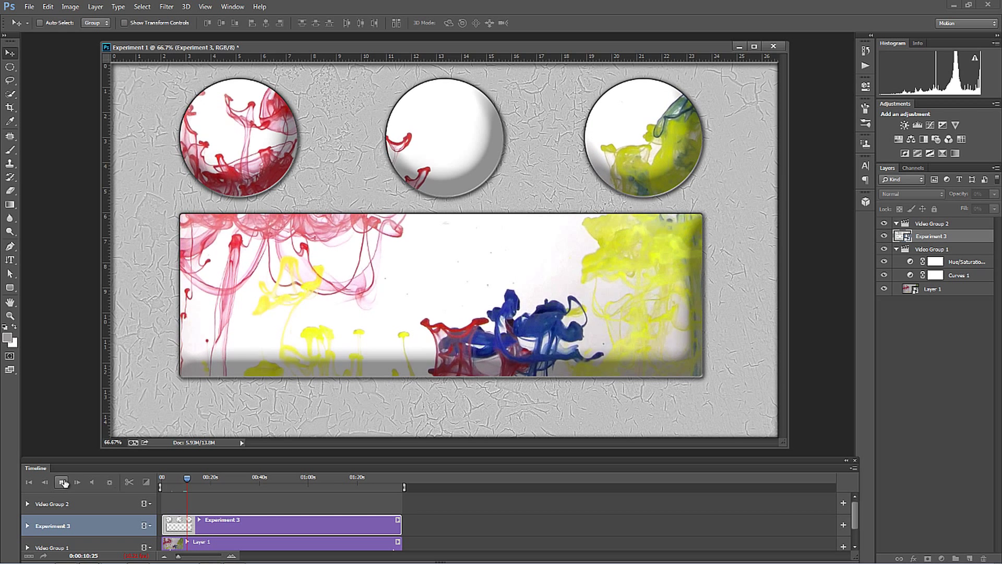
{"action": "left_click", "coordinate": [61, 482]}
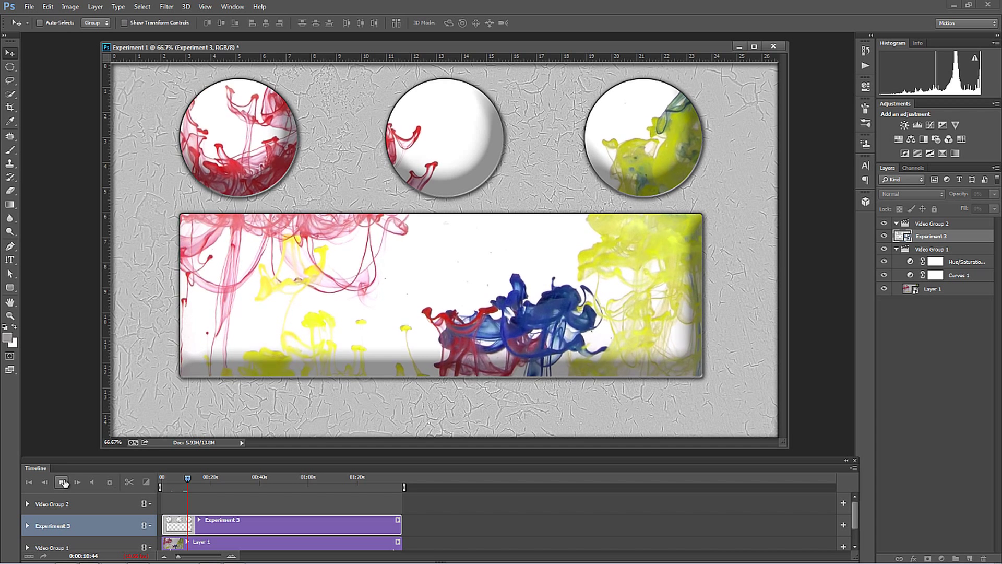
{"action": "left_click", "coordinate": [61, 483]}
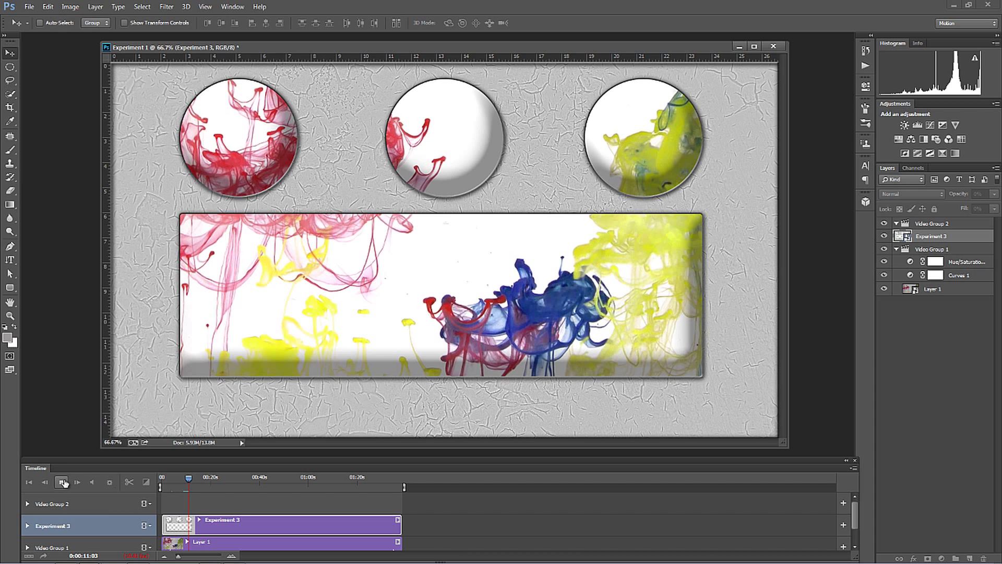
{"action": "left_click", "coordinate": [61, 482]}
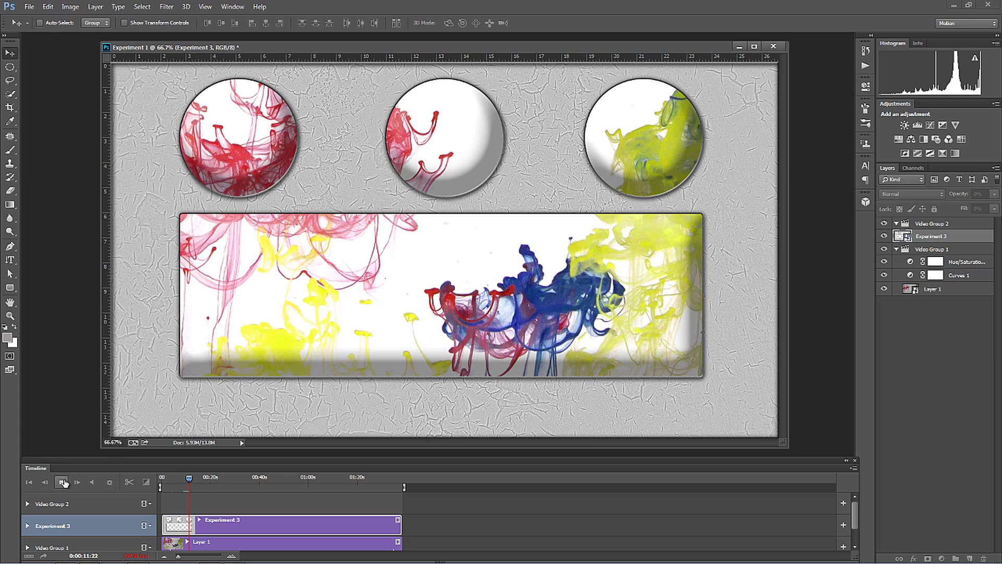
{"action": "left_click", "coordinate": [61, 483]}
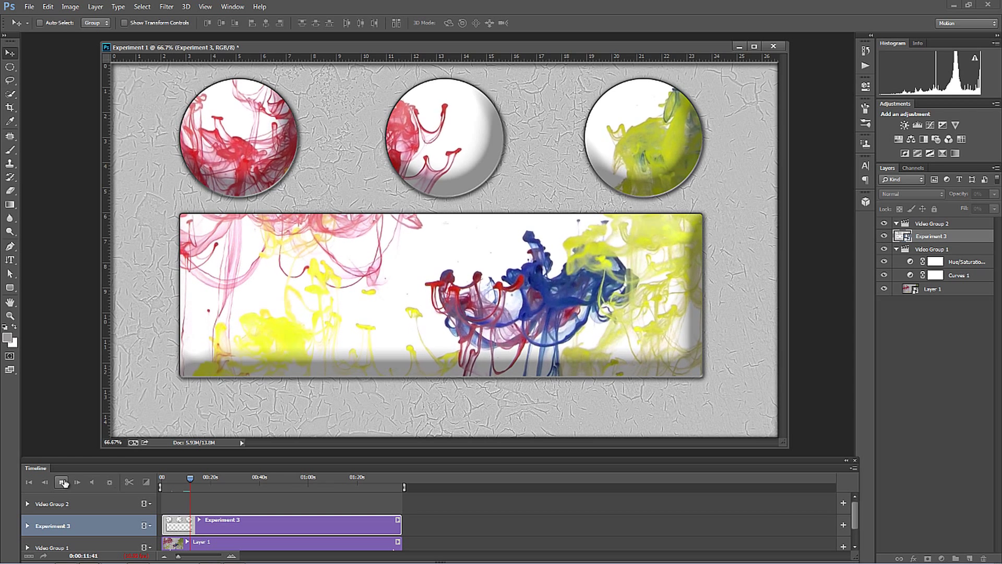
{"action": "left_click", "coordinate": [62, 482]}
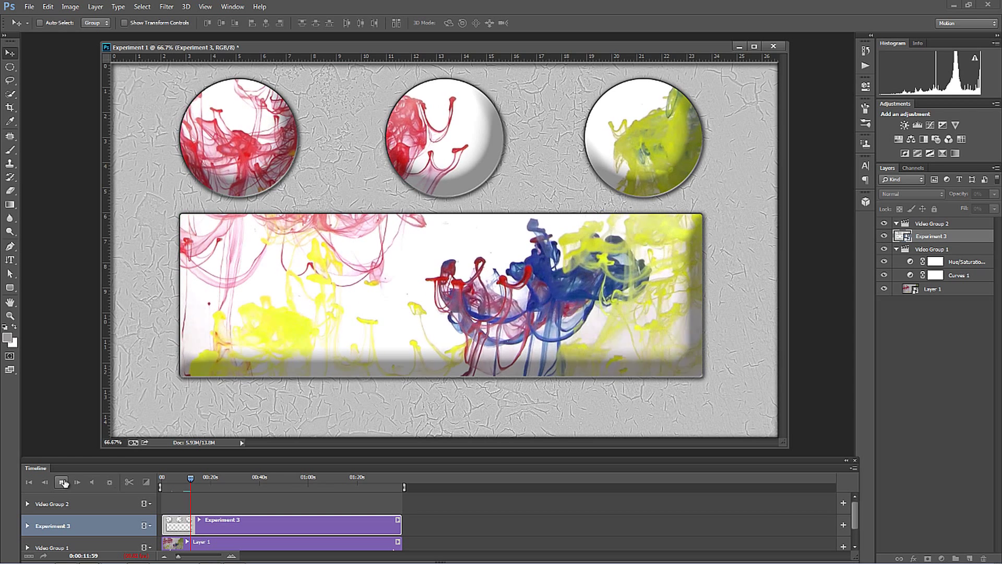
{"action": "left_click", "coordinate": [62, 483]}
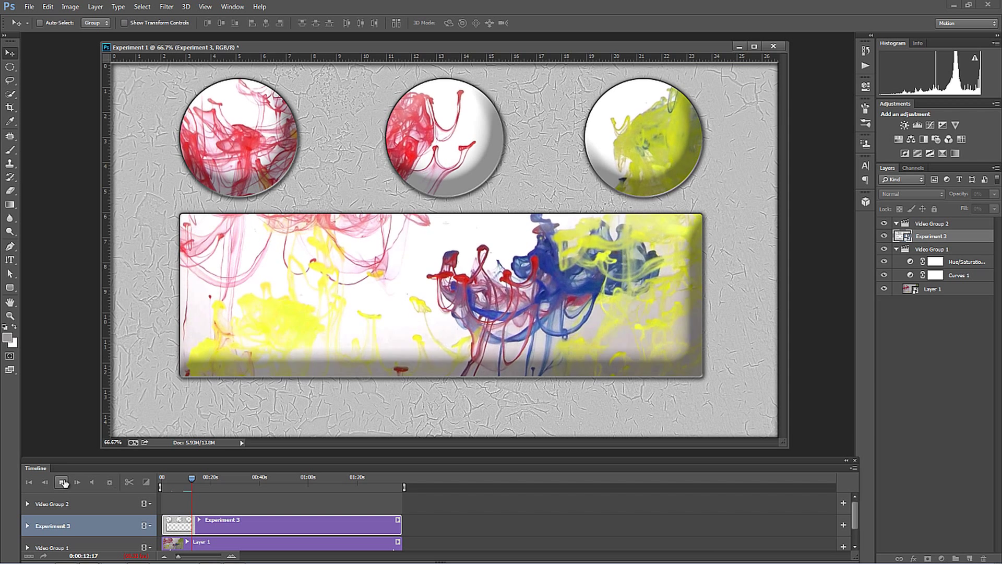
{"action": "left_click", "coordinate": [62, 482]}
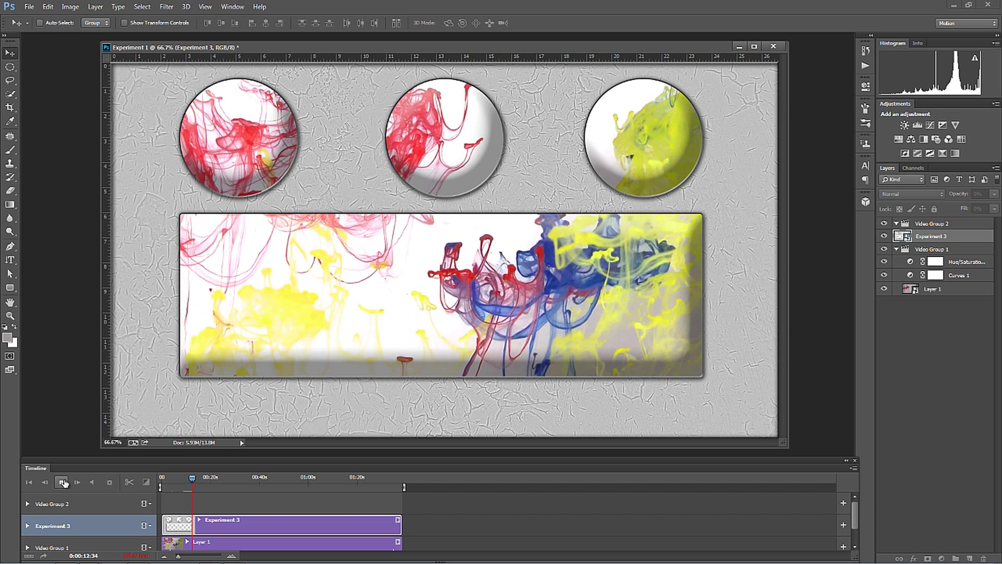
{"action": "left_click", "coordinate": [62, 482]}
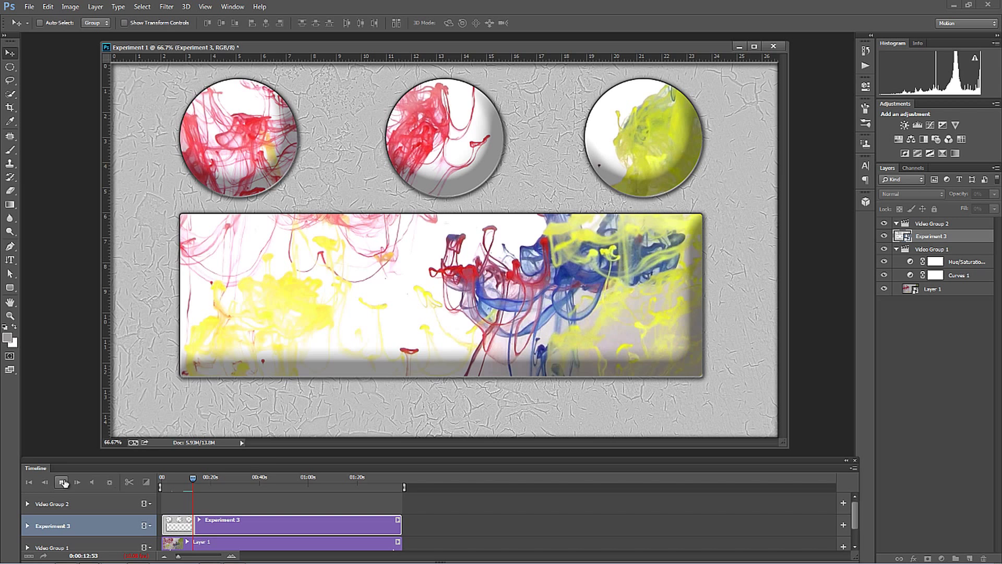
{"action": "left_click", "coordinate": [61, 482]}
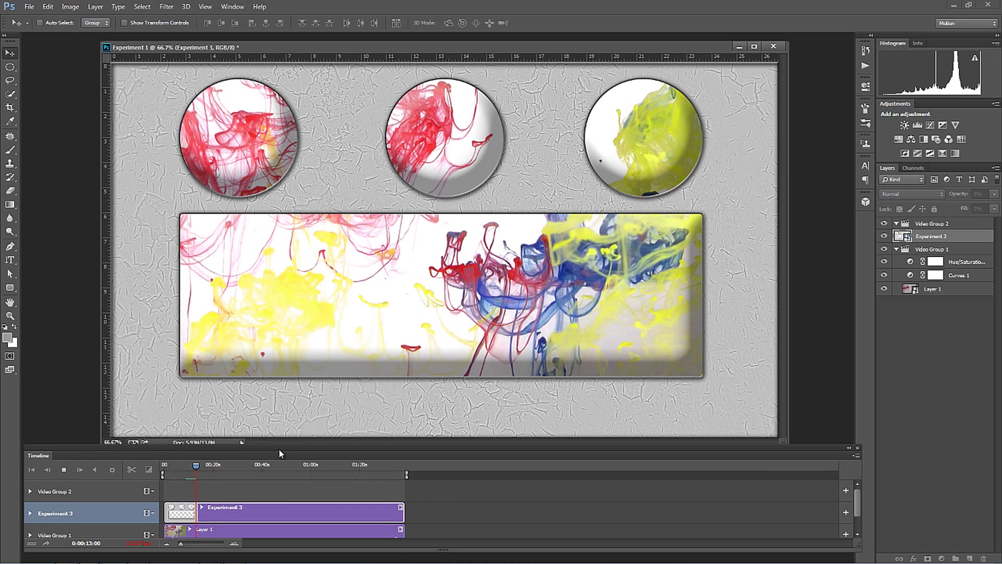
{"action": "left_click", "coordinate": [80, 475]}
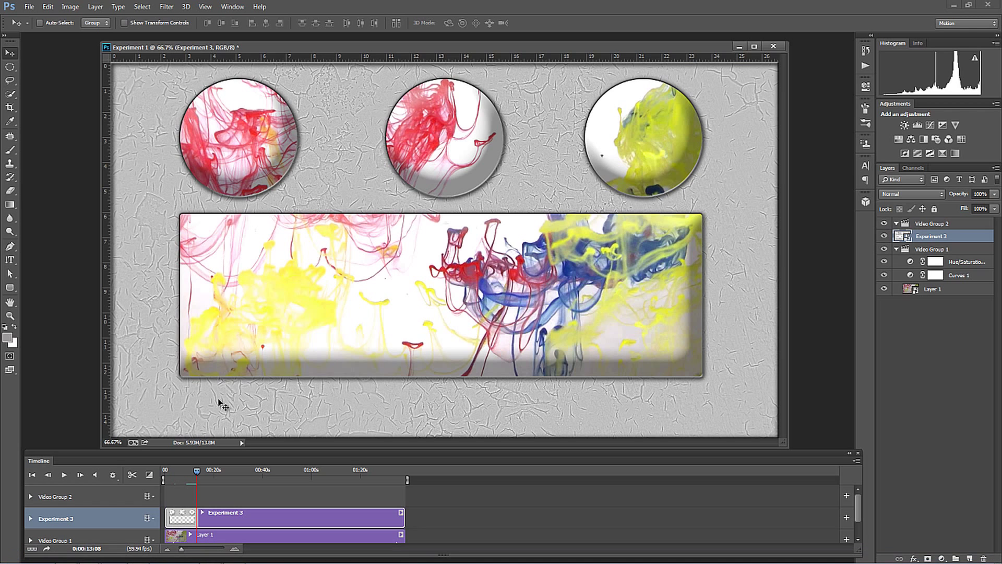
{"action": "mouse_move", "coordinate": [220, 400]}
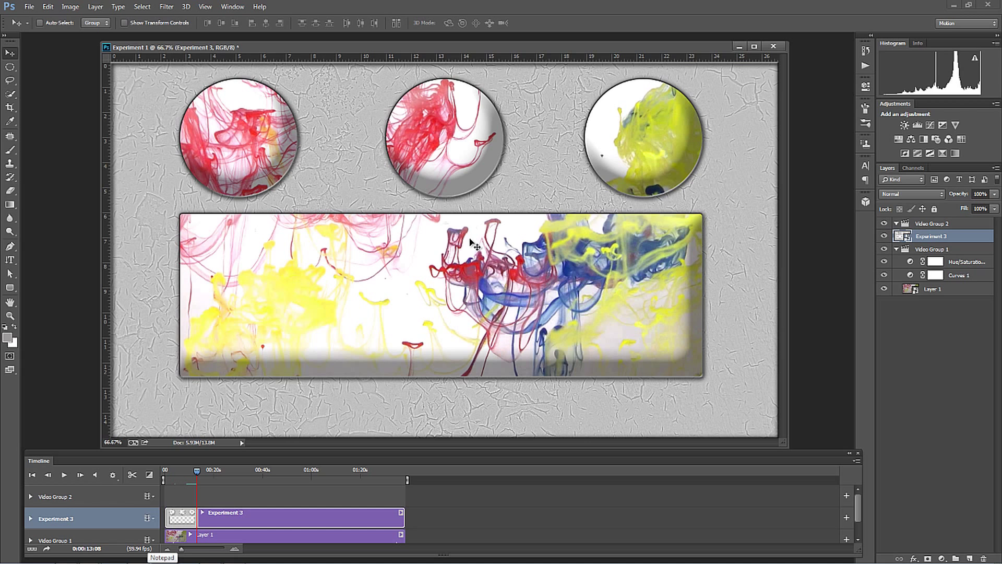
{"action": "mouse_move", "coordinate": [82, 519]}
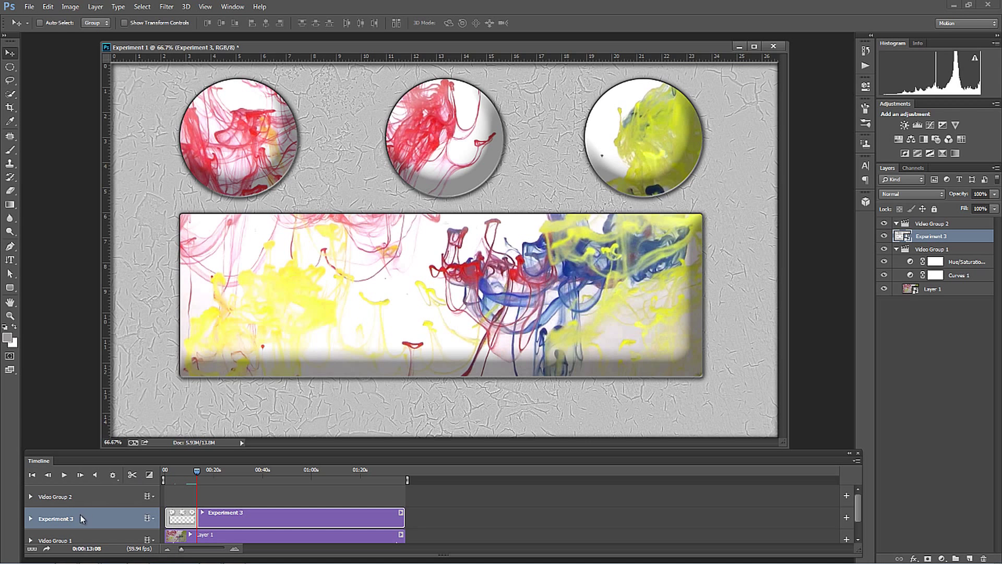
{"action": "mouse_move", "coordinate": [50, 552]}
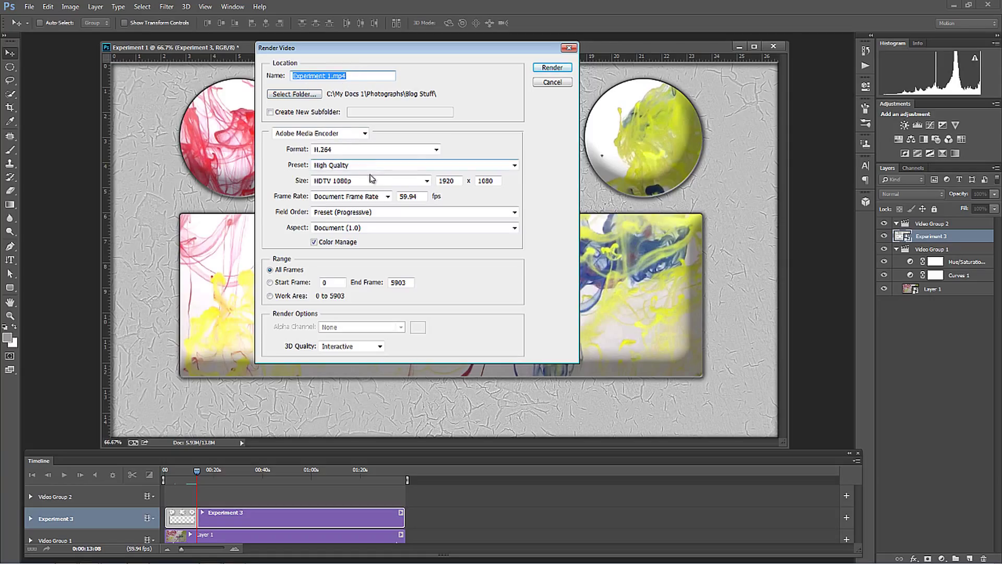
{"action": "mouse_move", "coordinate": [466, 145]}
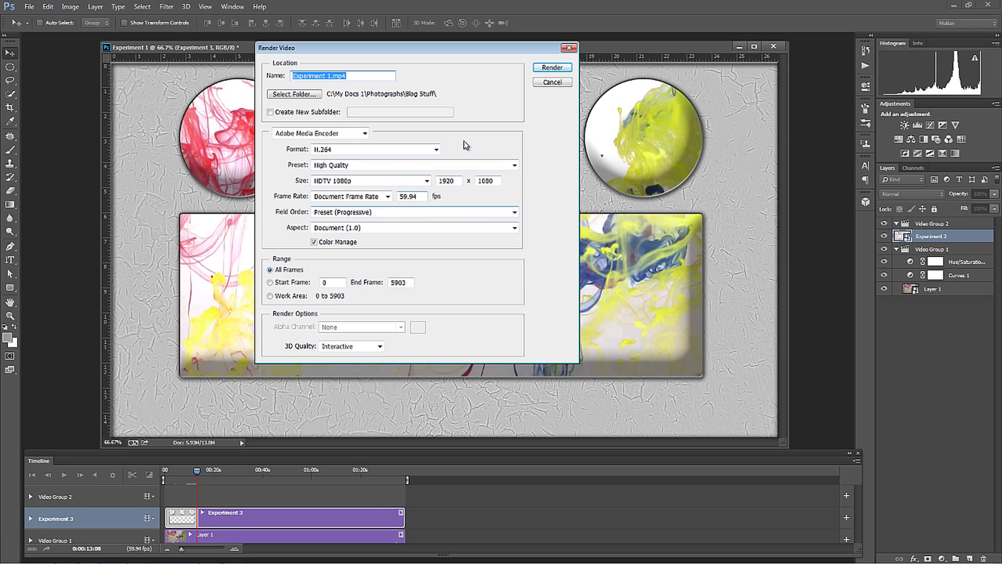
- Expand the H.264 encoding preset list in the Render Video dialog for Experiment 1.mp4
{"action": "left_click", "coordinate": [514, 165]}
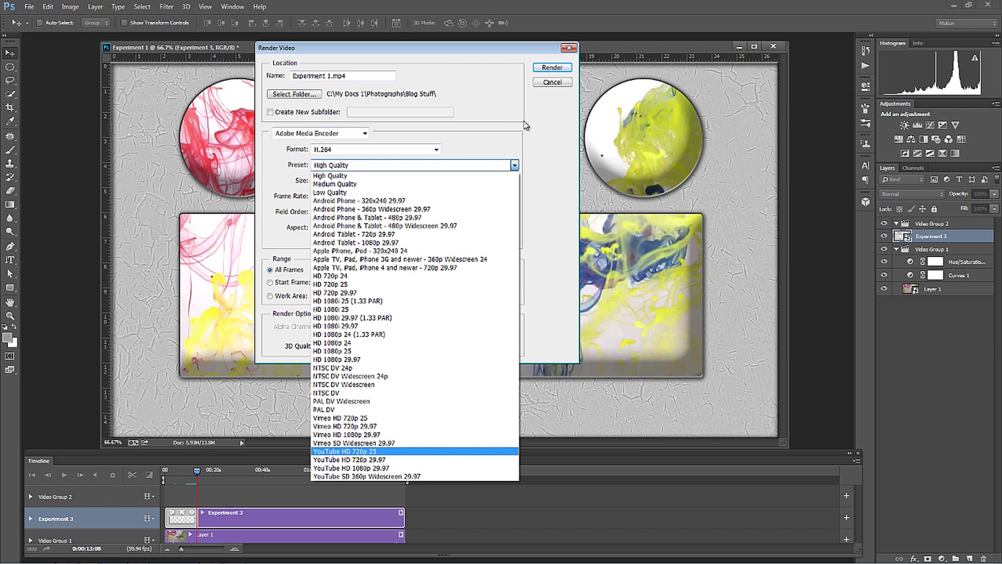
{"action": "mouse_move", "coordinate": [554, 93]}
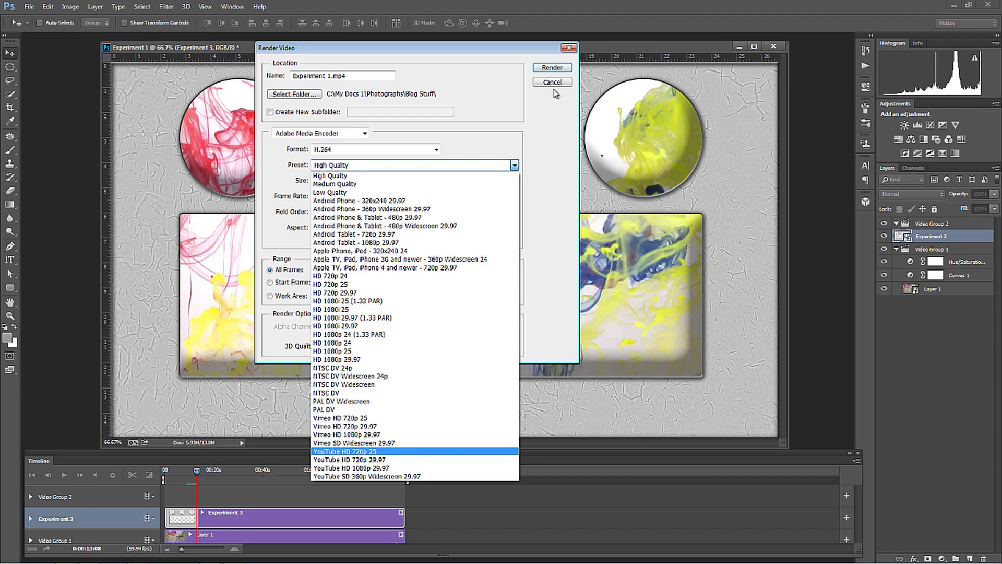